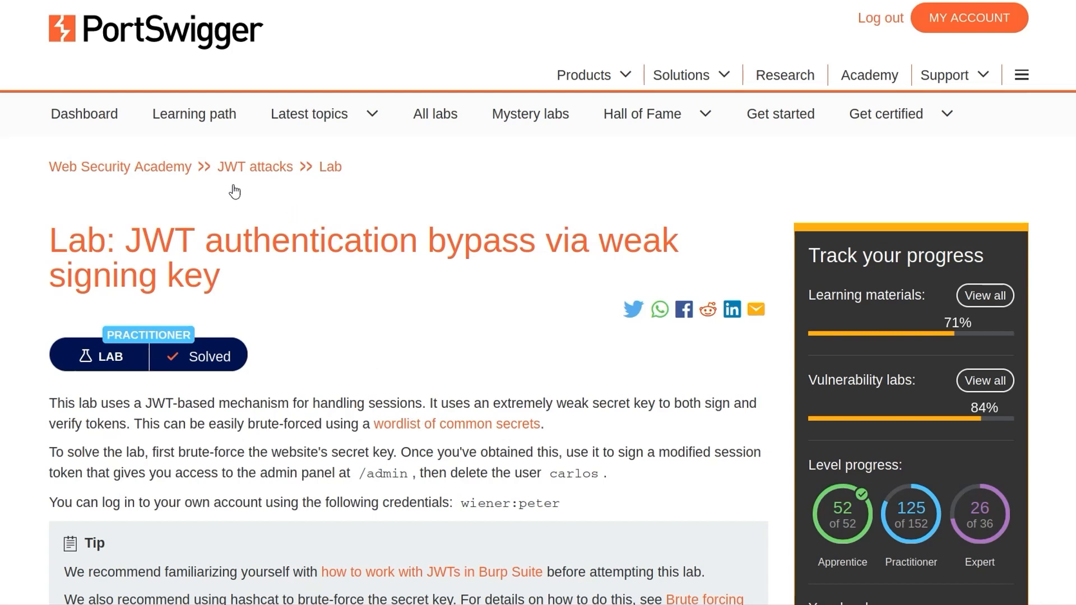
mouse_move(81, 131)
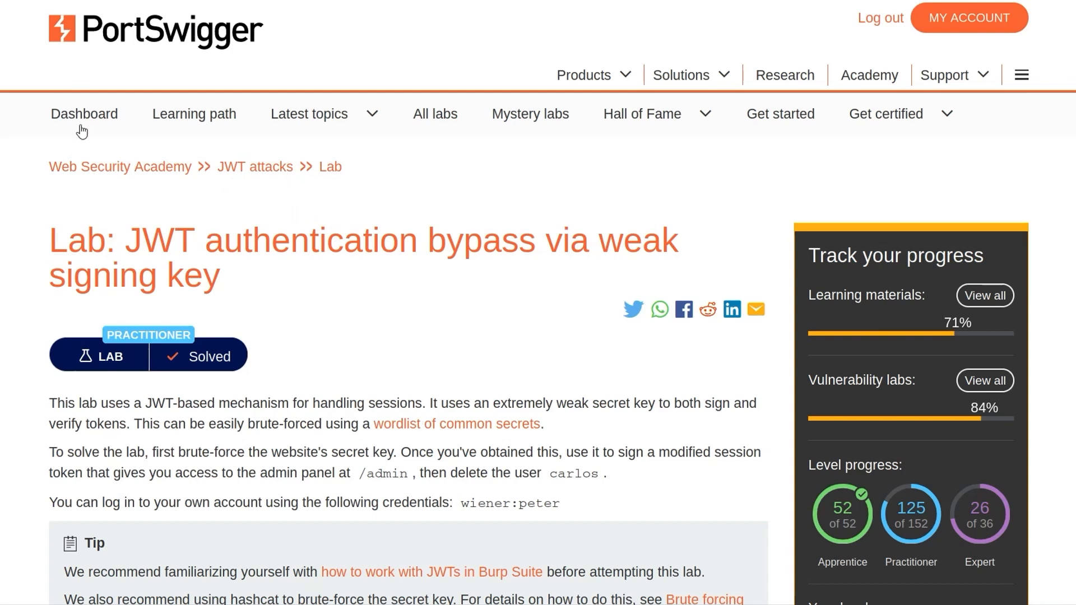
mouse_move(149, 247)
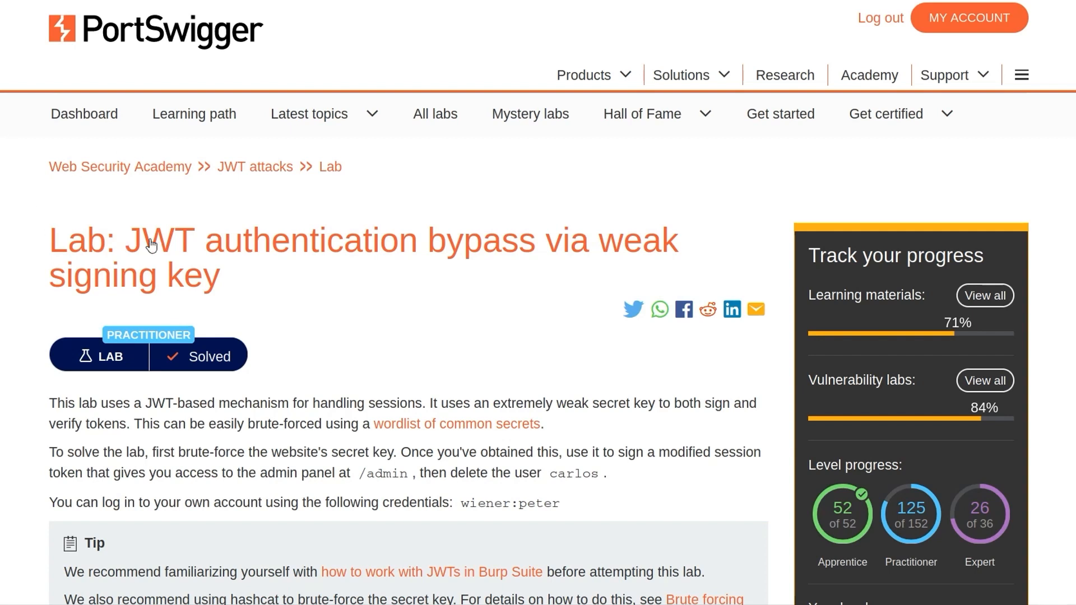
mouse_move(586, 235)
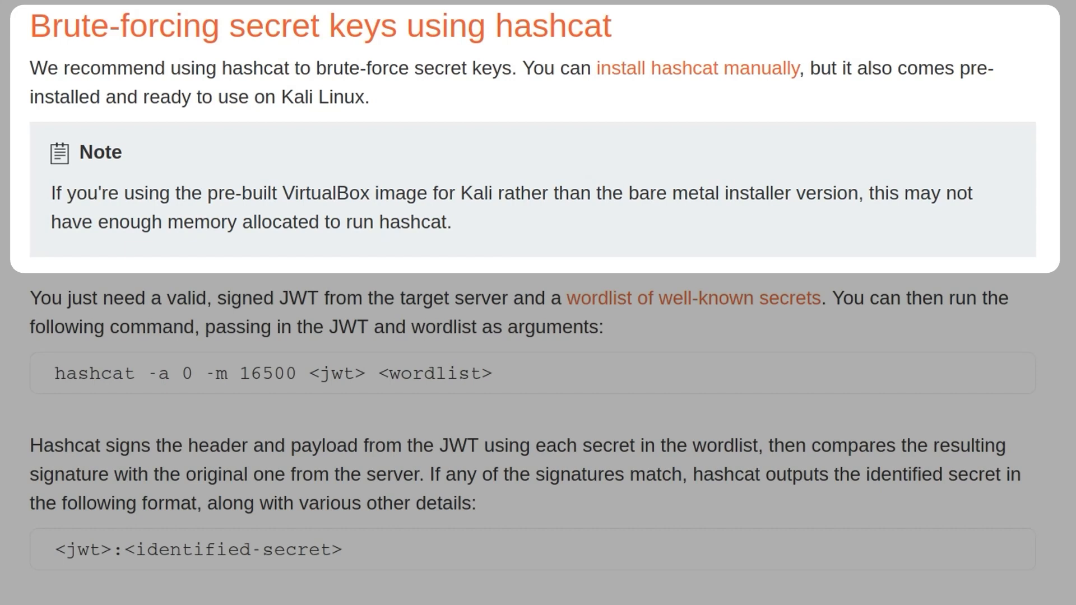
mouse_move(388, 239)
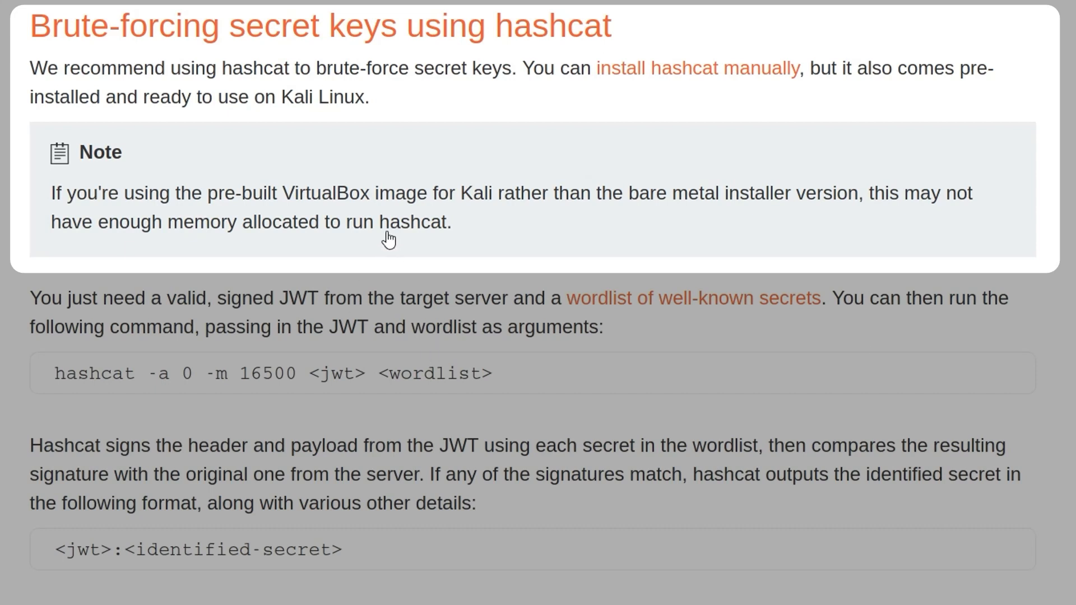
mouse_move(355, 210)
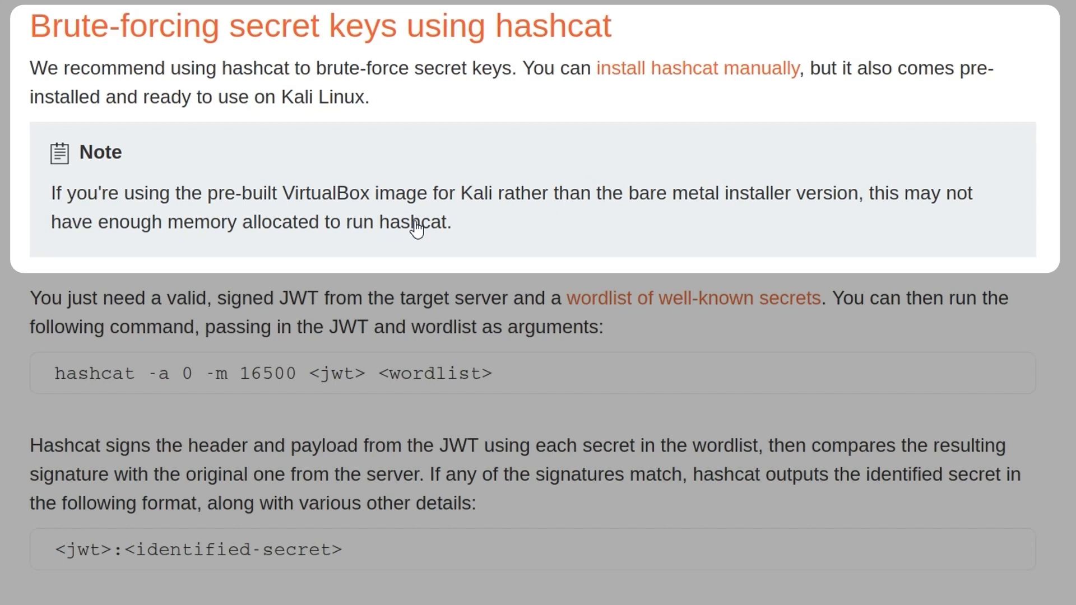
mouse_move(355, 239)
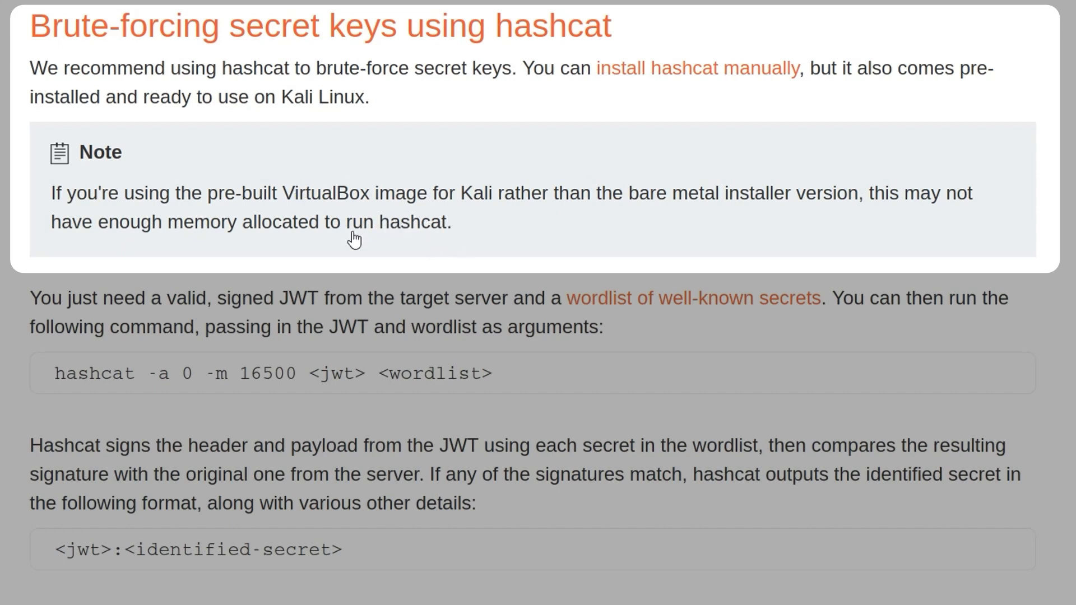
mouse_move(583, 125)
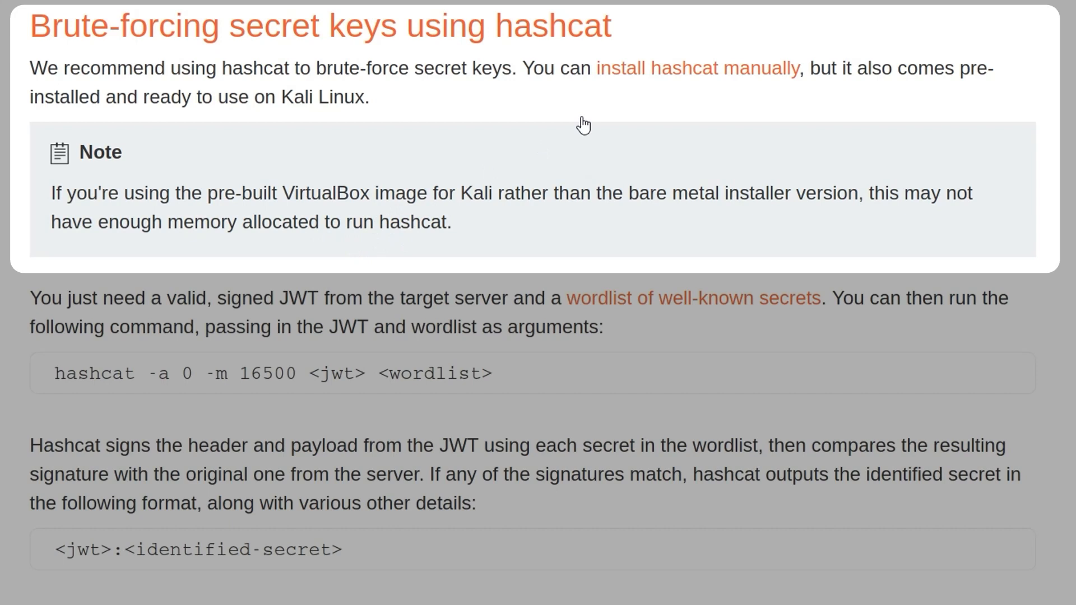
mouse_move(697, 68)
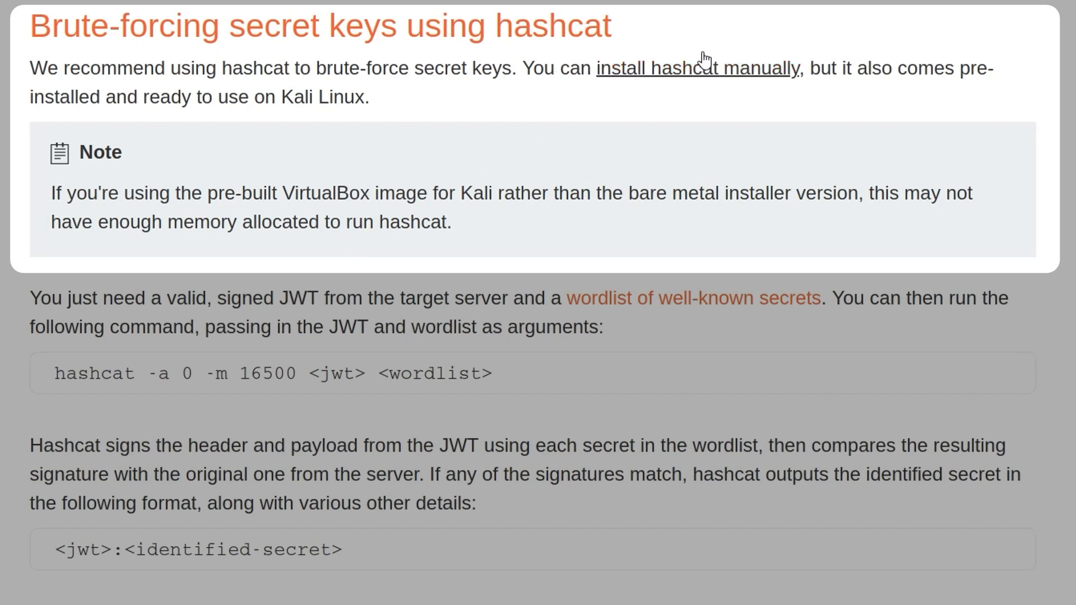
mouse_move(397, 236)
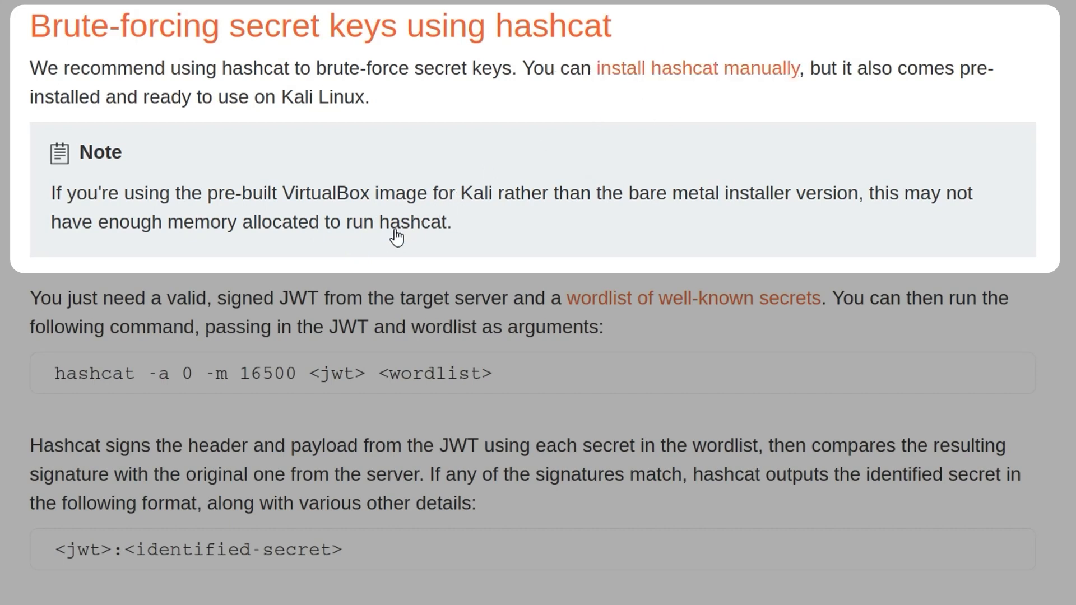
mouse_move(403, 223)
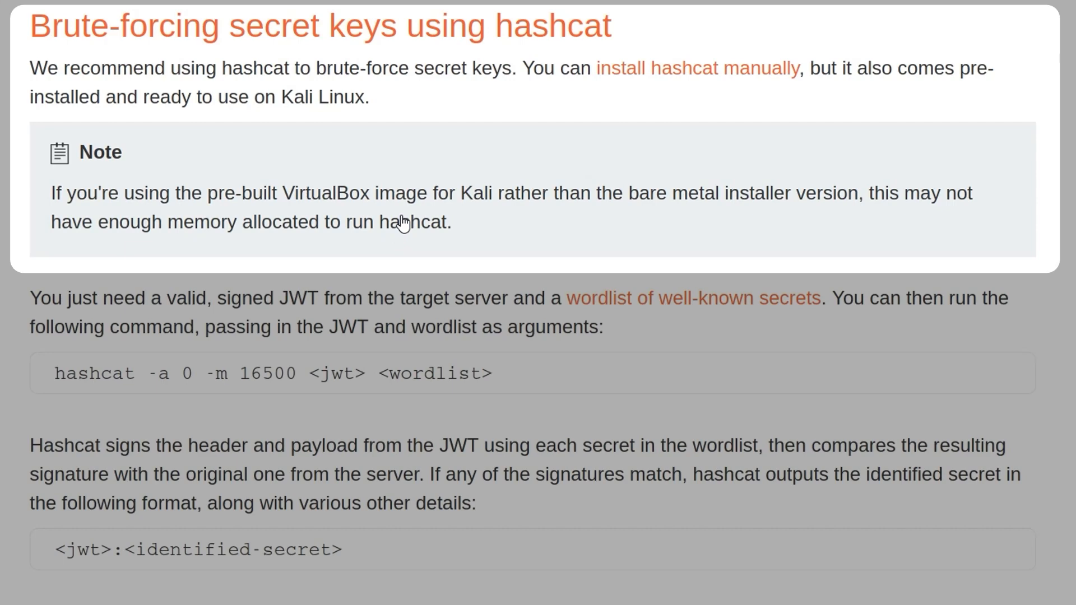
mouse_move(494, 229)
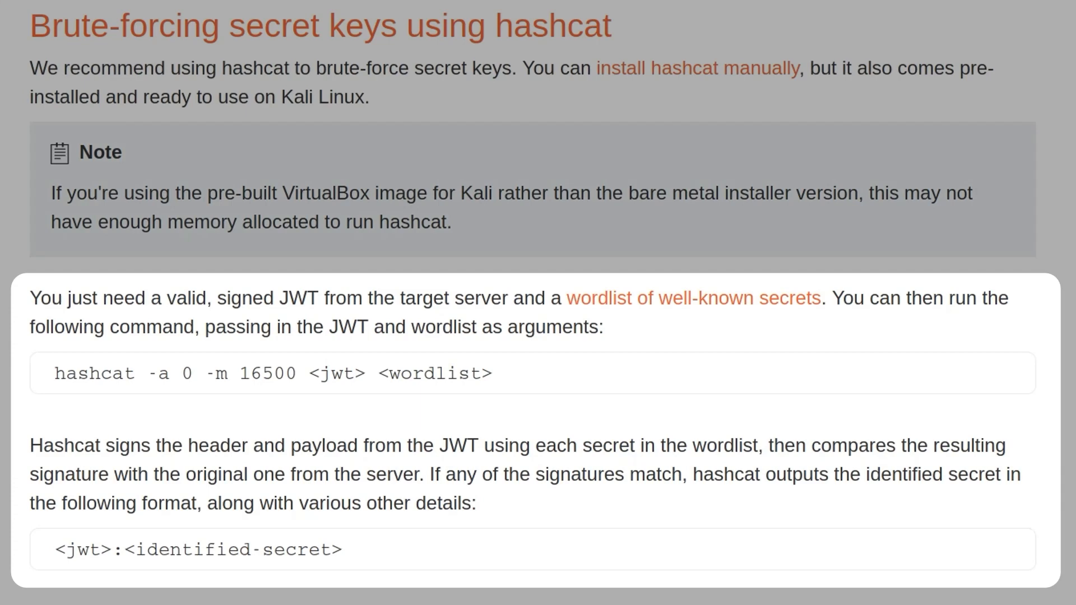
scroll("up", 3)
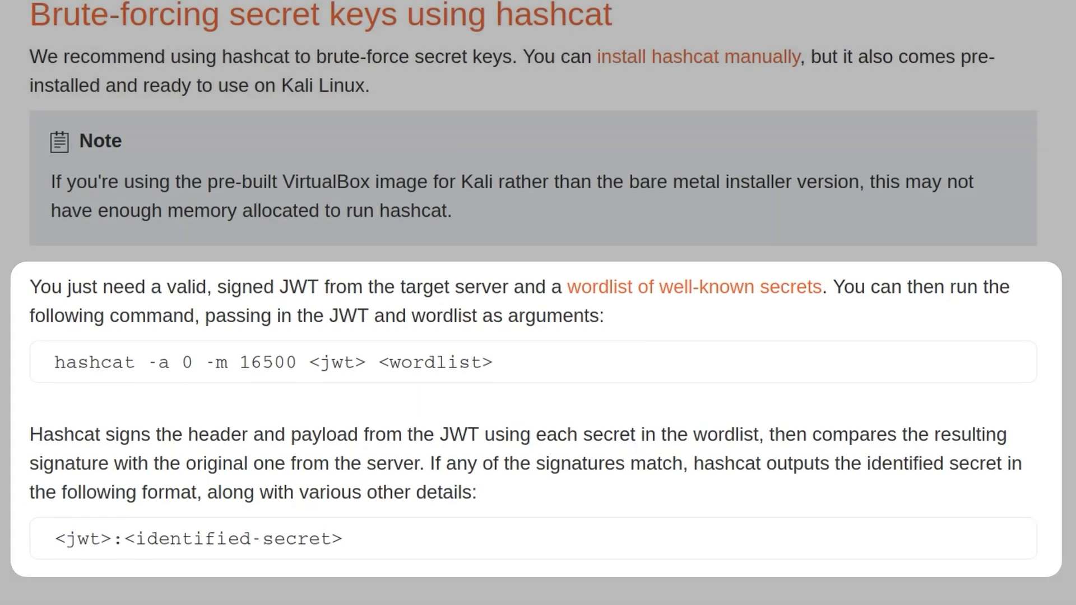
scroll("down", 3)
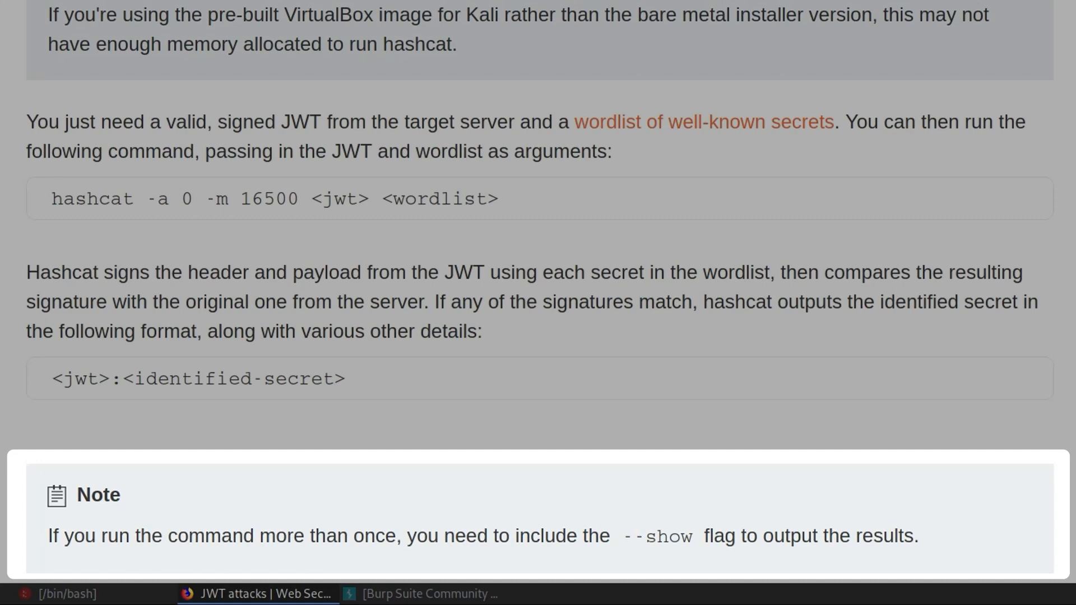
scroll("down", 3)
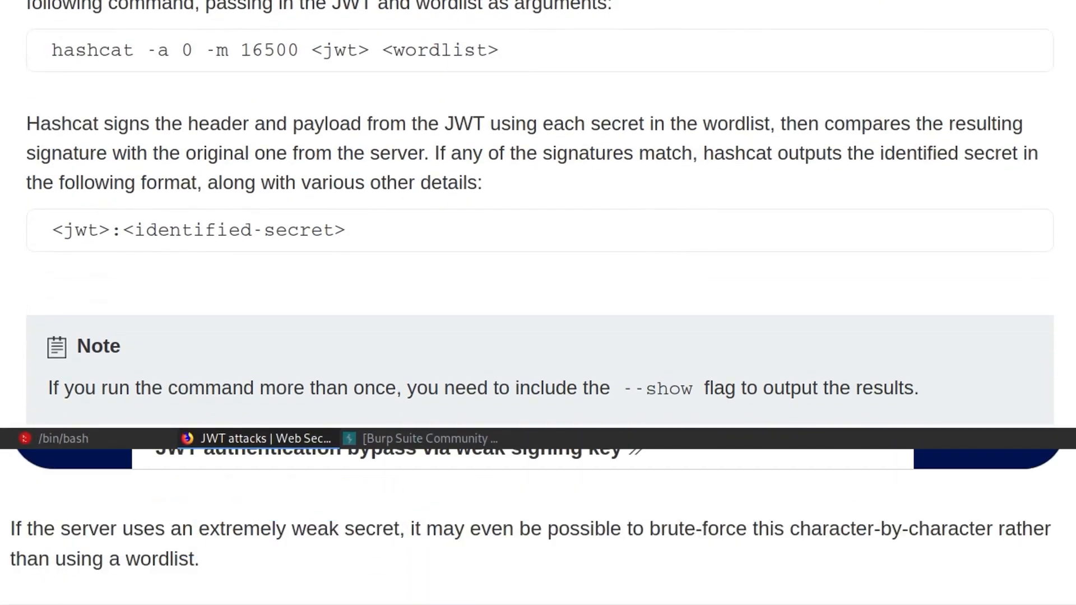
scroll("down", 3)
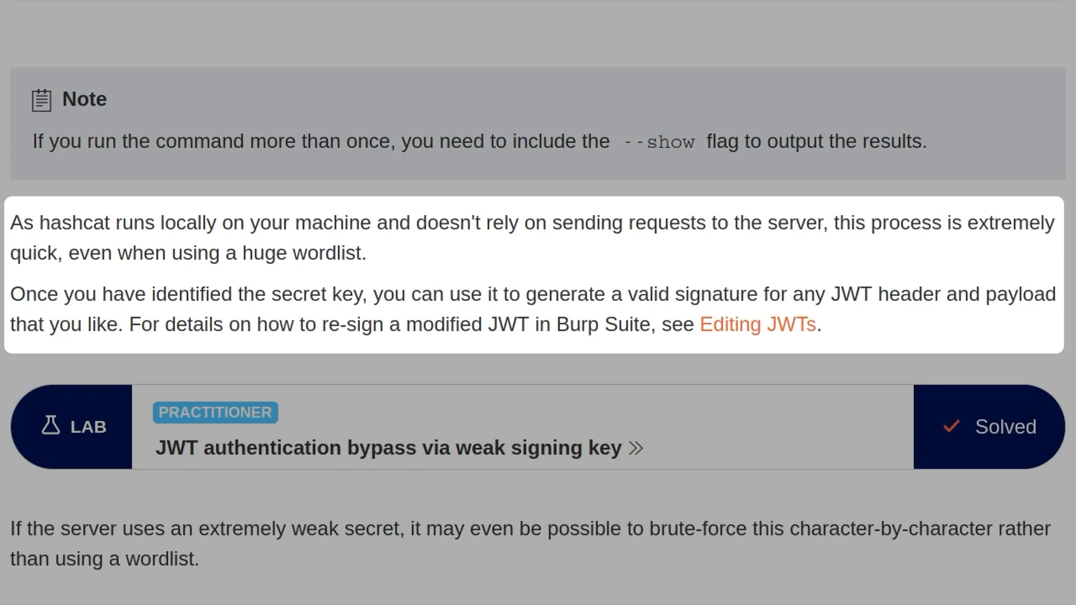
scroll("up", 3)
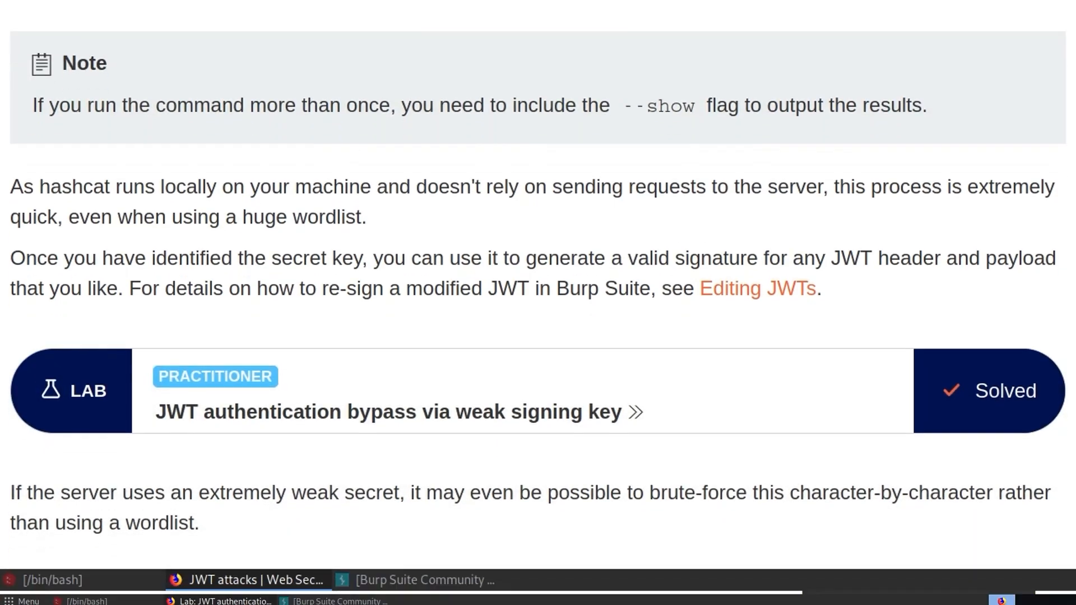
Go back to the JWT weak signing key lab brief via the lab banner link.
left_click(391, 412)
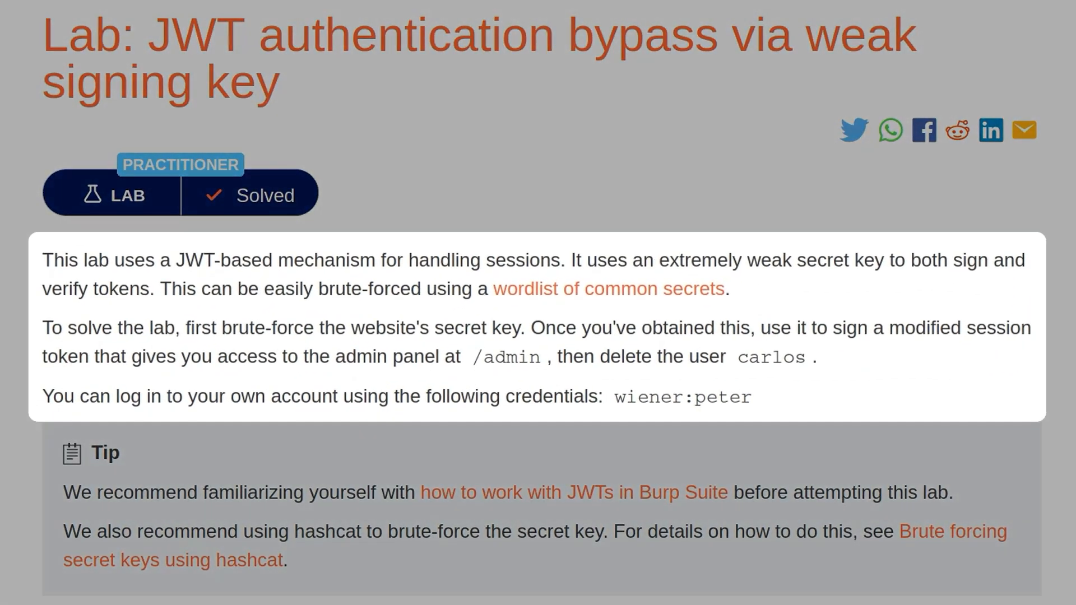
mouse_move(607, 289)
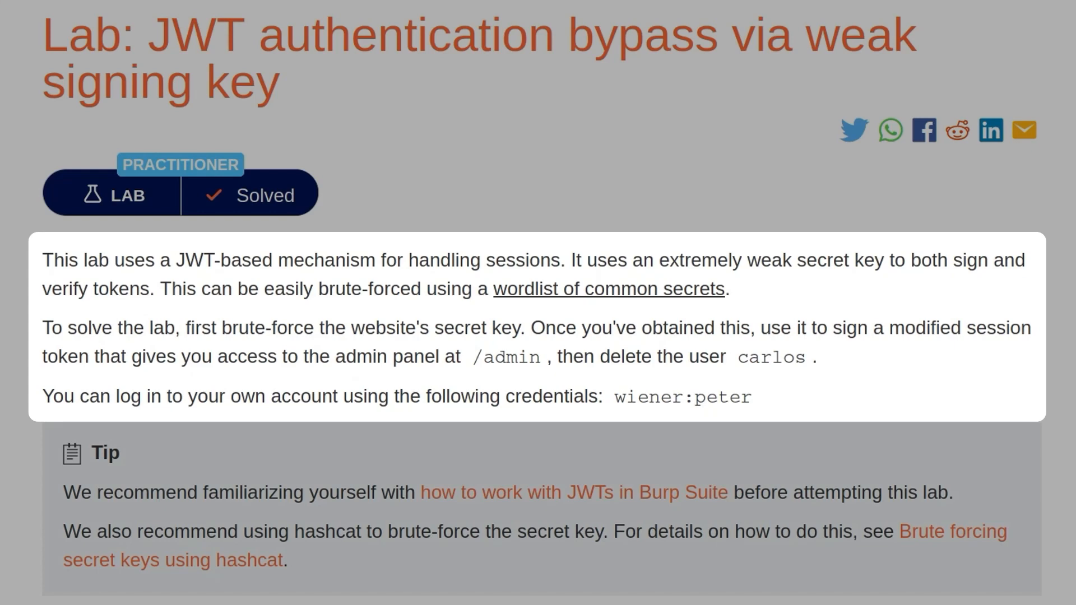
mouse_move(608, 289)
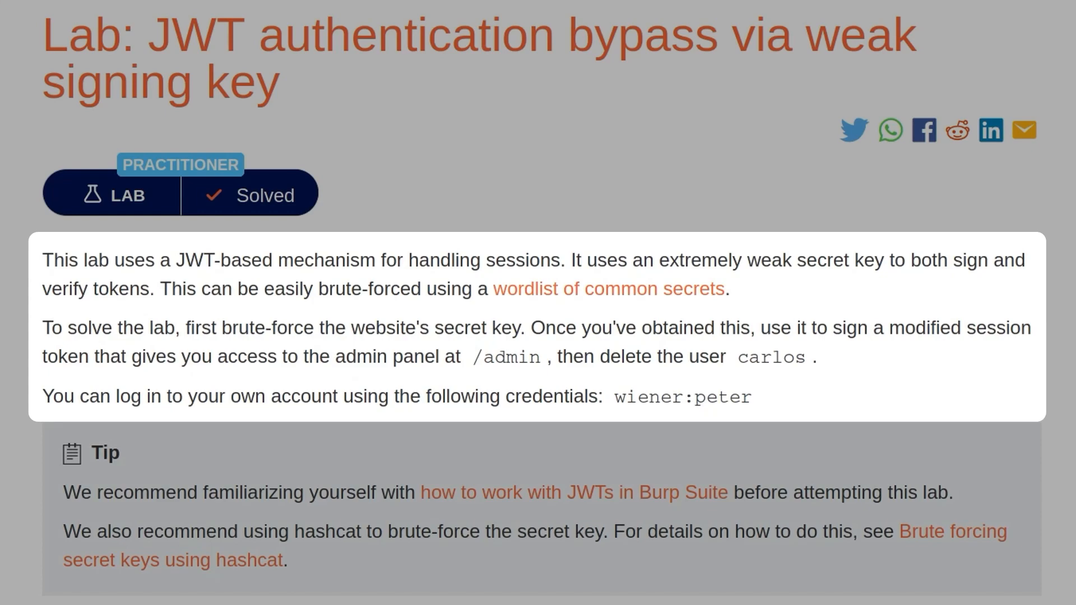
Open the lab in a new tab, log in as wiener, and copy the session cookie JWT.
right_click(410, 569)
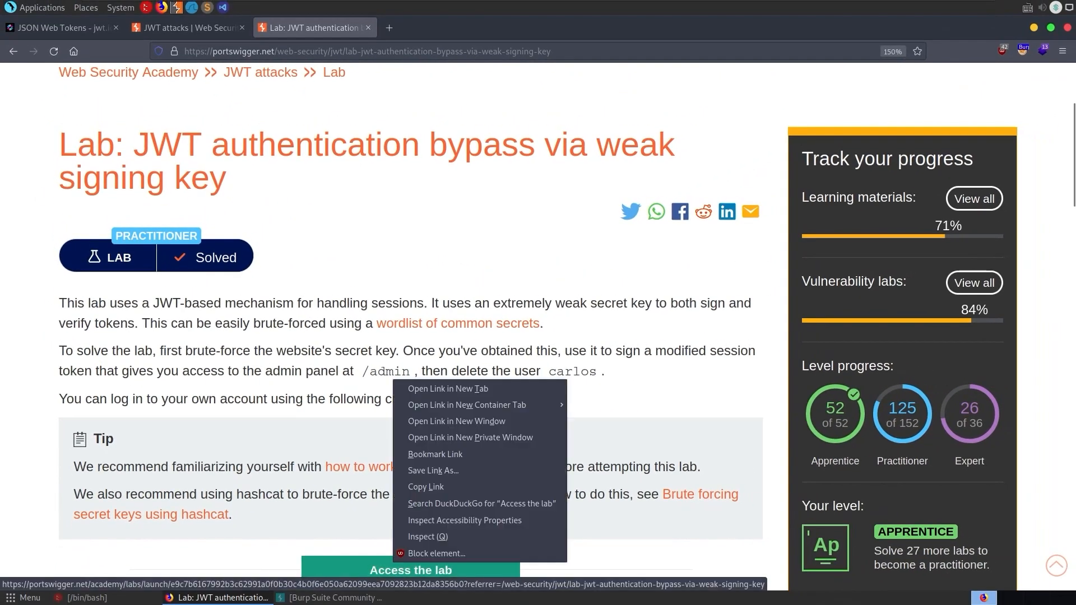
left_click(447, 388)
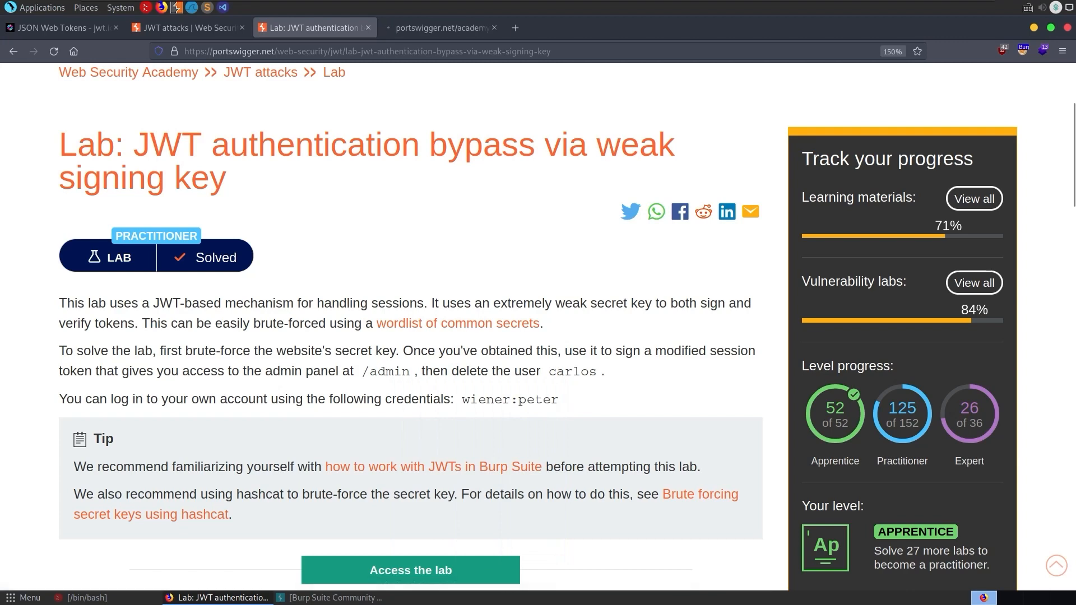
left_click(410, 570)
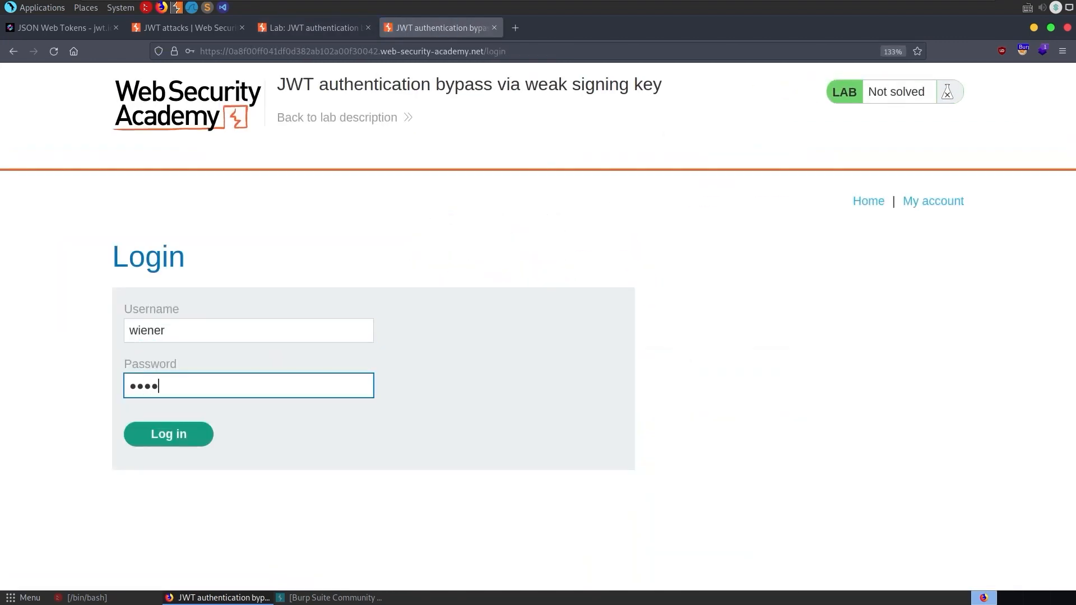
left_click(168, 434)
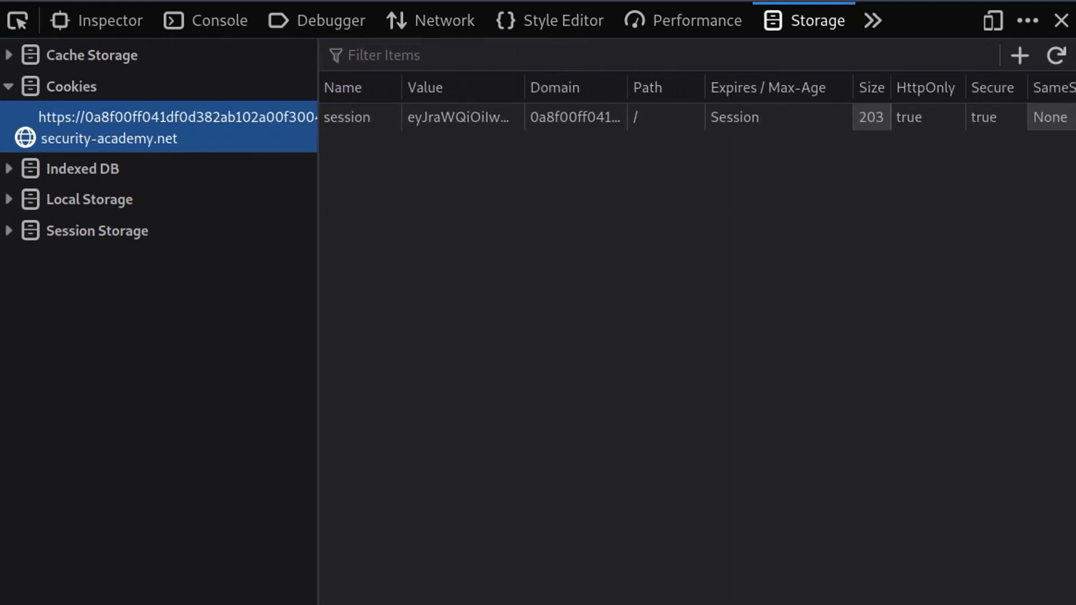
left_click(458, 117)
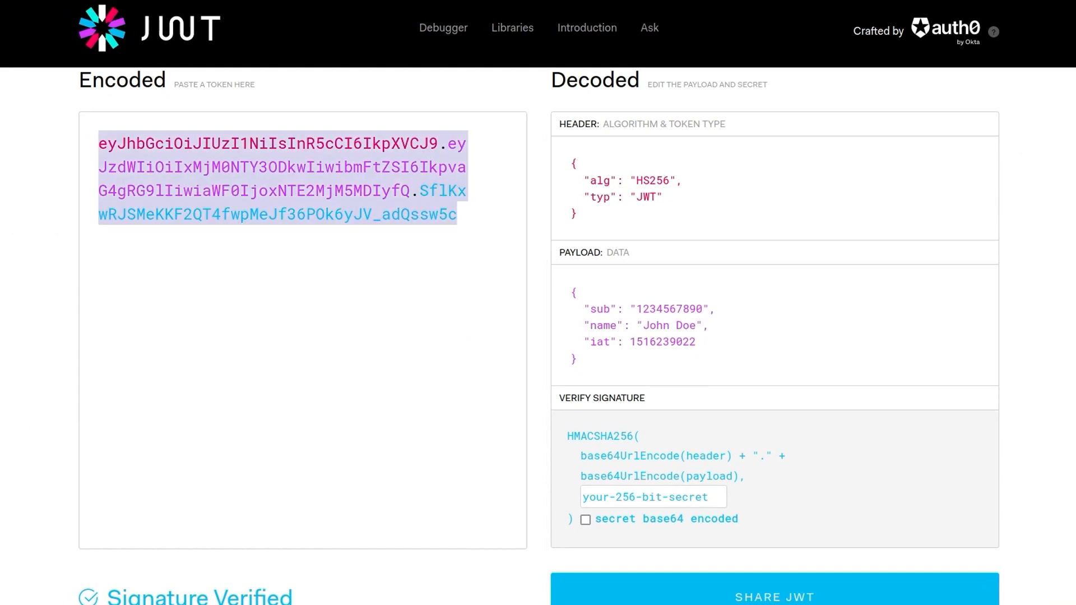
Paste the session JWT into jwt.io to decode its HS256 header and wiener payload.
left_click(281, 179)
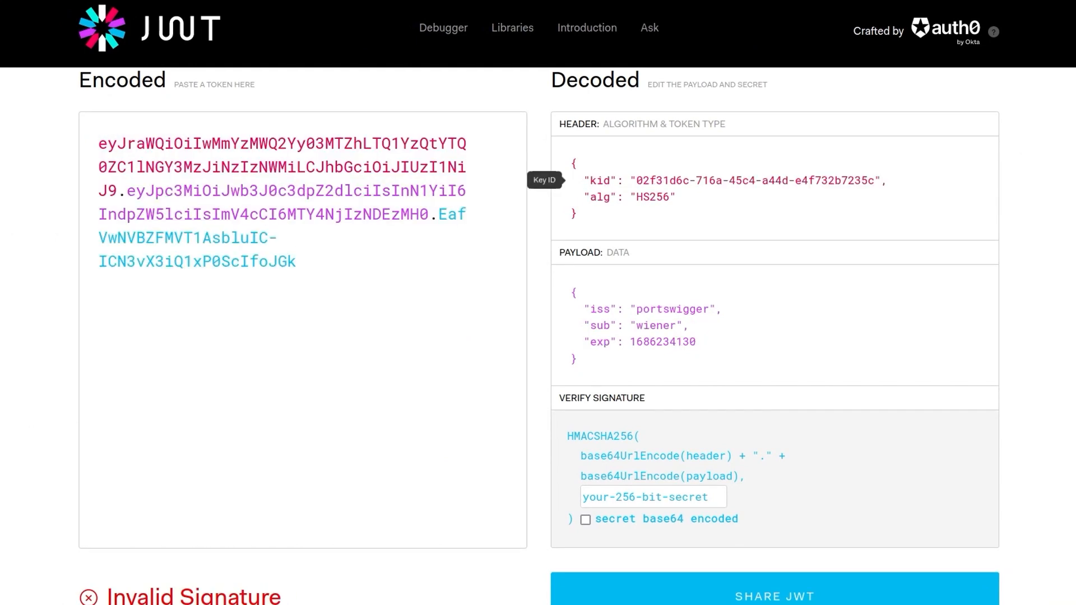
left_click(296, 262)
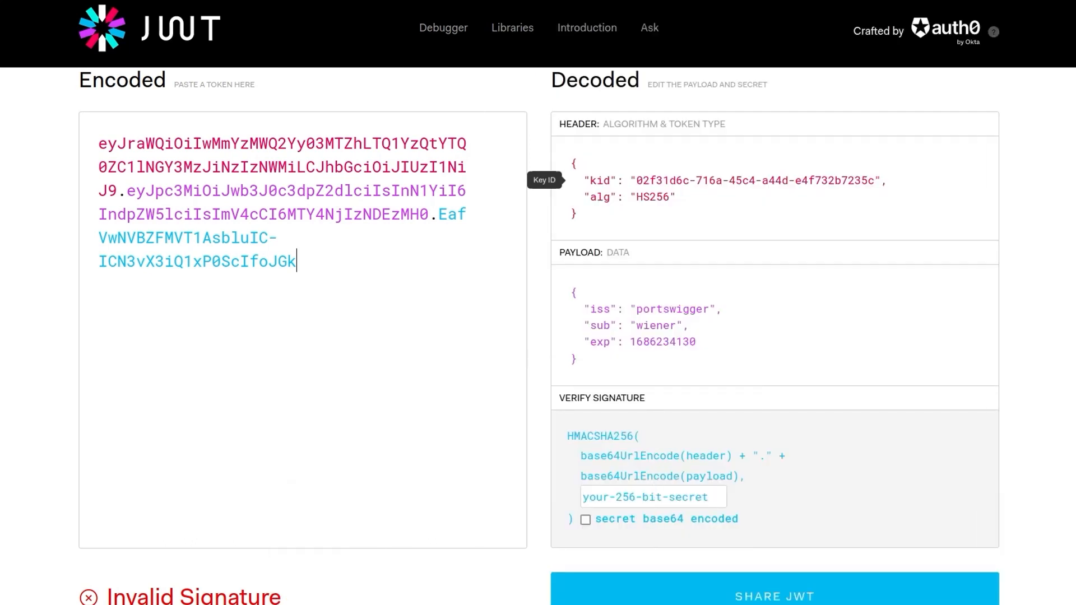
mouse_move(326, 212)
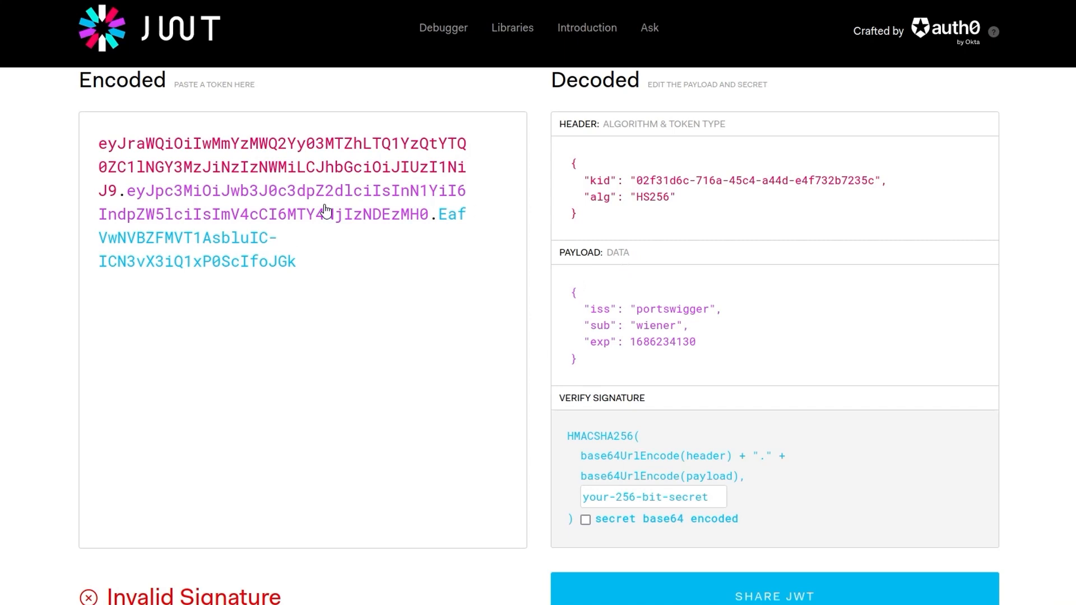
mouse_move(744, 247)
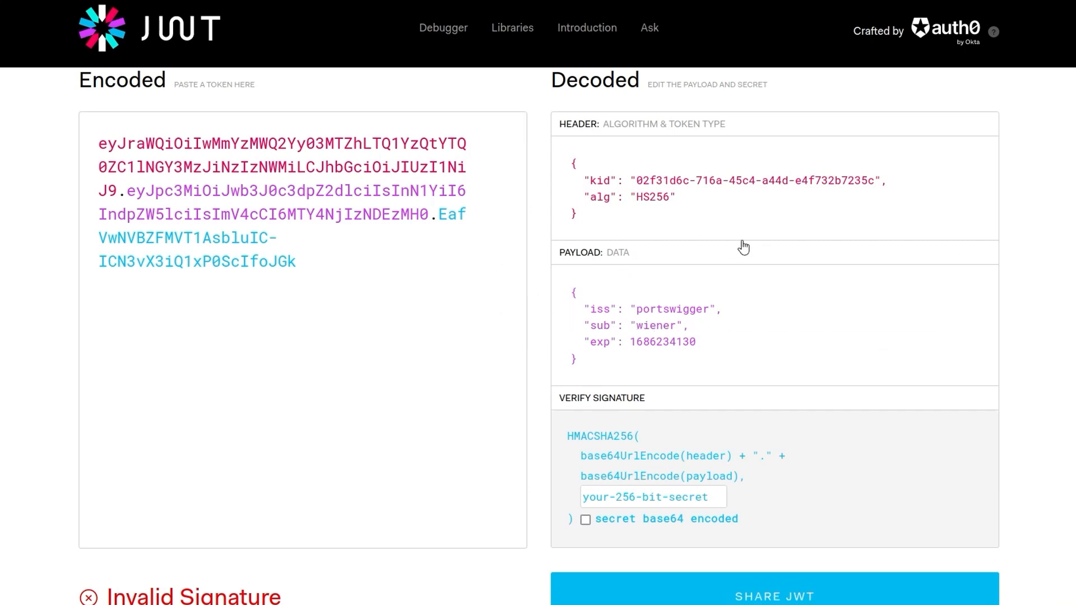
mouse_move(639, 196)
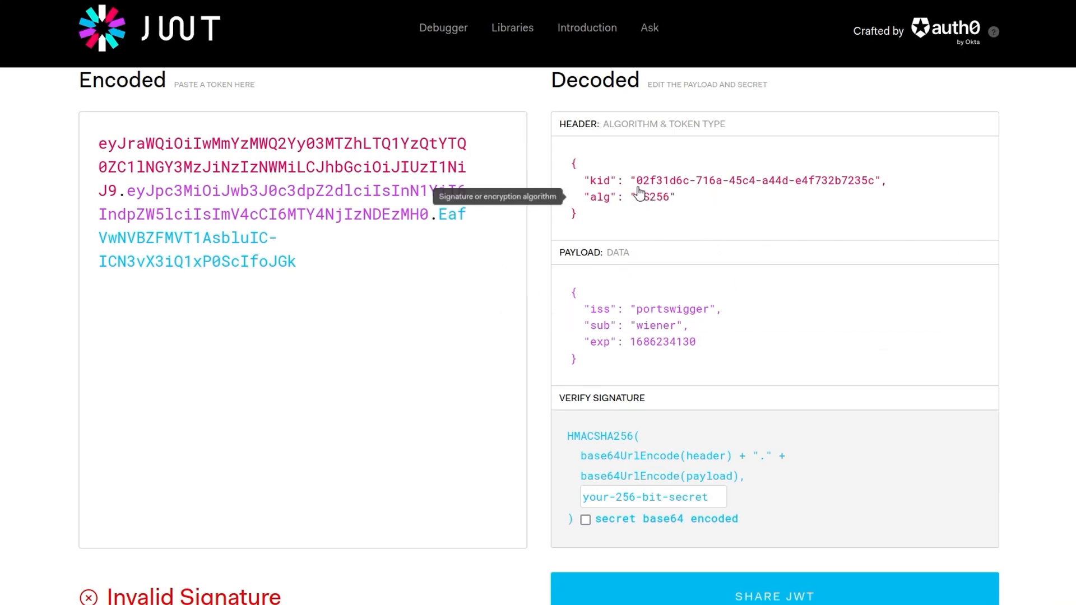
mouse_move(762, 166)
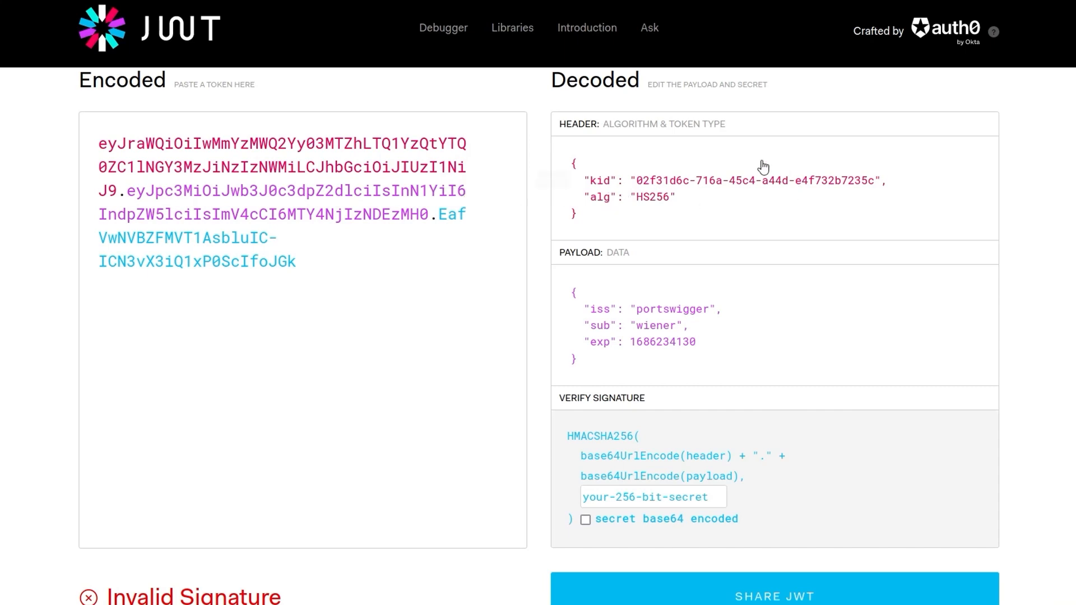
mouse_move(707, 309)
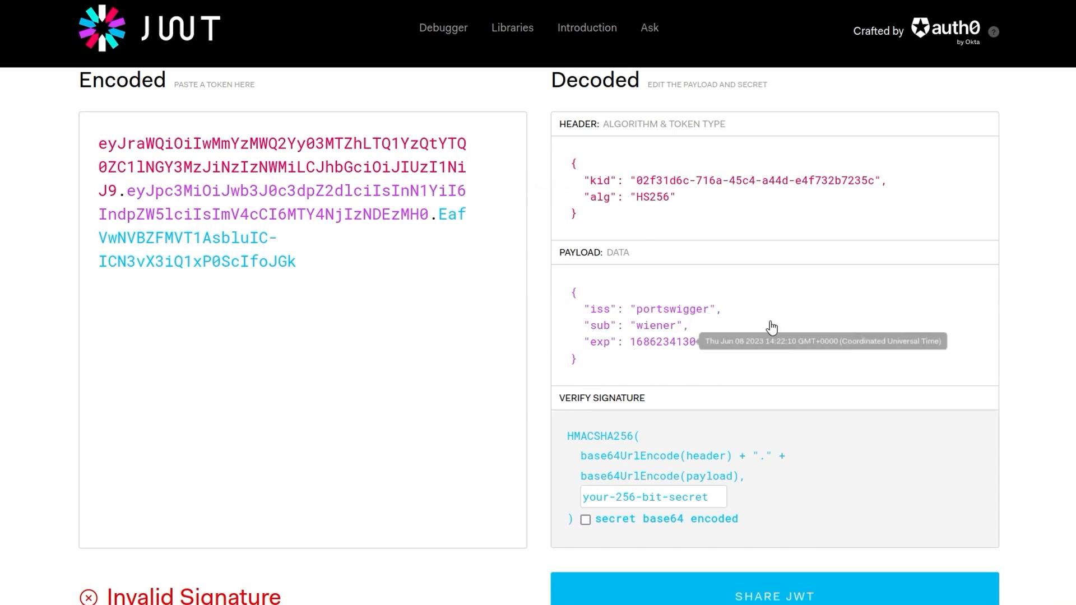
mouse_move(673, 331)
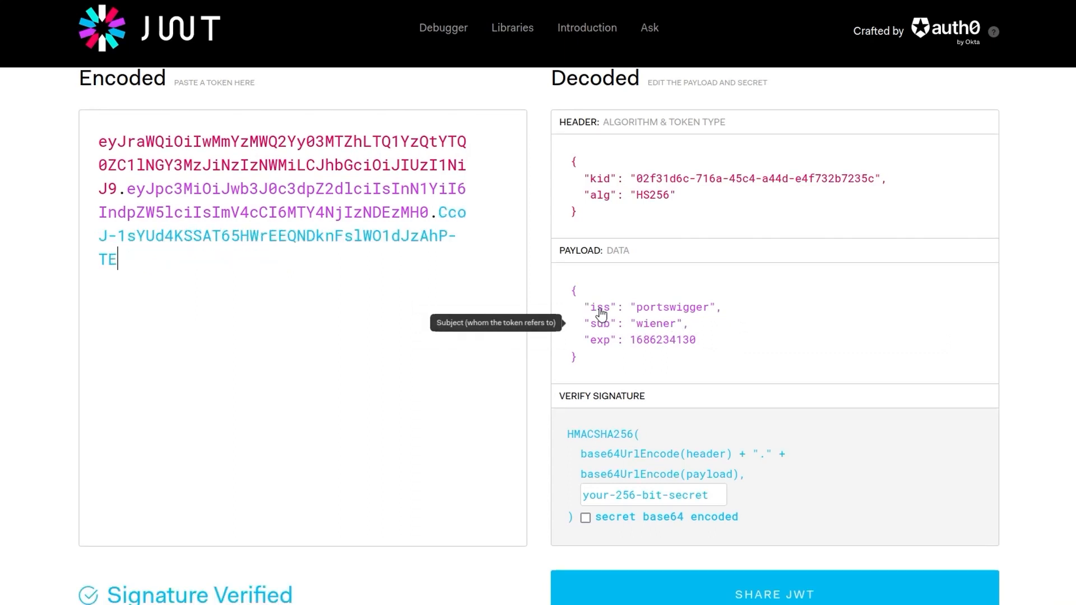
mouse_move(666, 328)
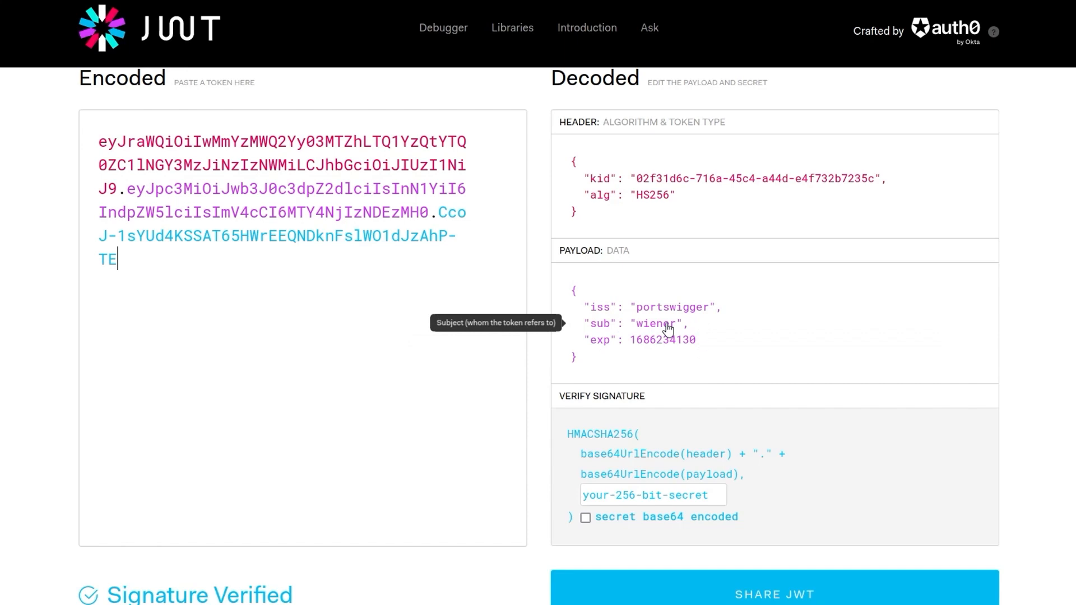
mouse_move(174, 226)
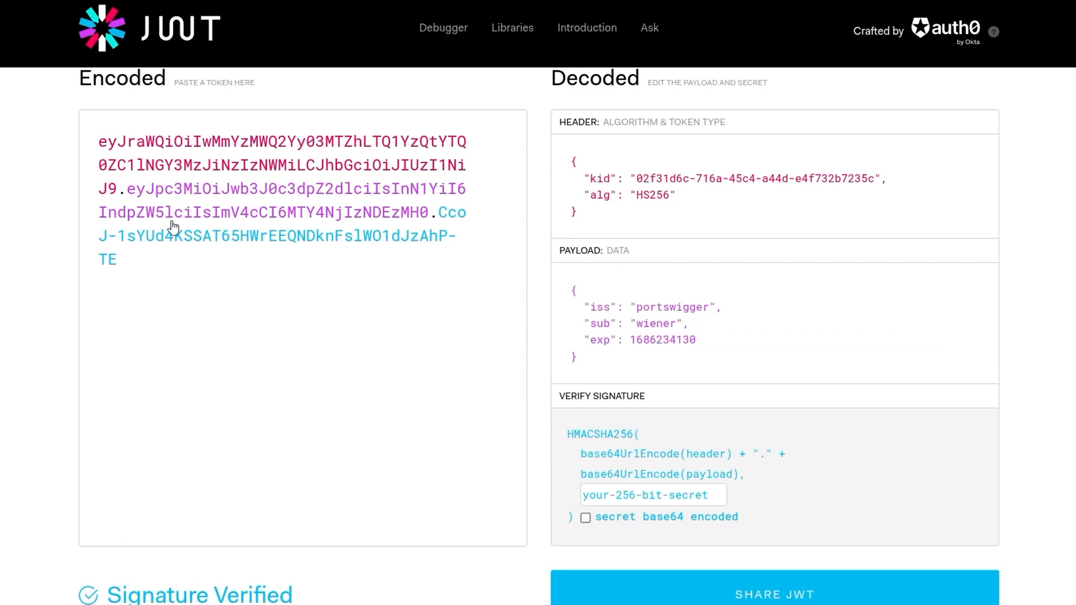
mouse_move(510, 256)
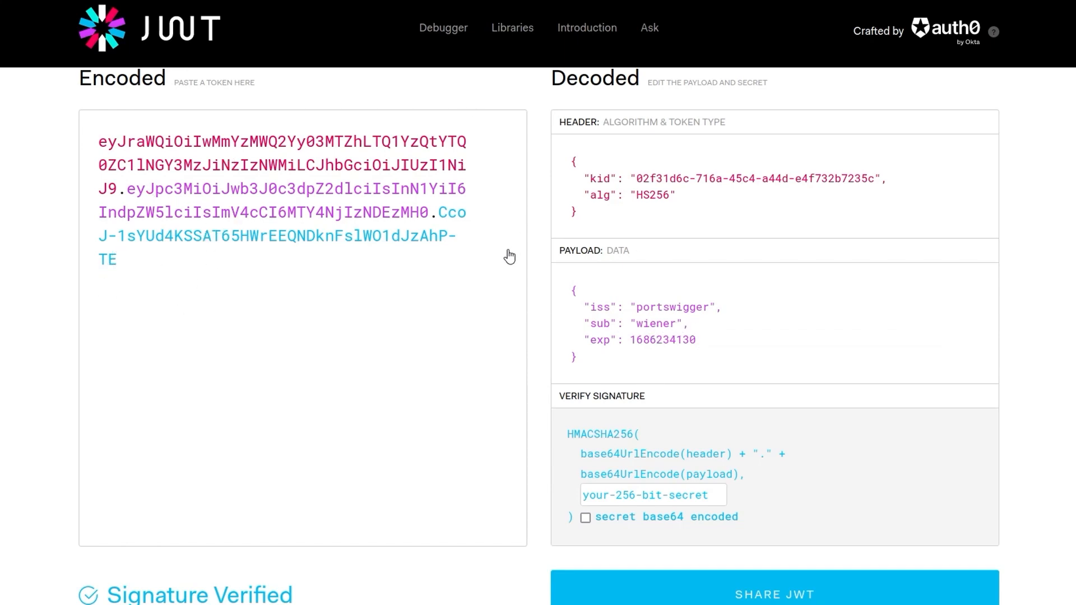
mouse_move(517, 400)
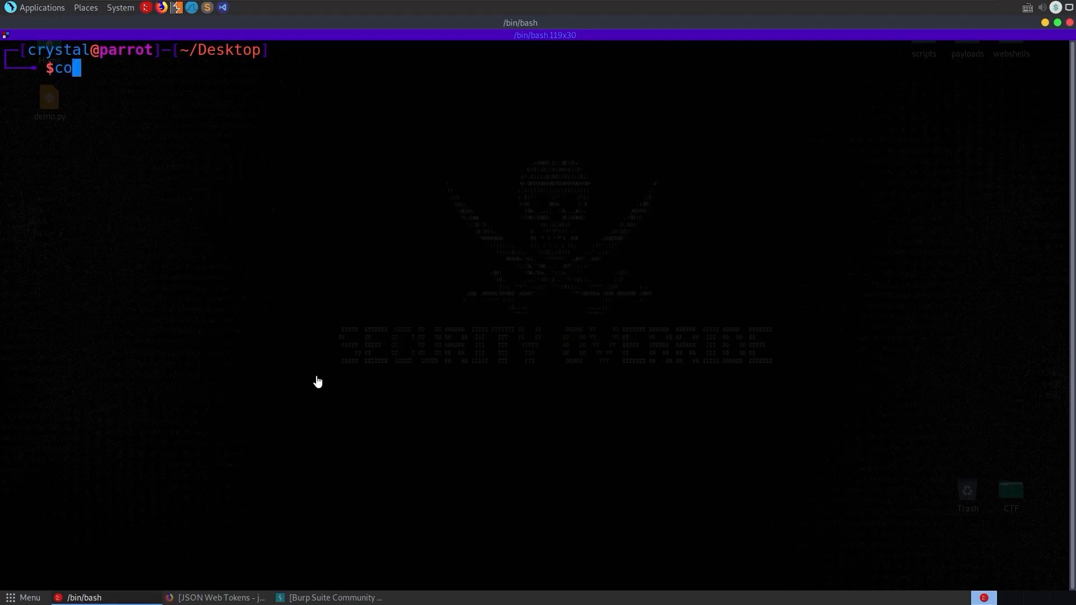
Open demo.py and copy the encoded session token from jwt.io.
type("de demo.py")
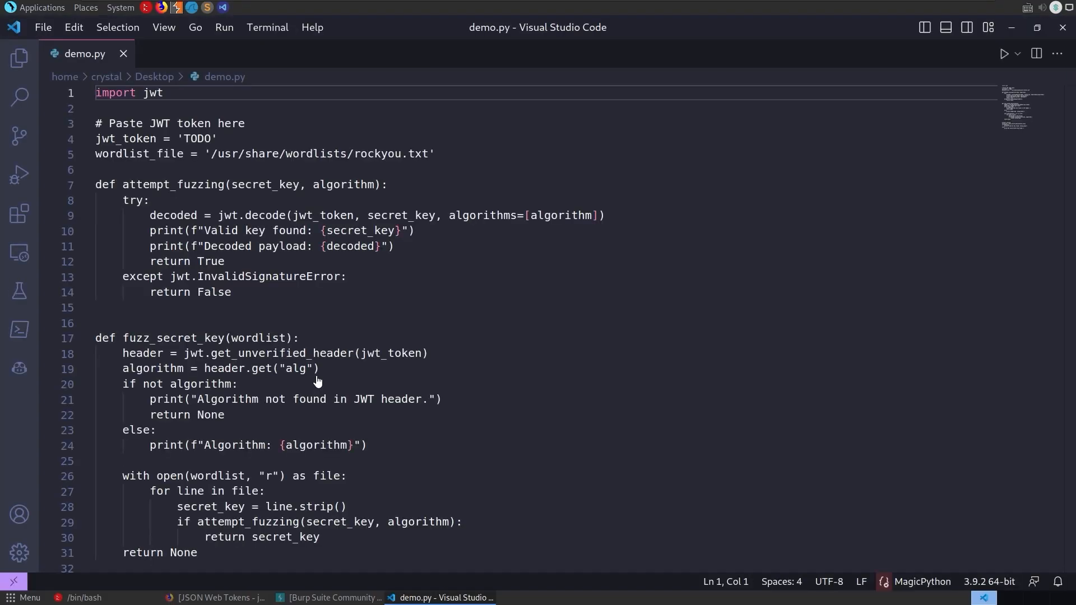
left_click(220, 598)
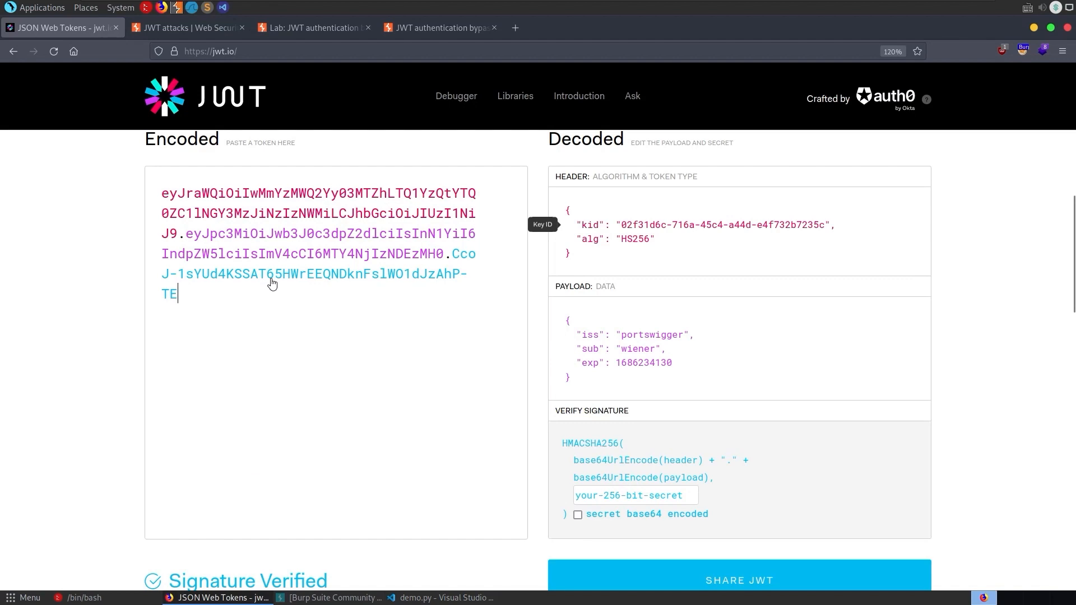
left_click(444, 598)
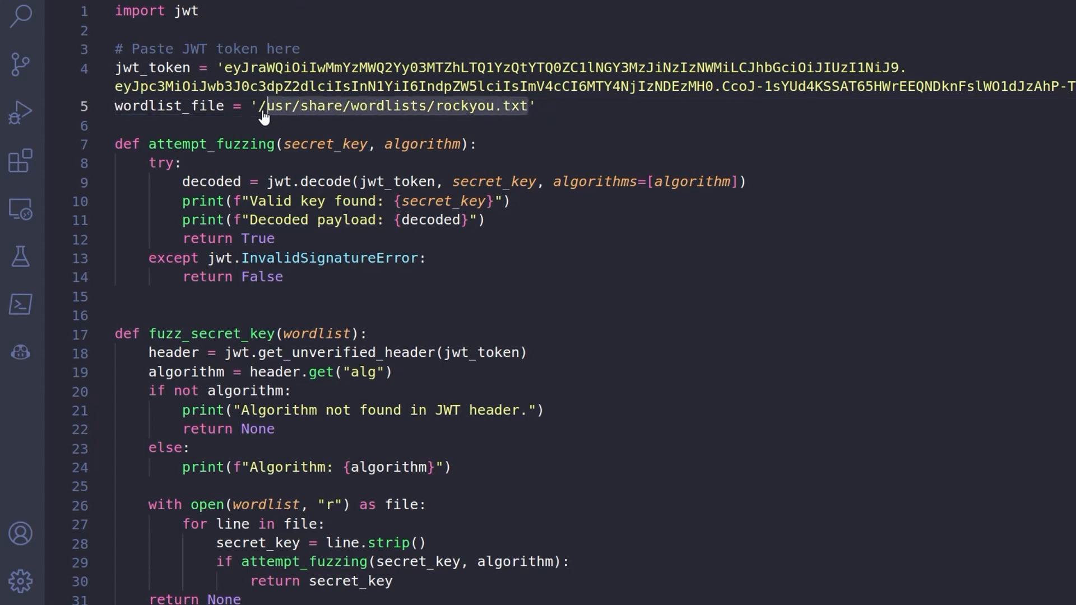
mouse_move(470, 113)
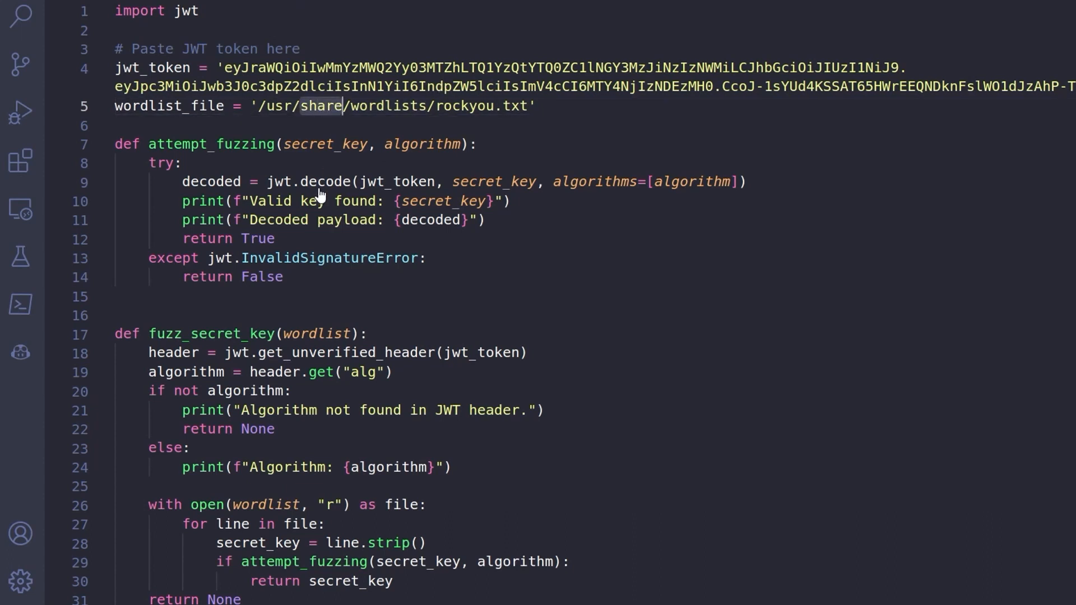
mouse_move(446, 91)
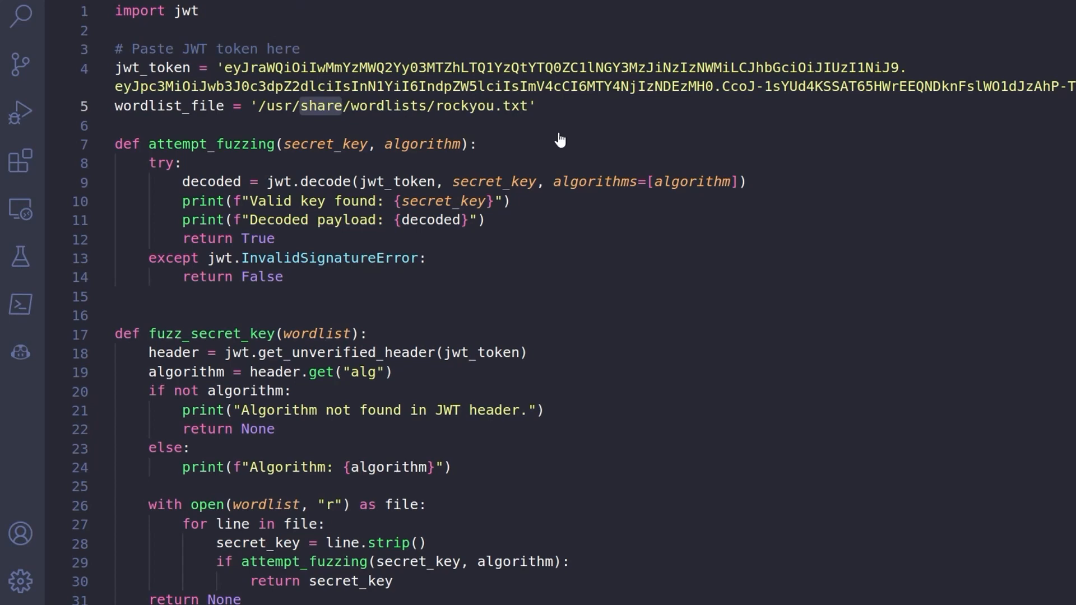
mouse_move(395, 144)
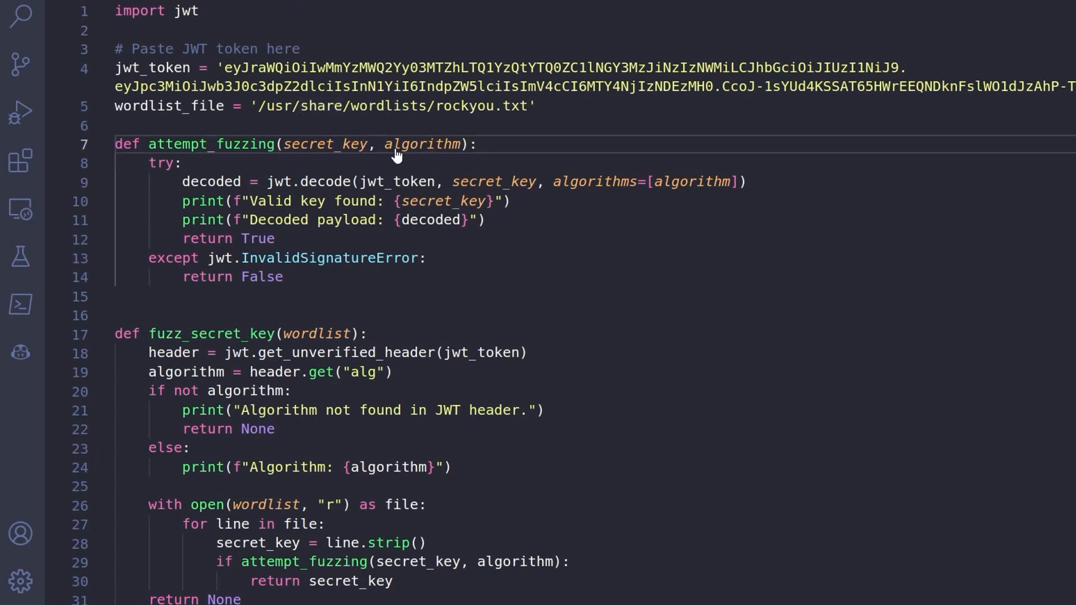
Review demo.py's rockyou.txt brute-force loop and main block.
scroll("down", 3)
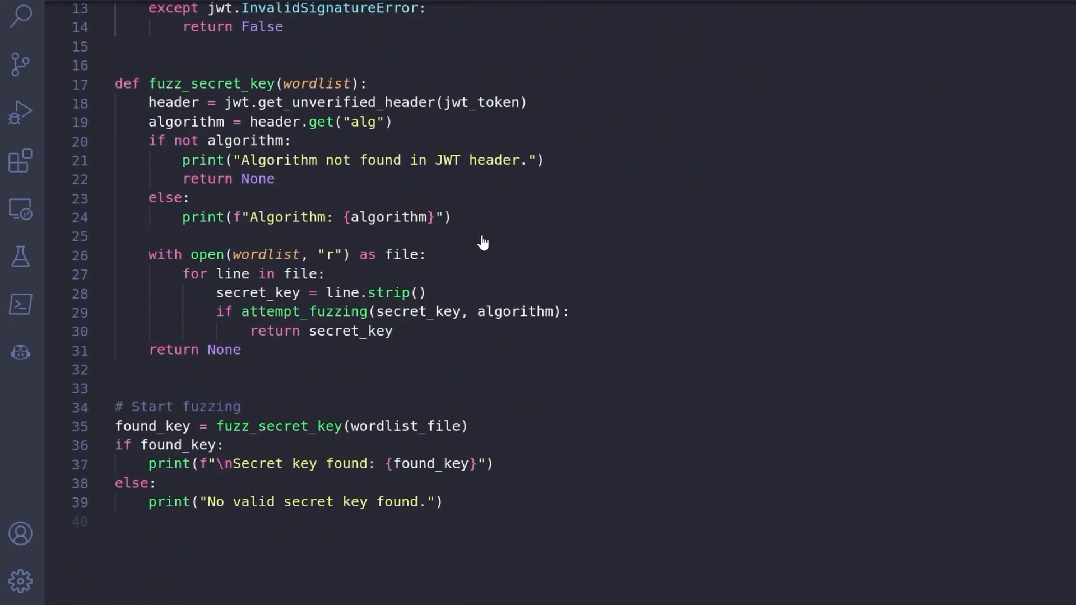
mouse_move(240, 431)
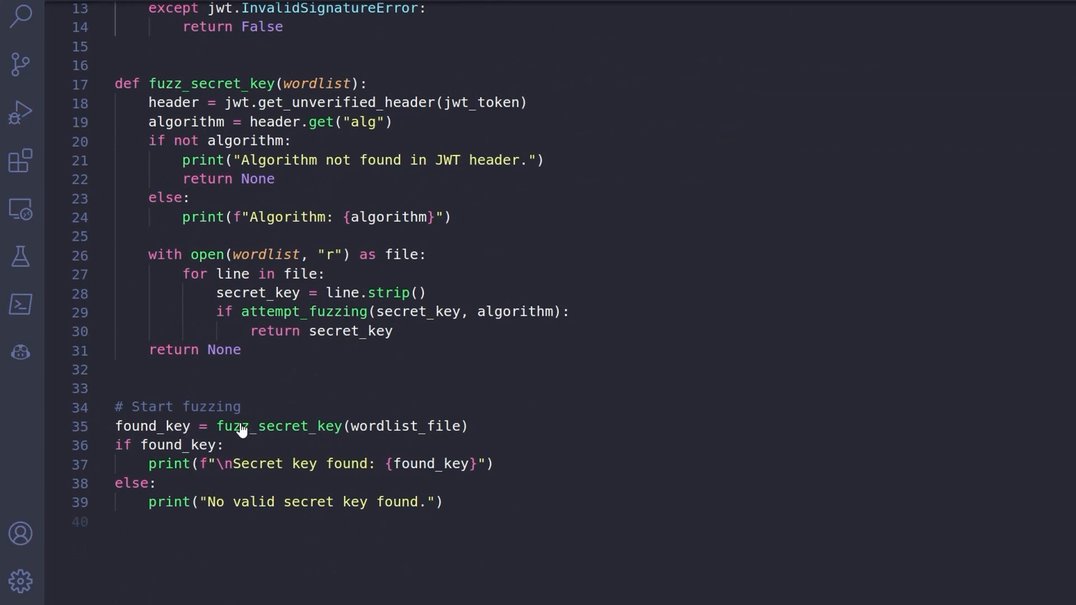
mouse_move(446, 440)
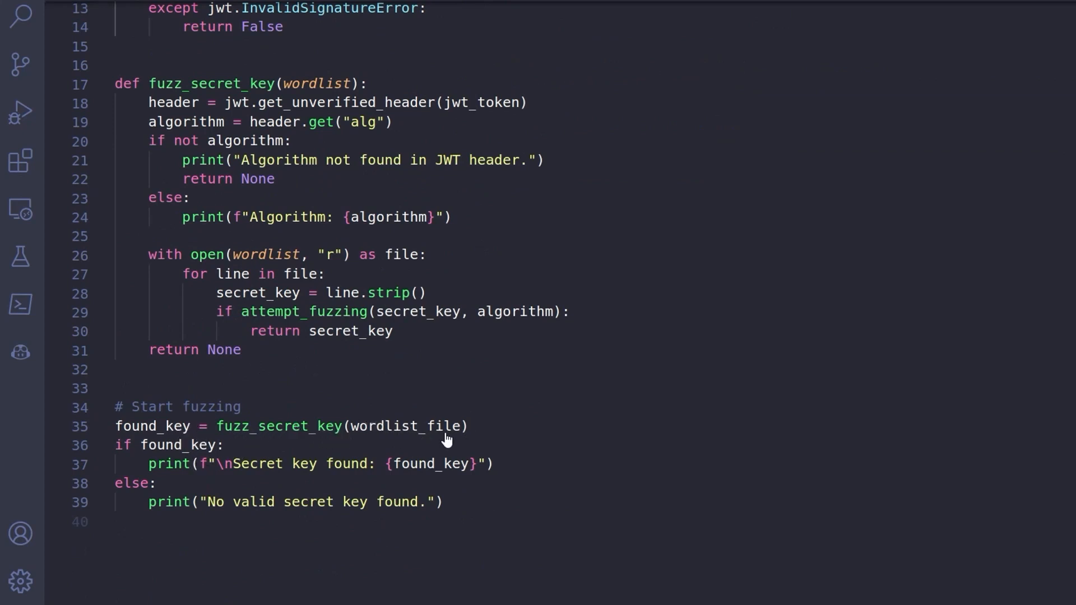
mouse_move(323, 476)
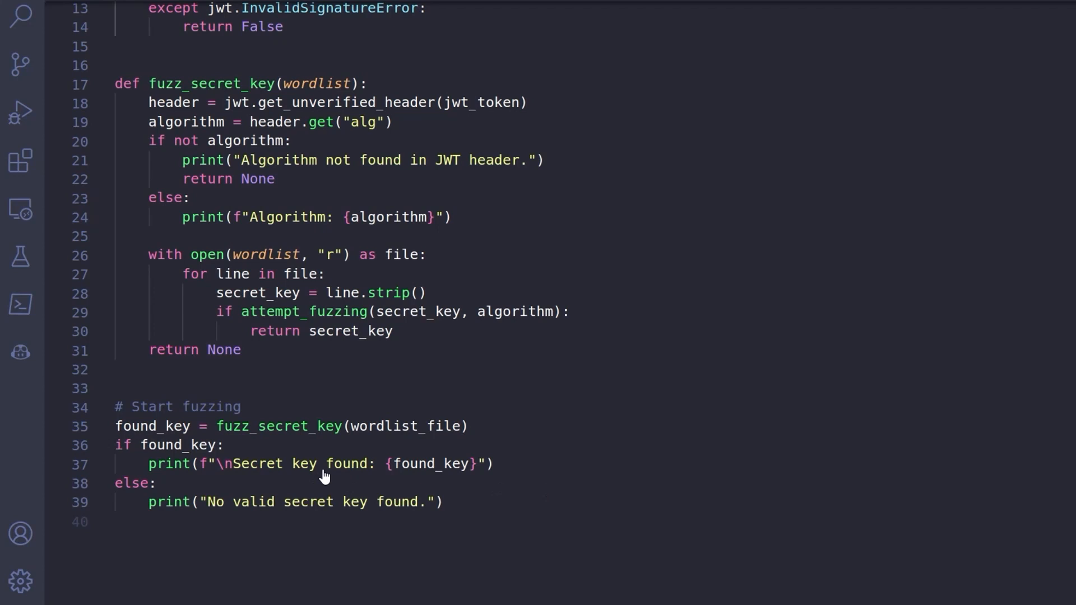
mouse_move(259, 525)
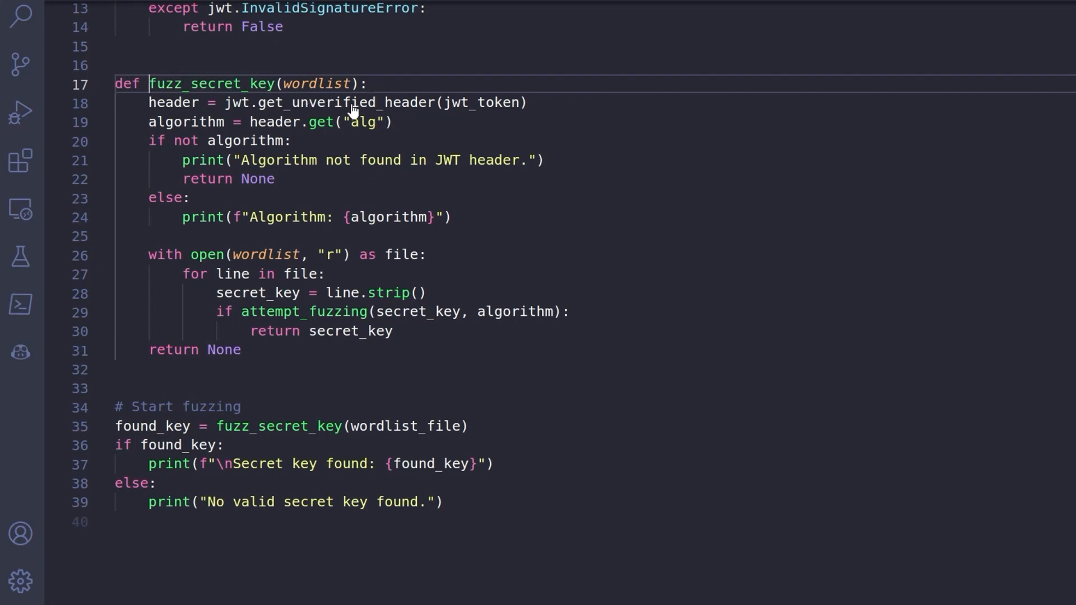
mouse_move(583, 141)
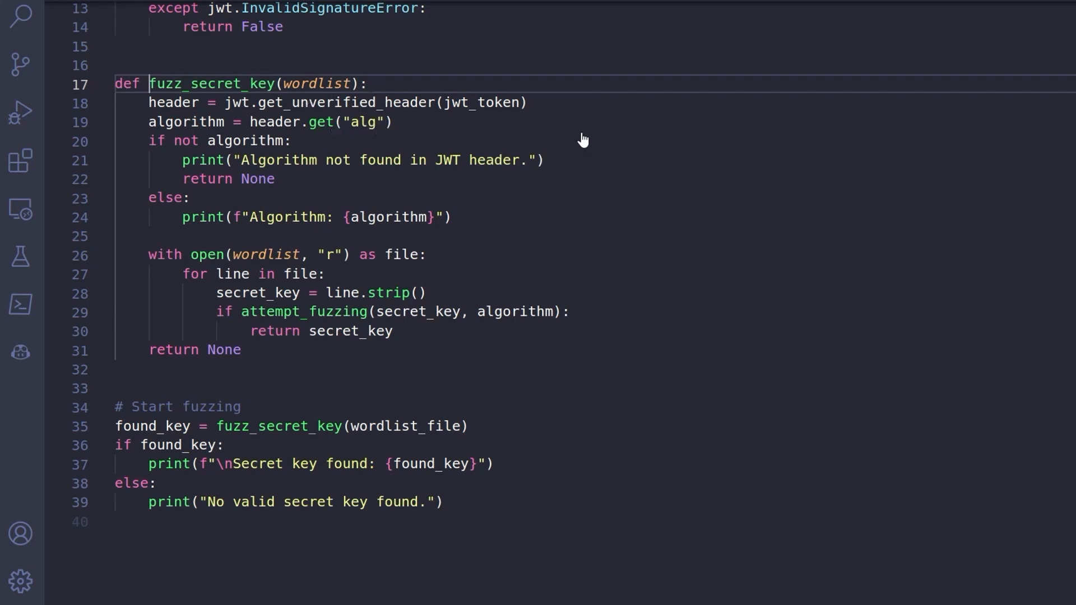
mouse_move(326, 127)
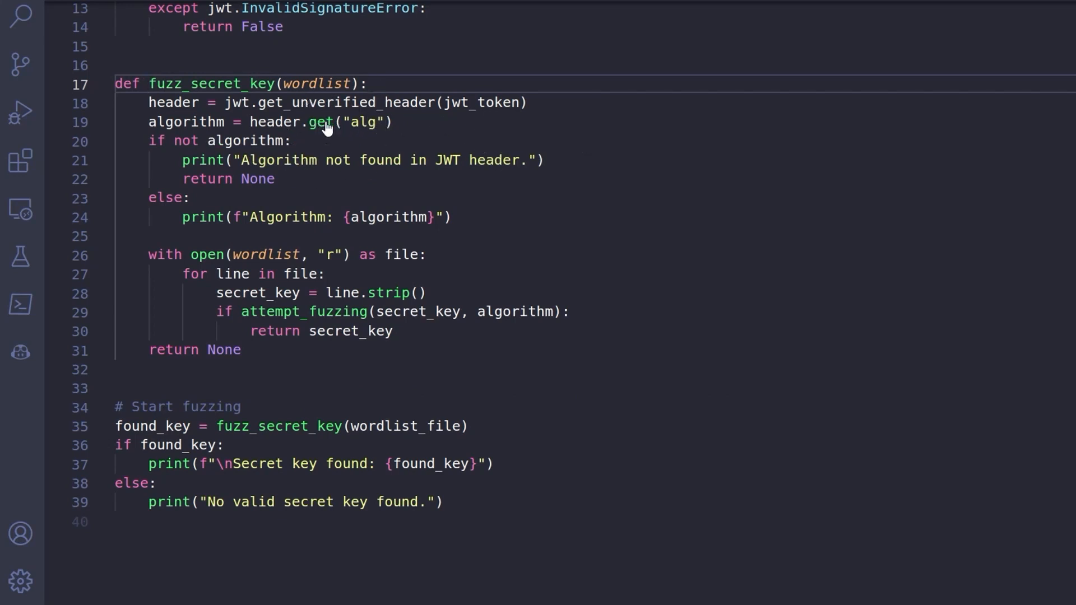
mouse_move(305, 131)
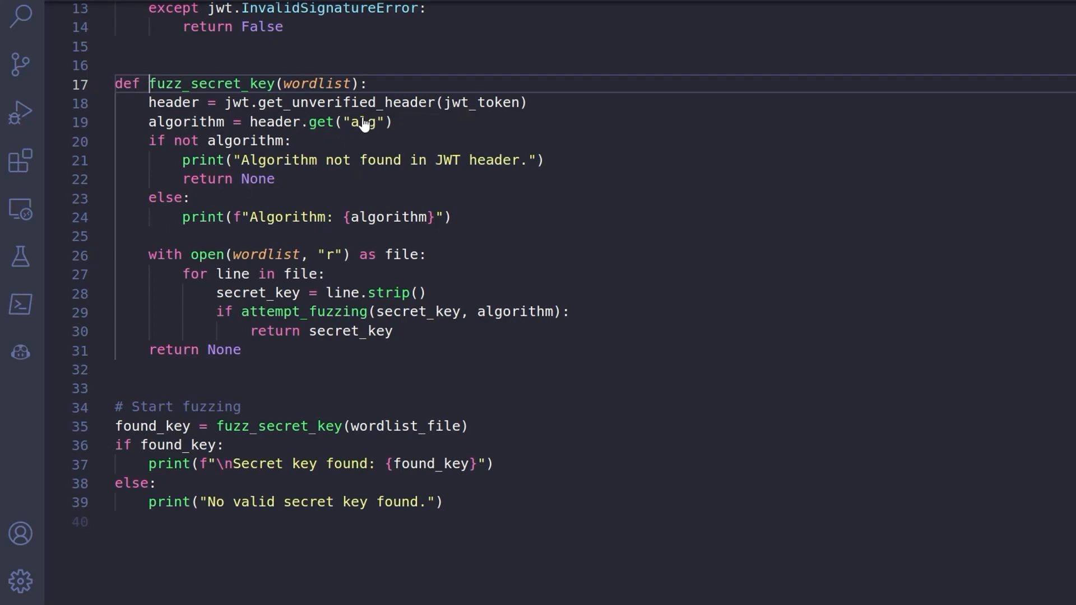
mouse_move(297, 274)
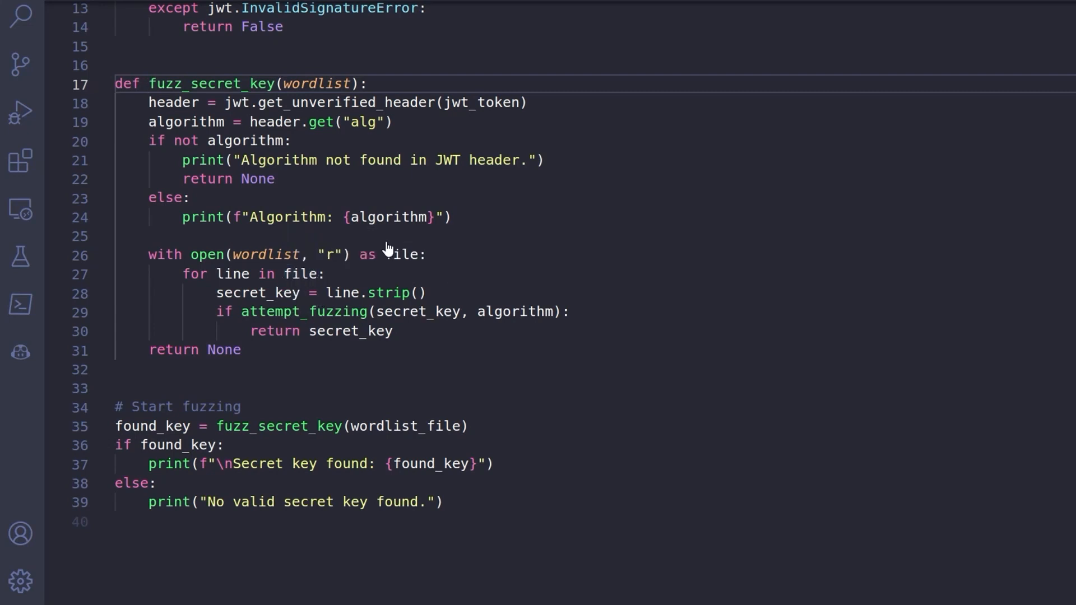
scroll("up", 3)
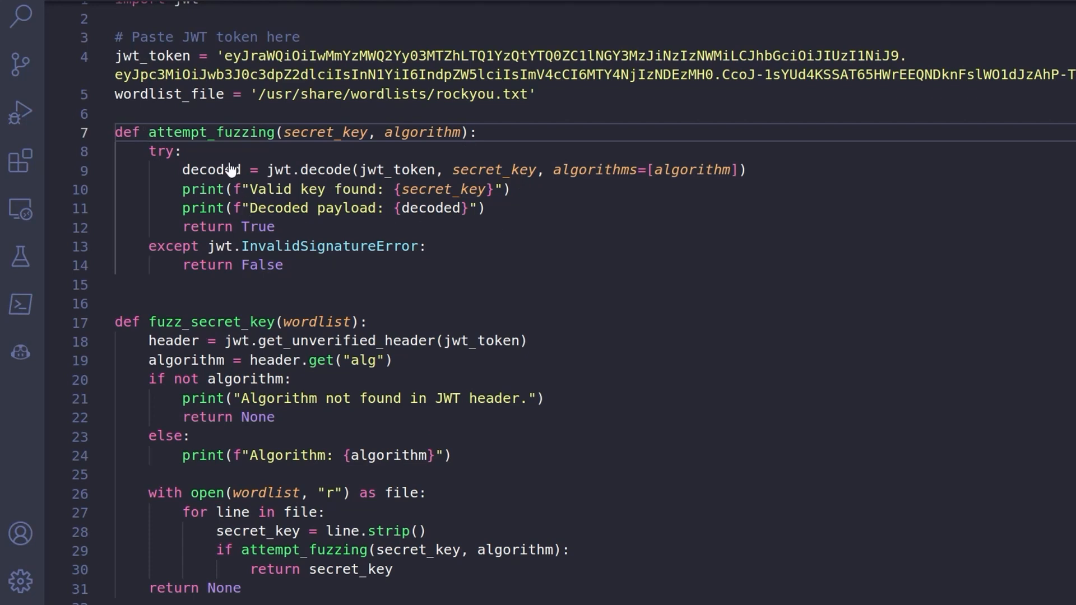
mouse_move(483, 206)
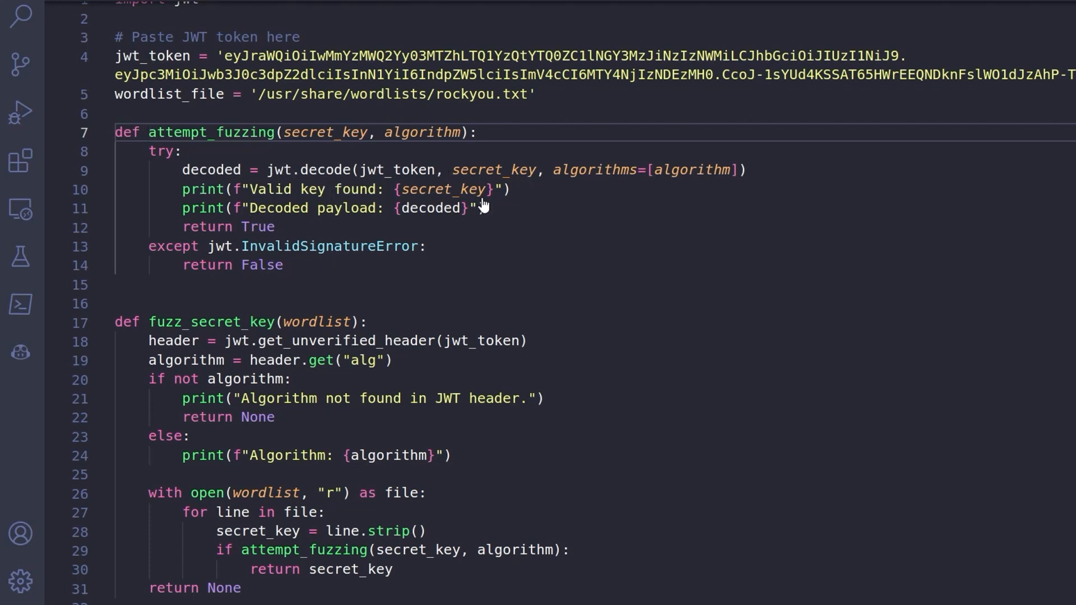
mouse_move(492, 169)
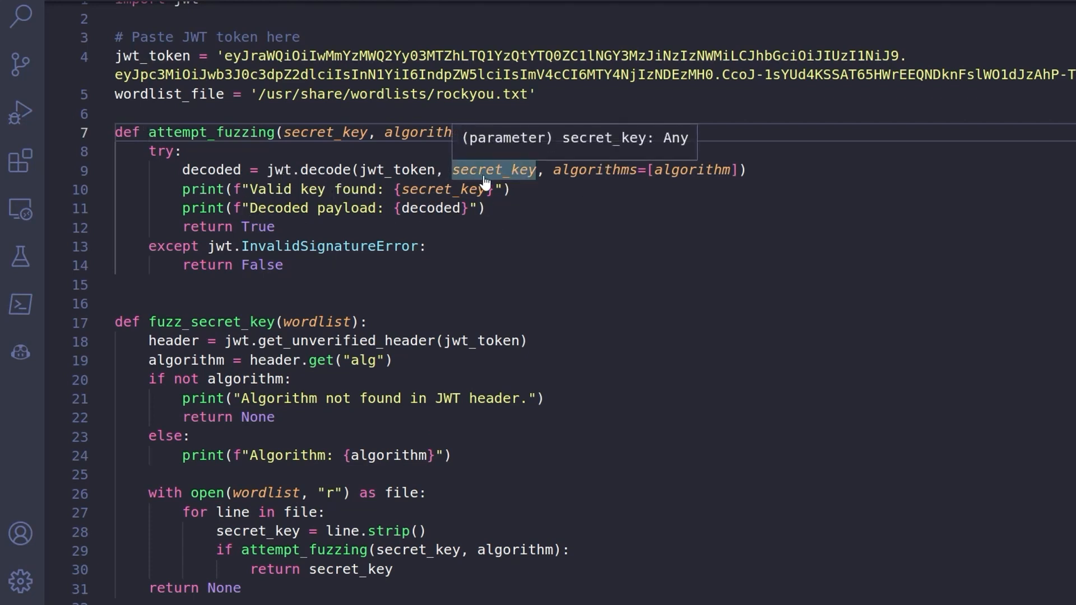
mouse_move(361, 221)
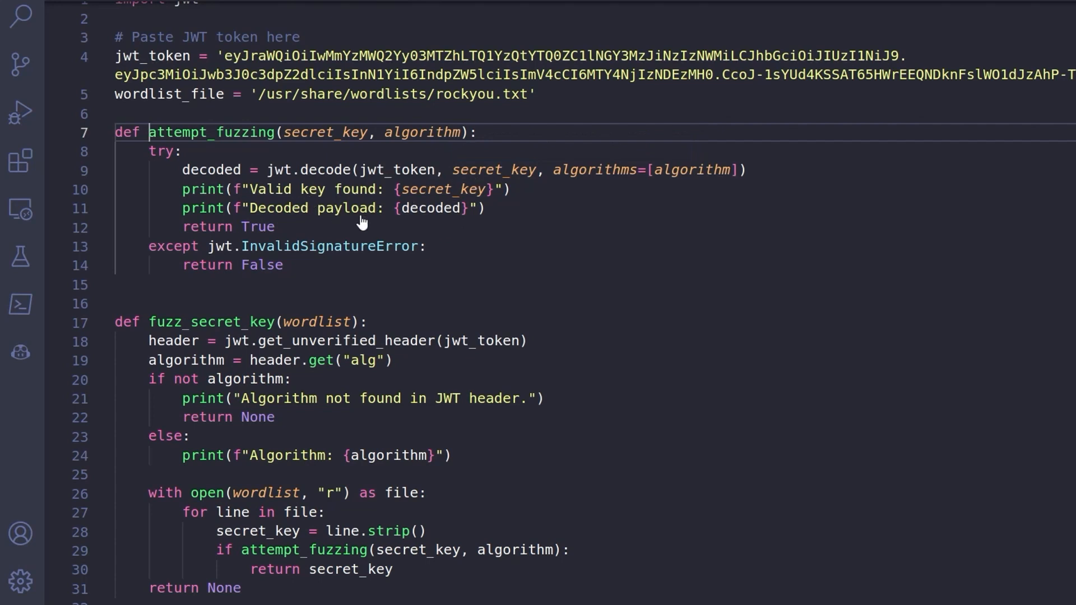
mouse_move(395, 251)
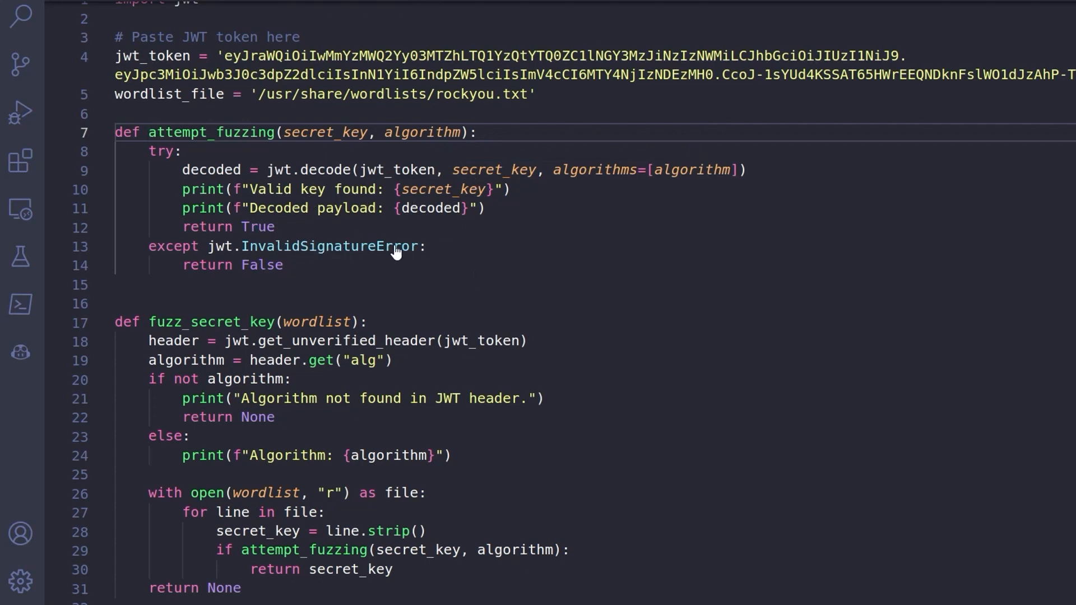
mouse_move(268, 213)
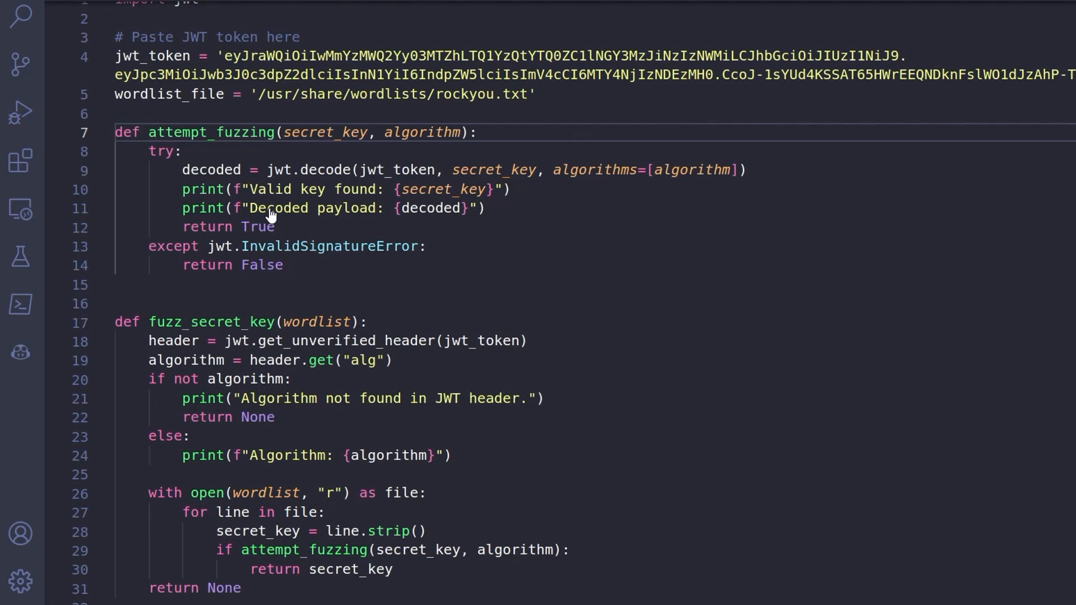
mouse_move(881, 275)
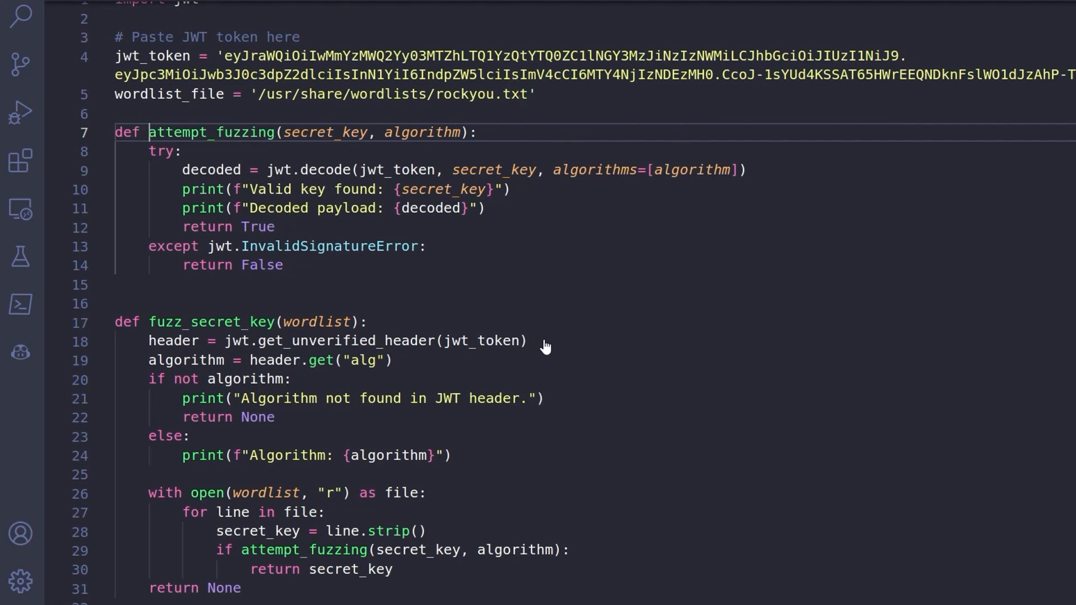
scroll("down", 3)
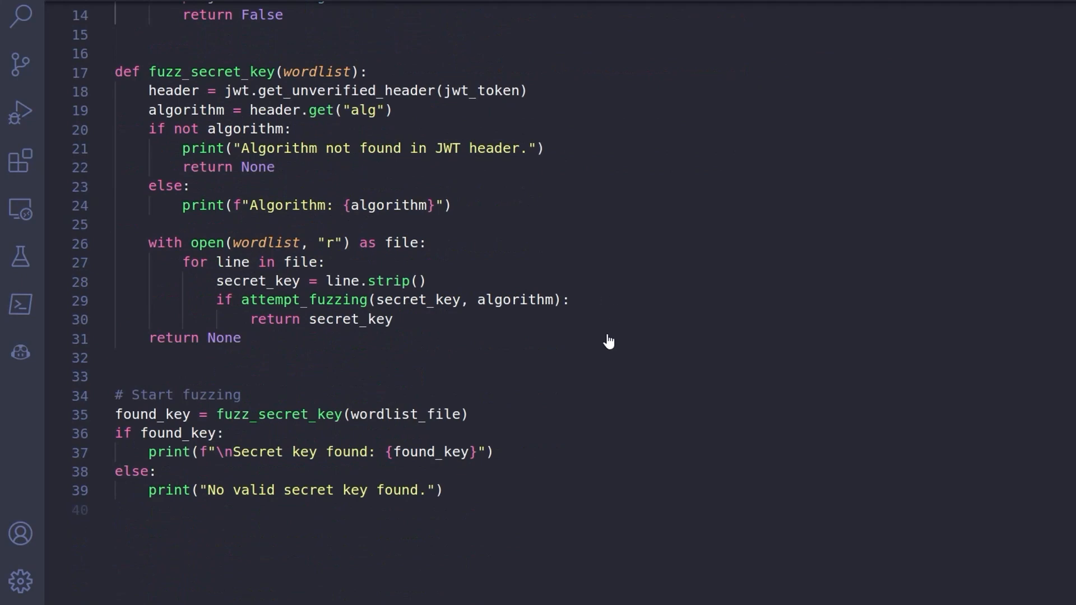
scroll("up", 3)
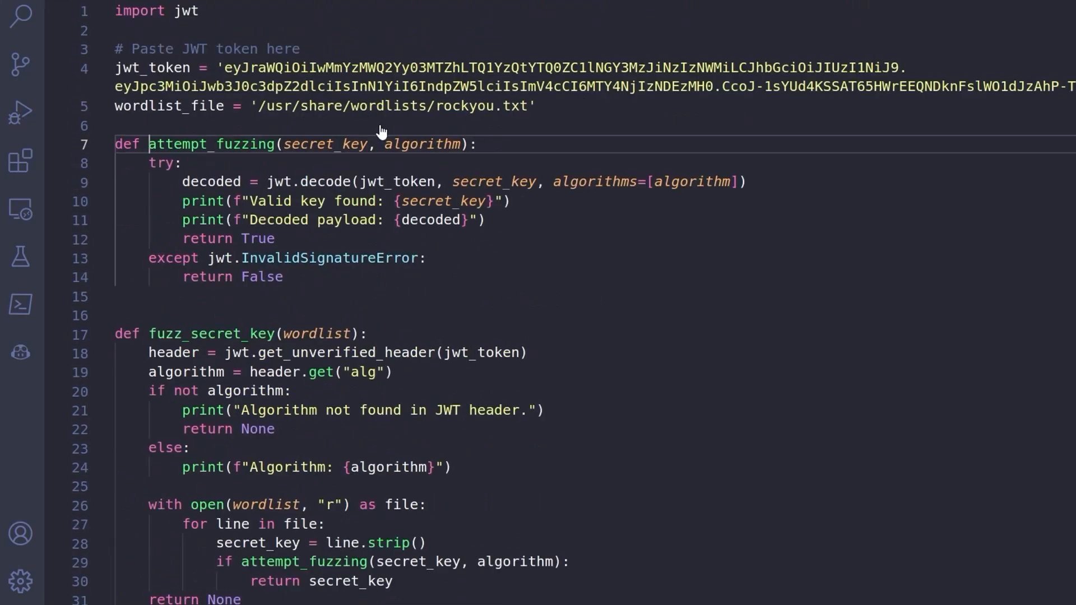
mouse_move(212, 217)
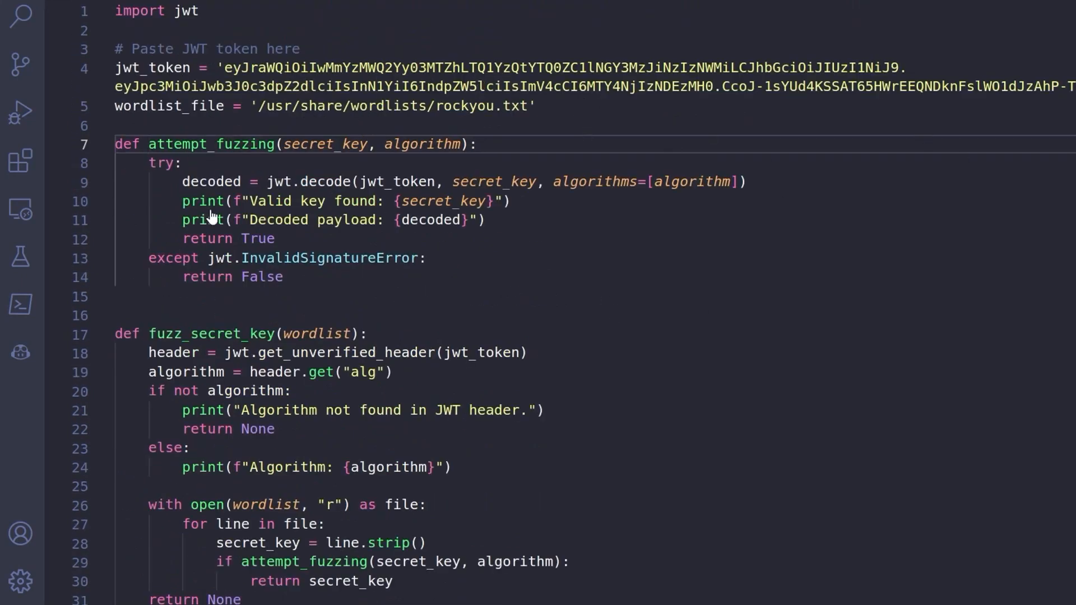
mouse_move(565, 224)
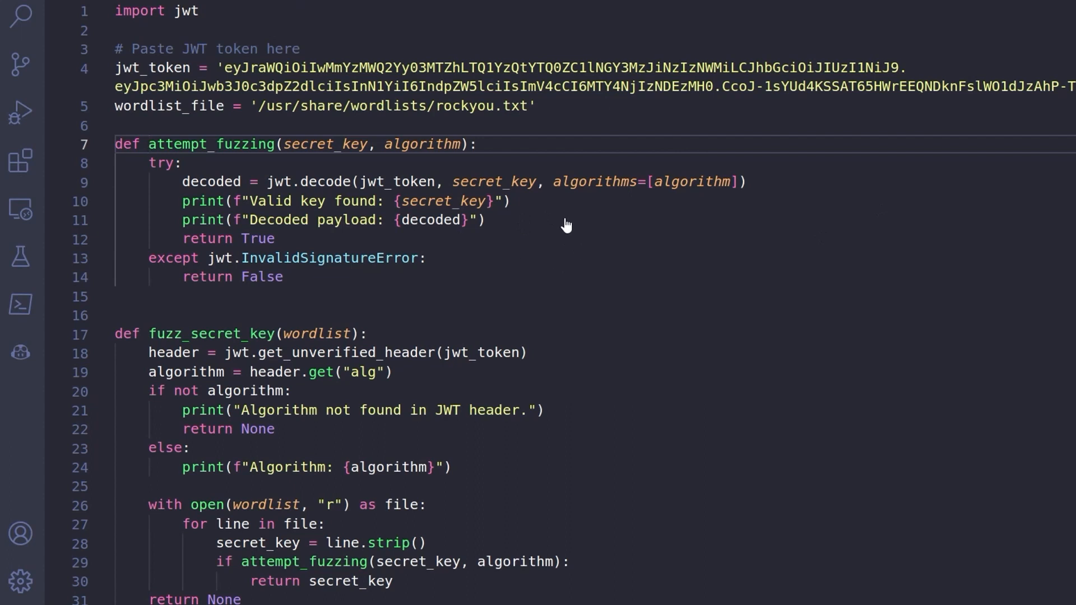
mouse_move(572, 182)
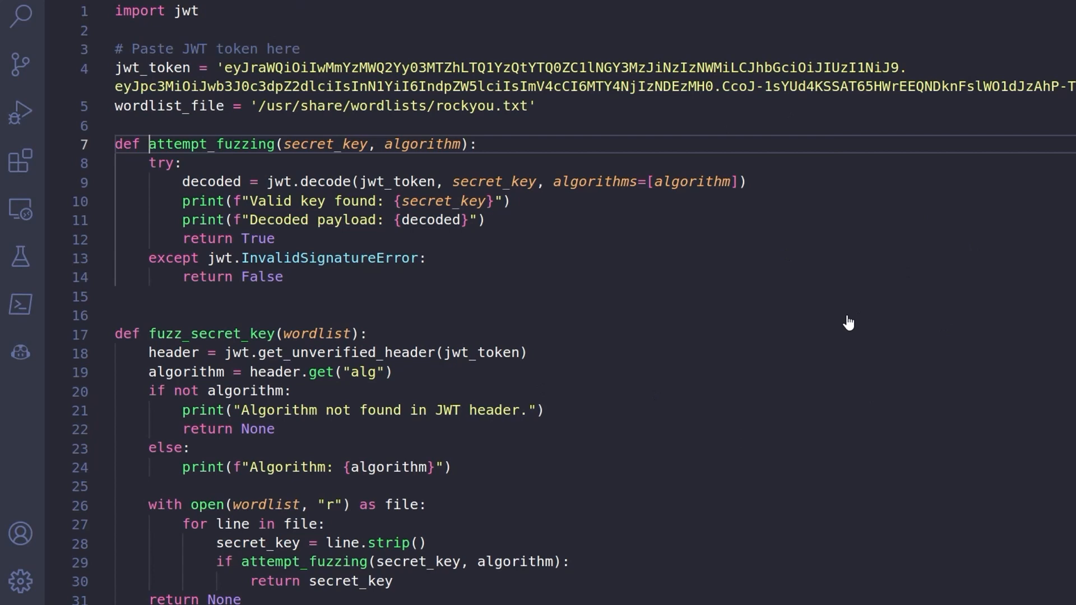
scroll("down", 3)
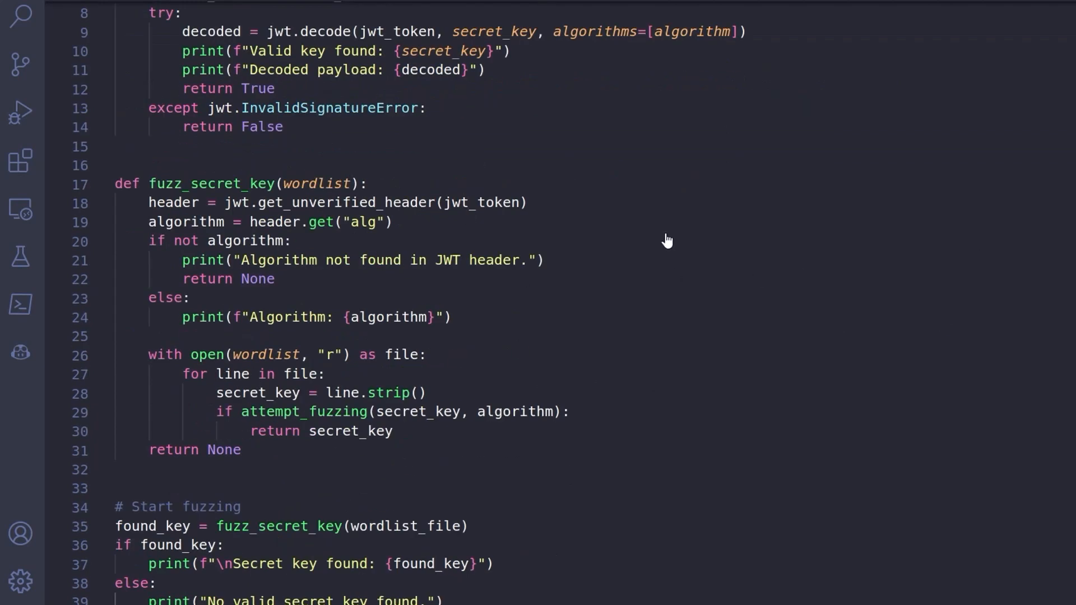
scroll("down", 3)
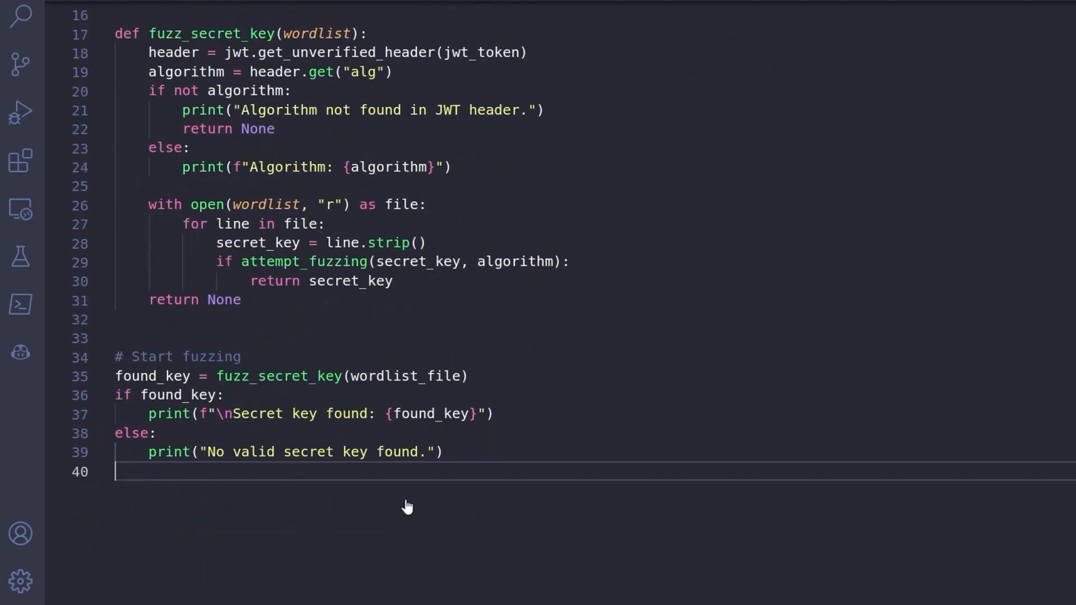
mouse_move(323, 5)
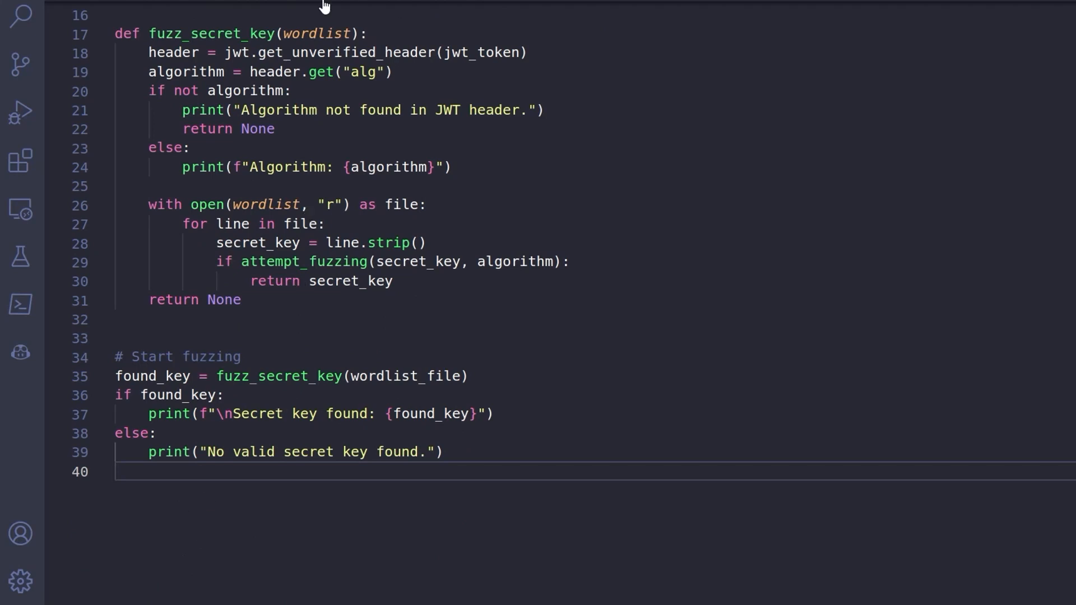
mouse_move(466, 267)
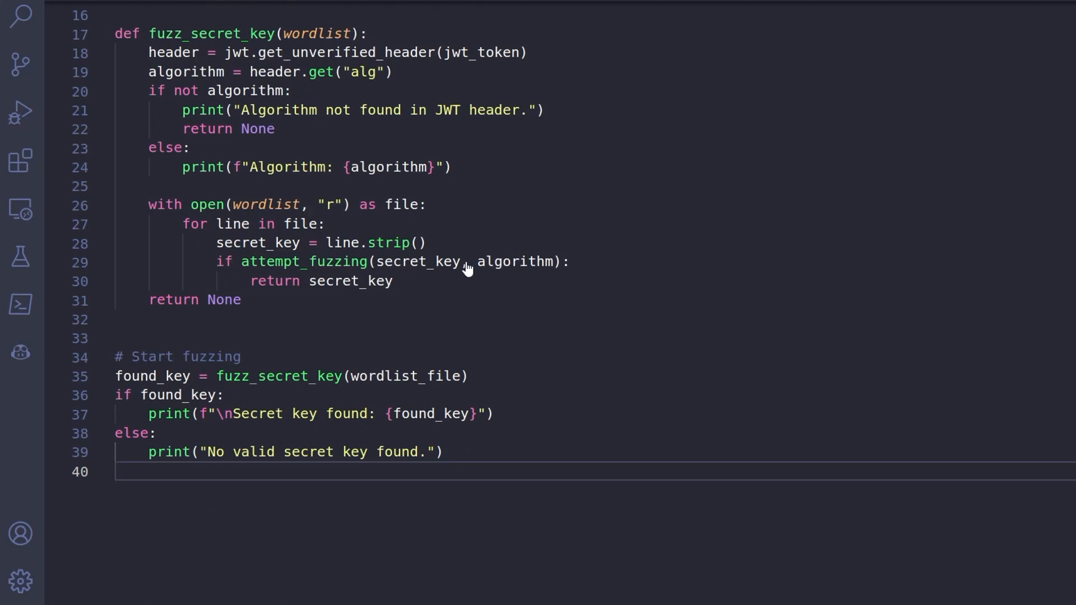
mouse_move(632, 468)
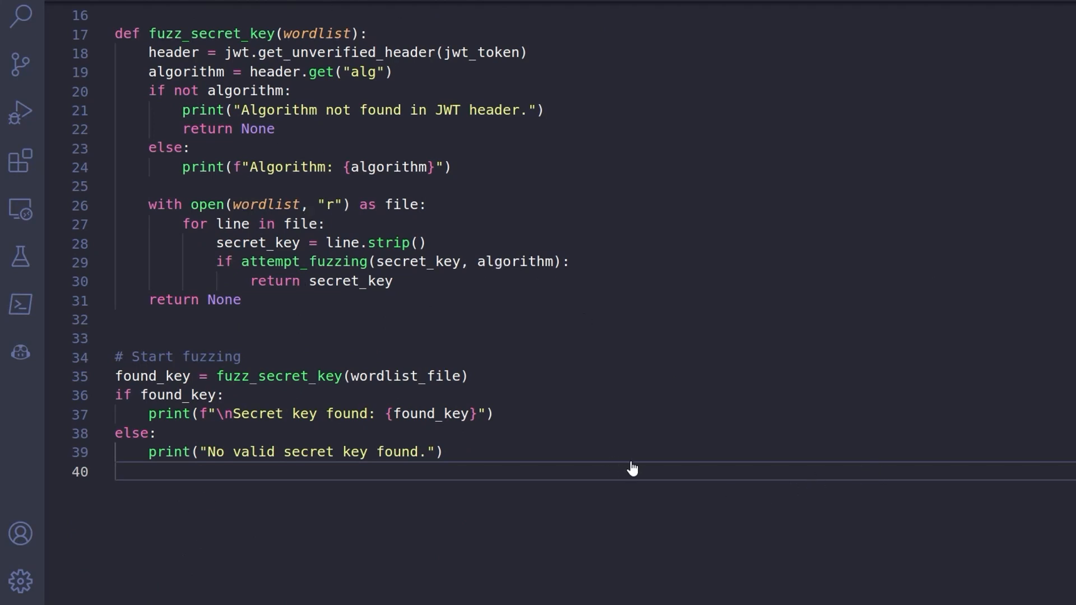
mouse_move(425, 438)
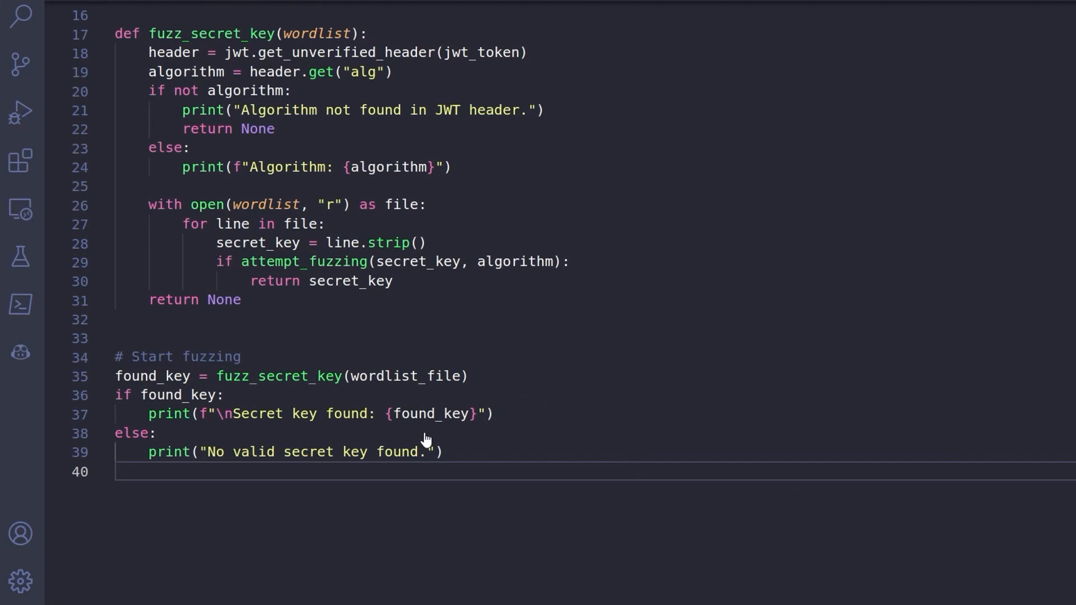
mouse_move(470, 487)
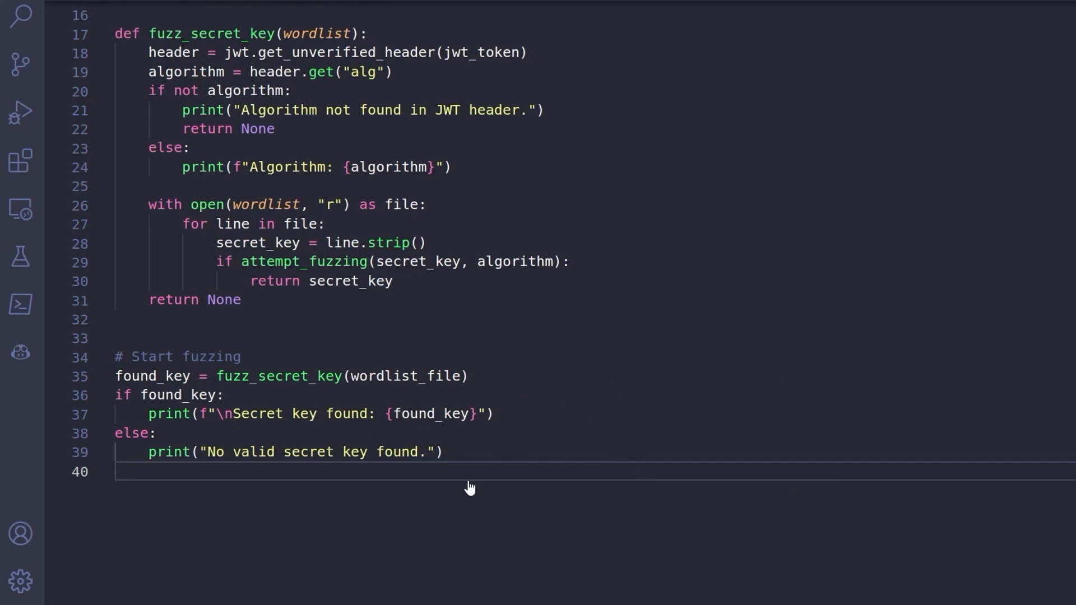
mouse_move(755, 451)
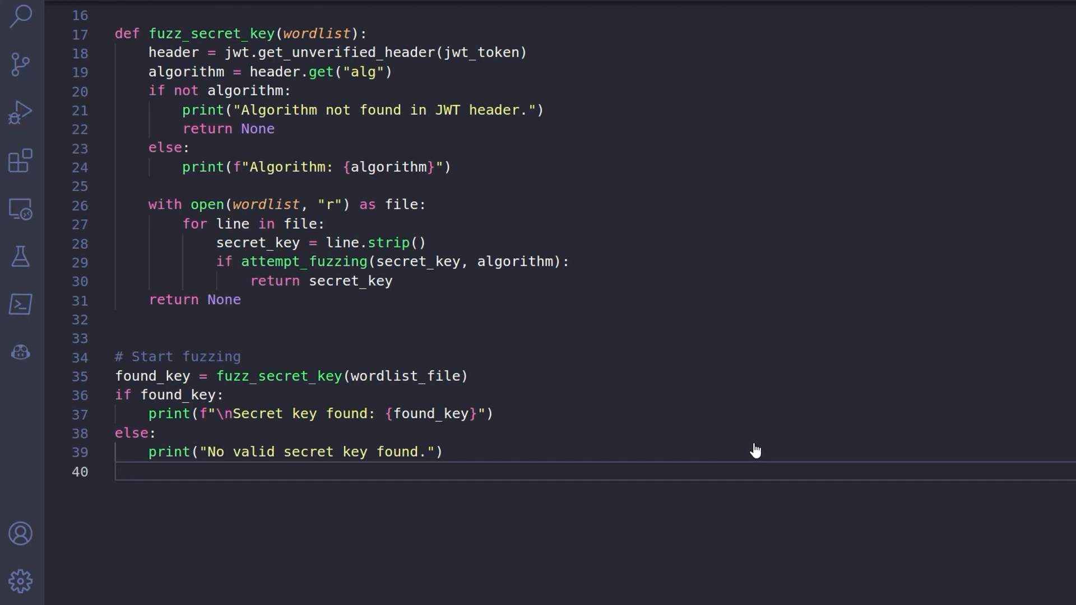
mouse_move(227, 465)
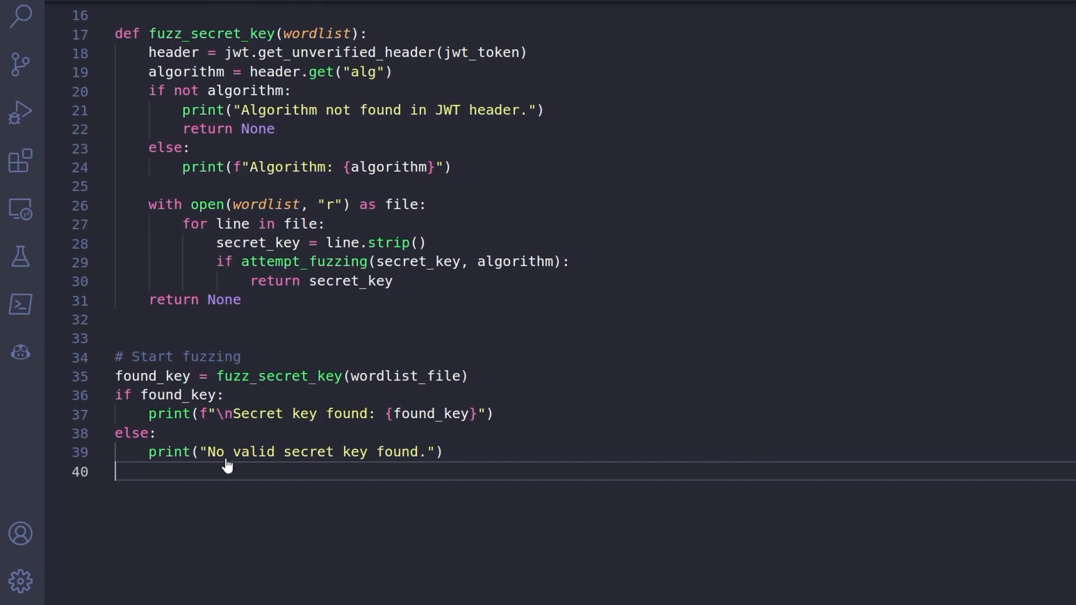
mouse_move(409, 236)
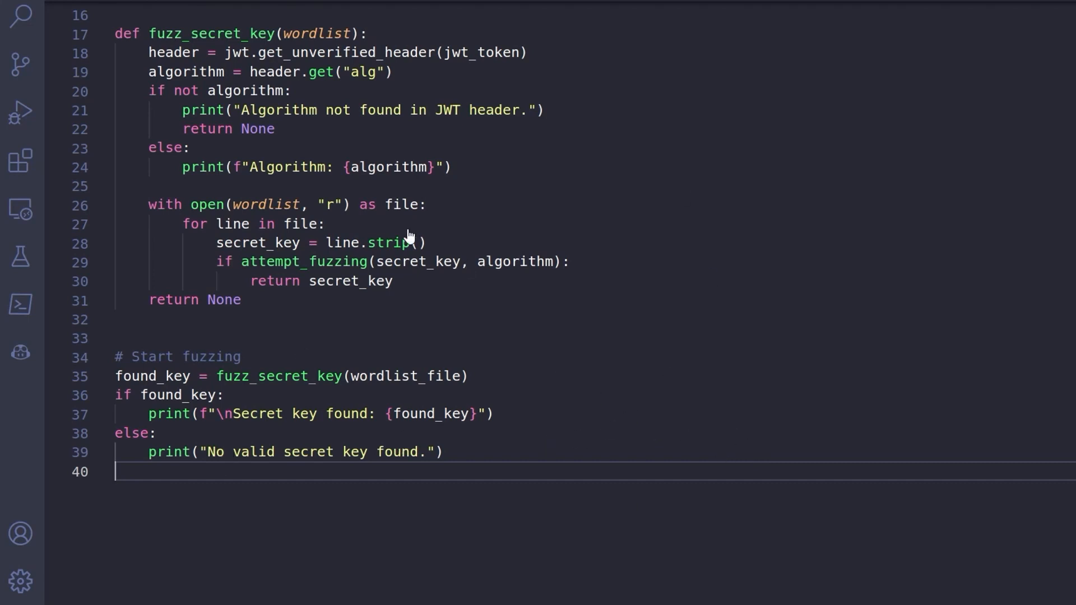
mouse_move(644, 467)
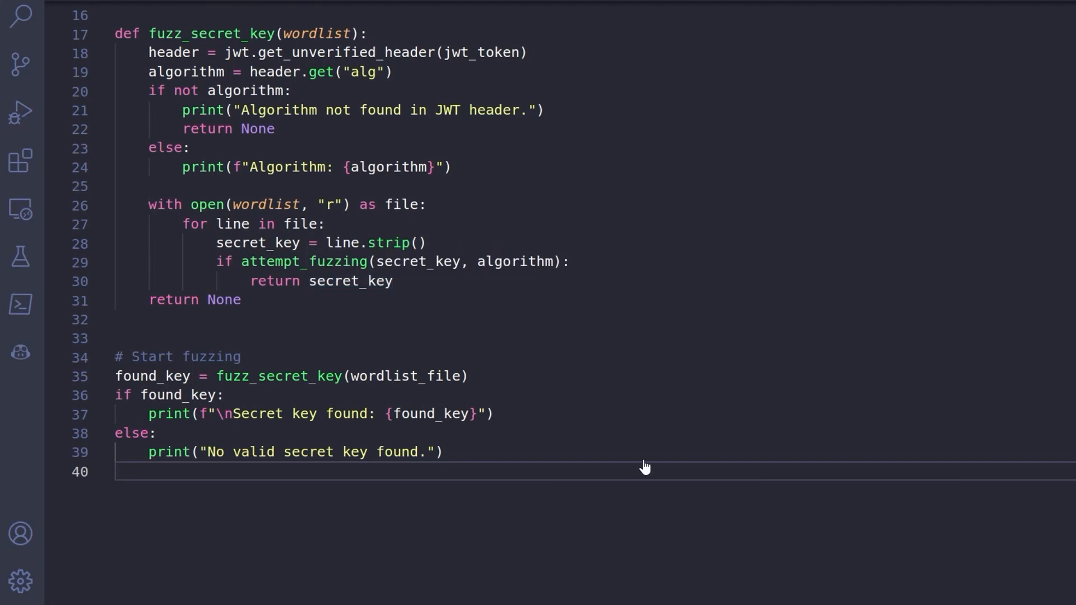
mouse_move(357, 208)
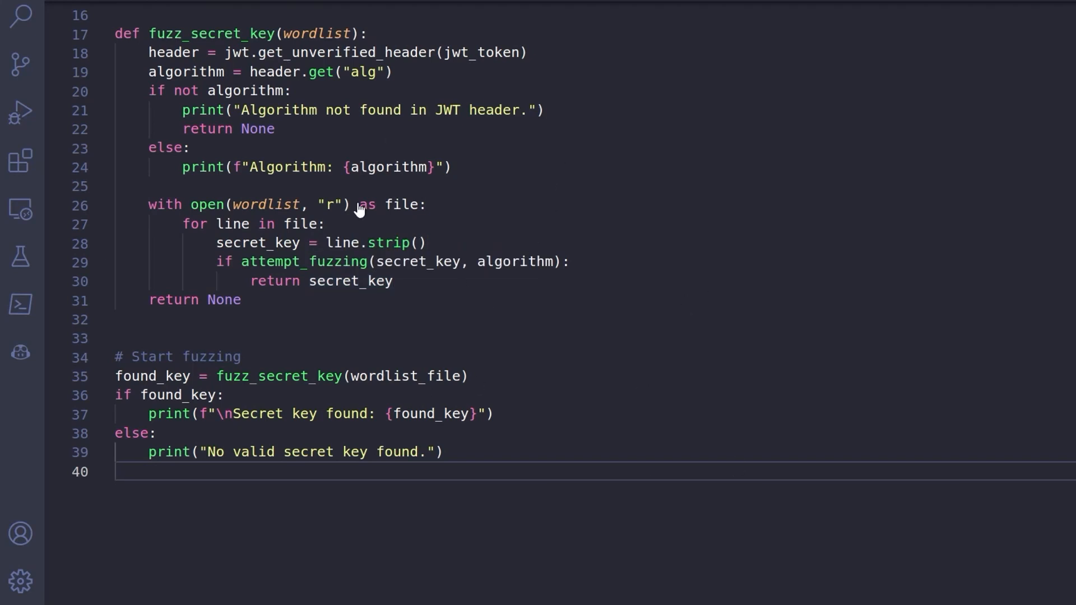
mouse_move(296, 236)
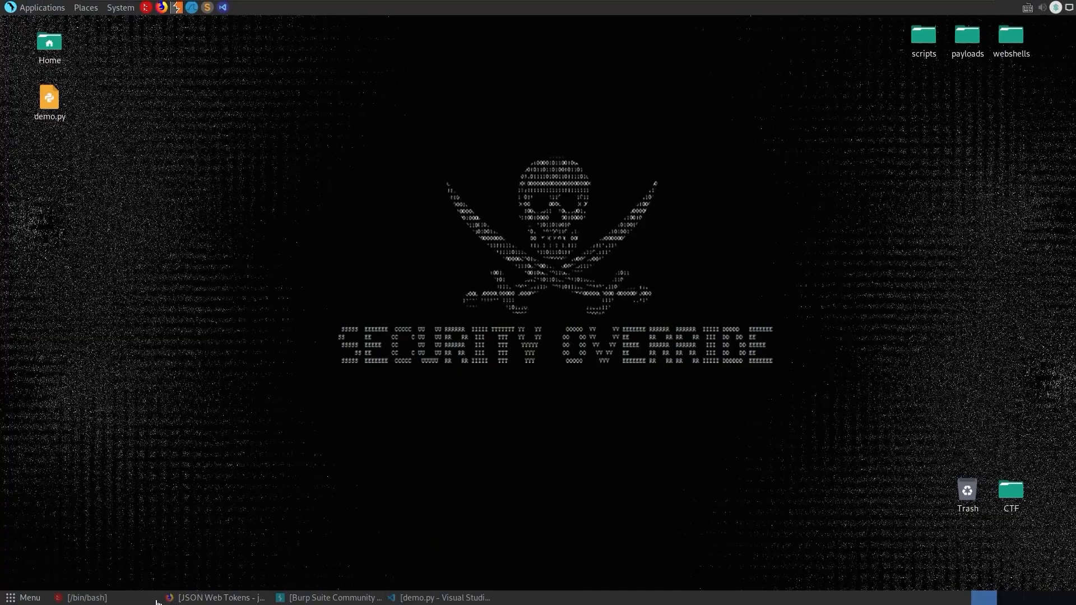
left_click(86, 598)
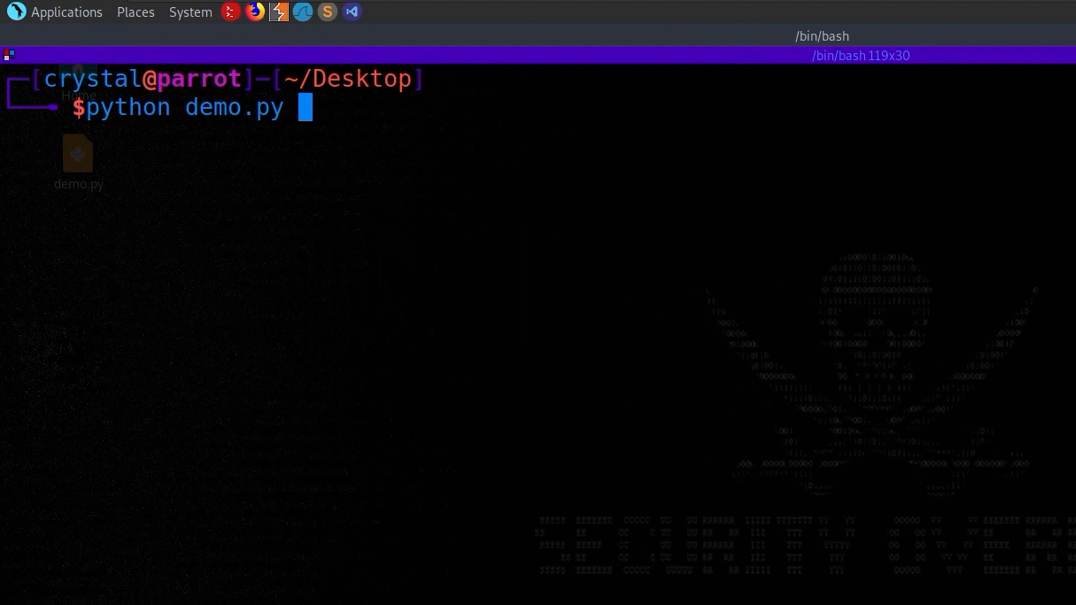
key("Return")
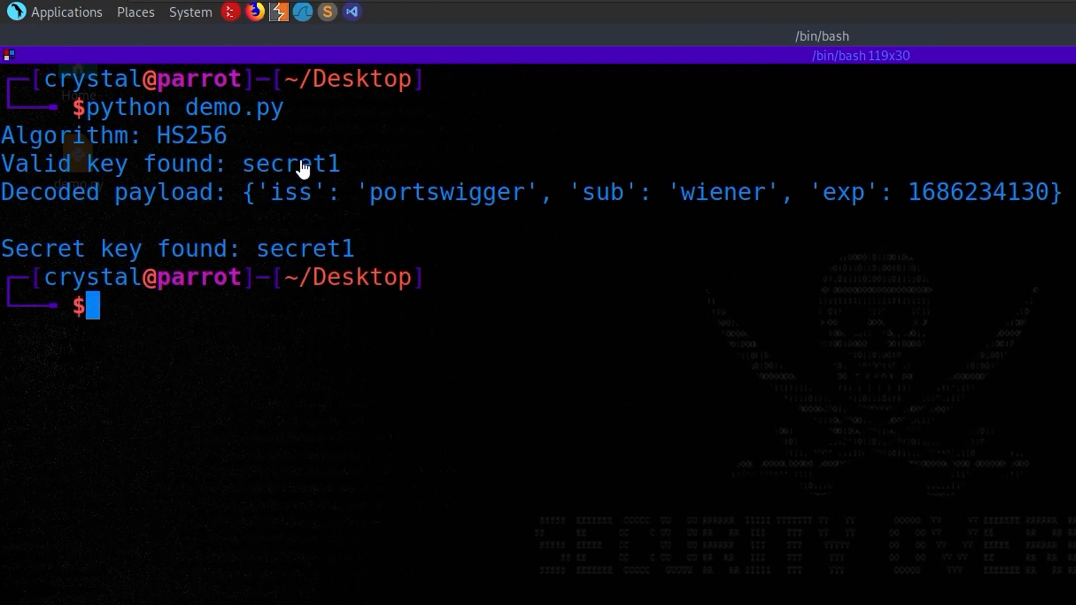
double_click(290, 163)
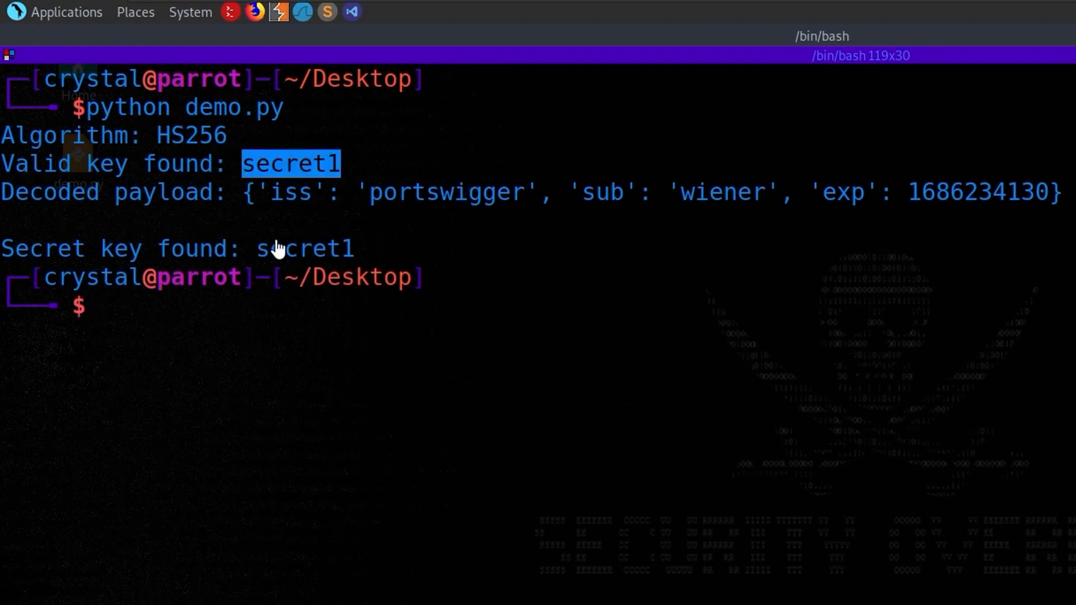
double_click(190, 135)
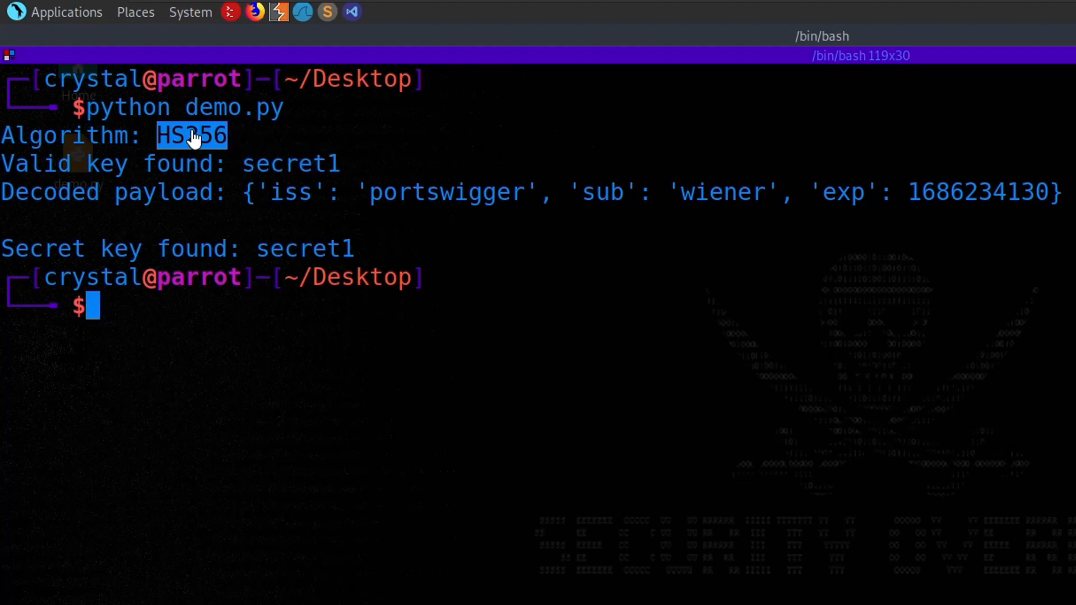
mouse_move(154, 211)
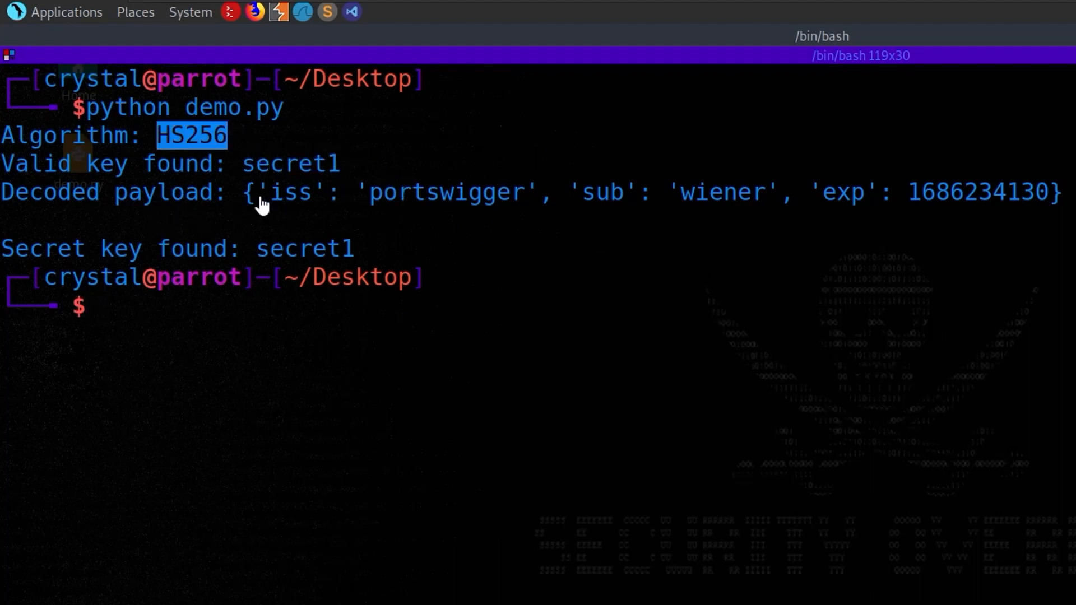
double_click(303, 248)
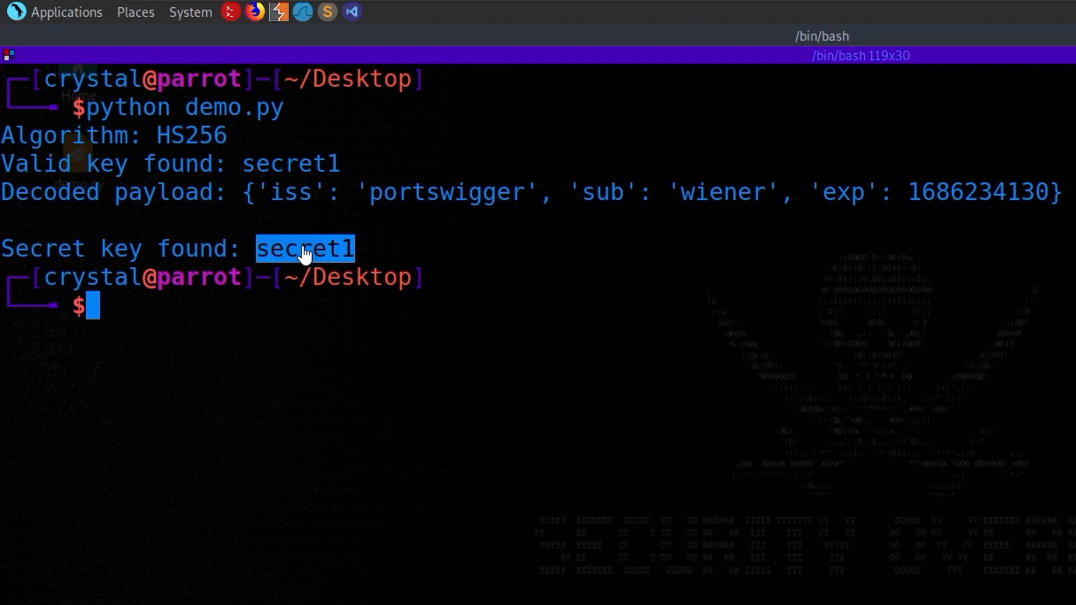
mouse_move(499, 266)
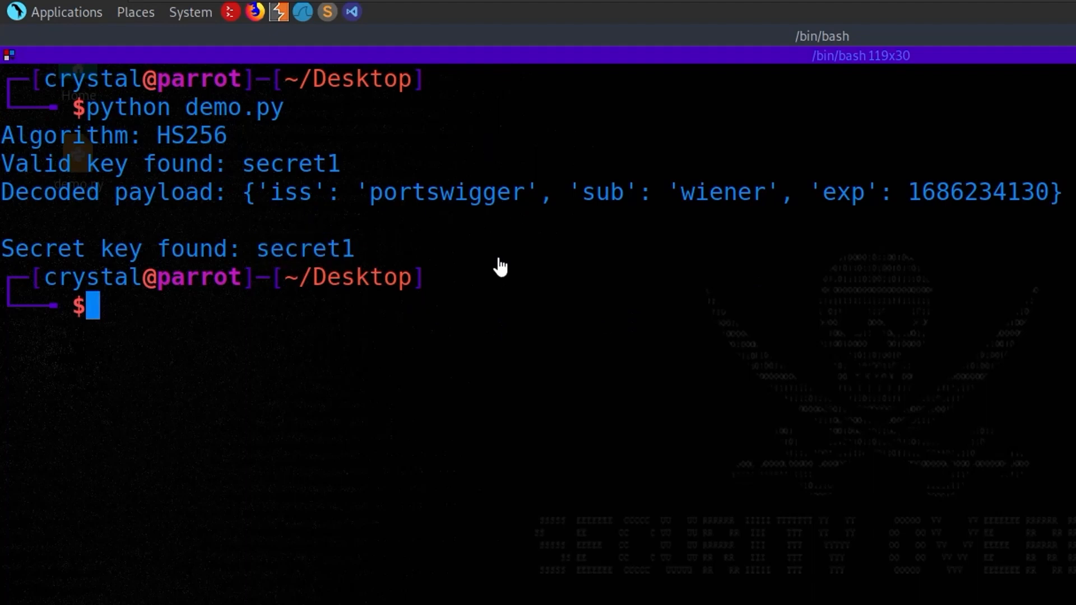
mouse_move(287, 375)
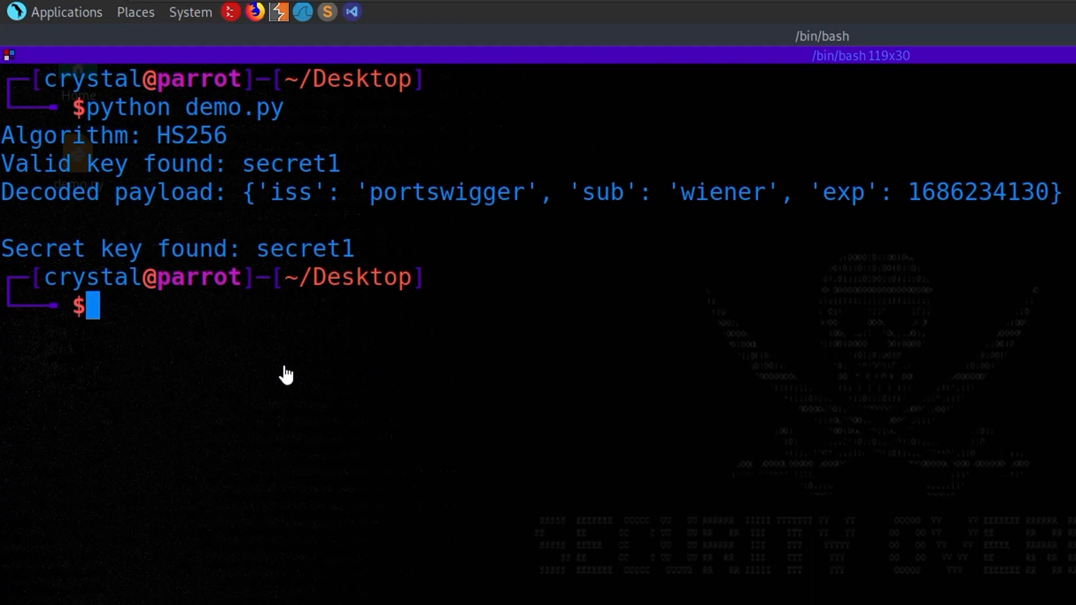
mouse_move(297, 368)
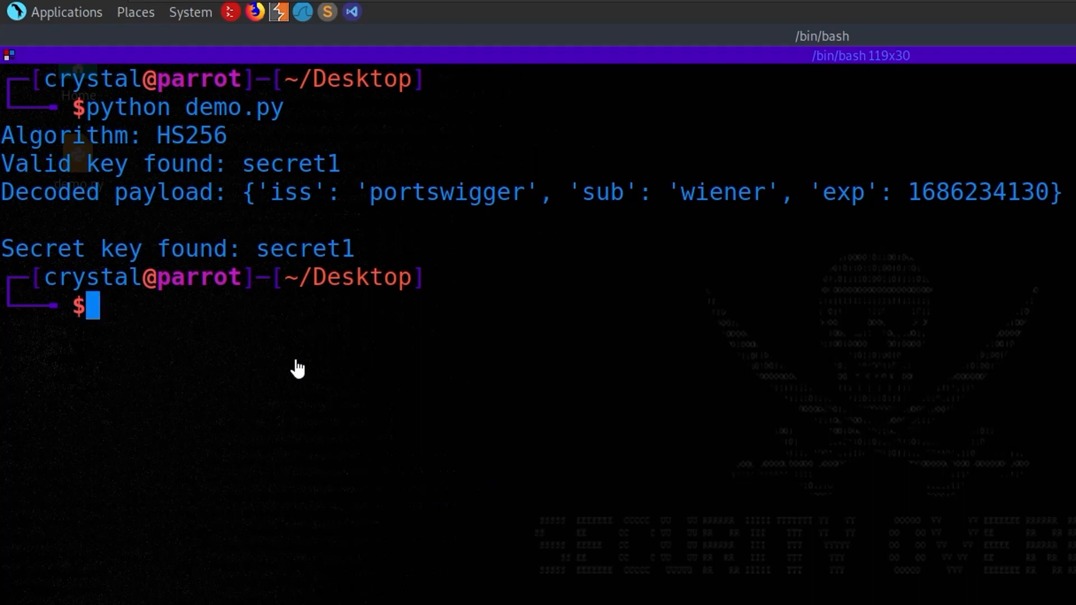
mouse_move(527, 400)
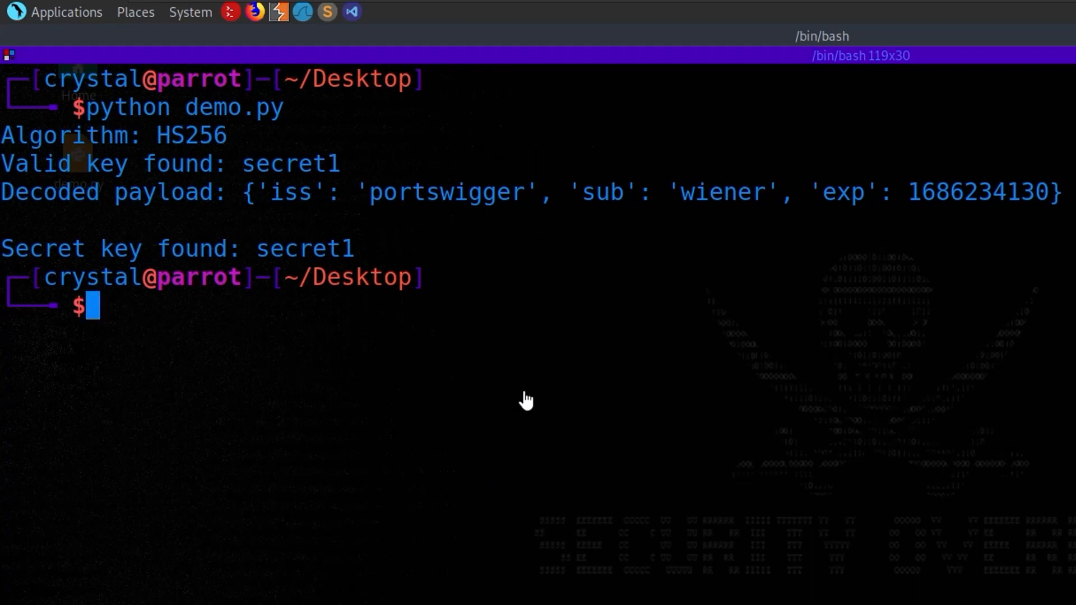
Search hashcat -h output with grep -i jwt to find JWT hash mode 16500.
type("ha")
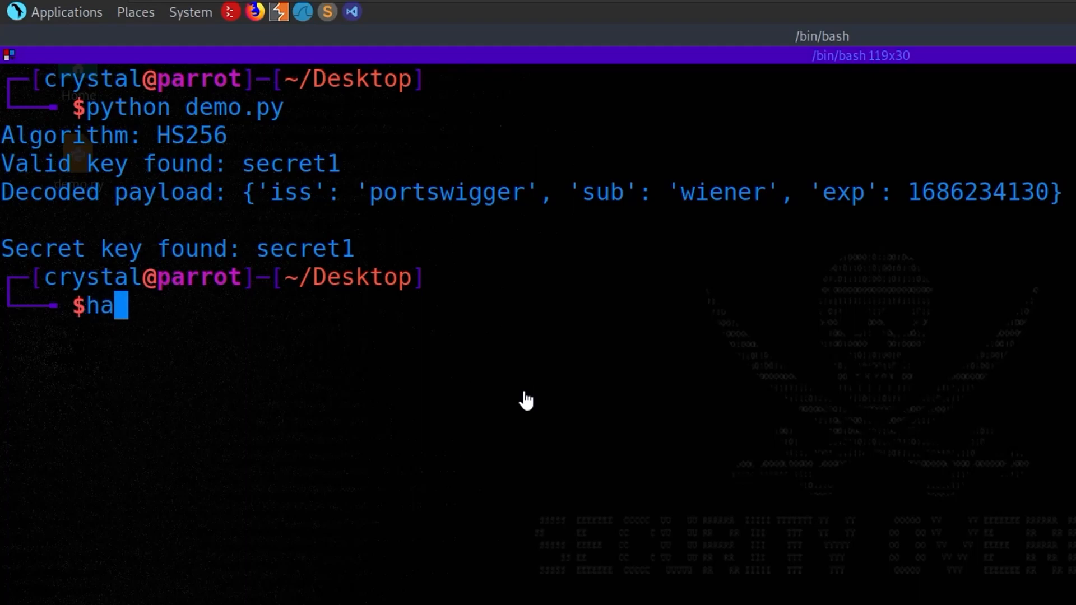
key("Return")
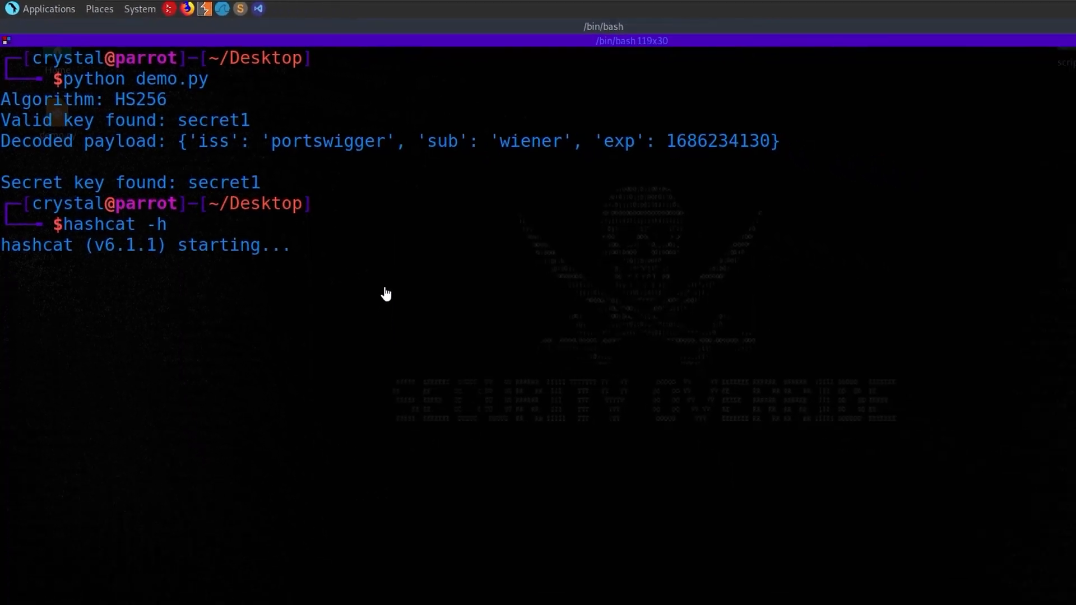
scroll("down", 3)
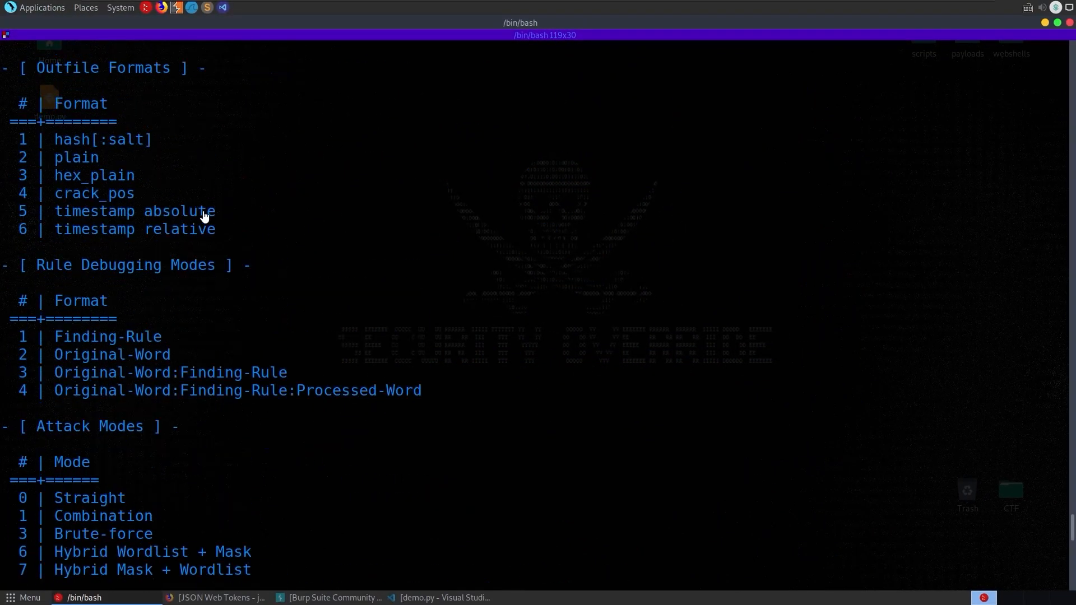
scroll("down", 3)
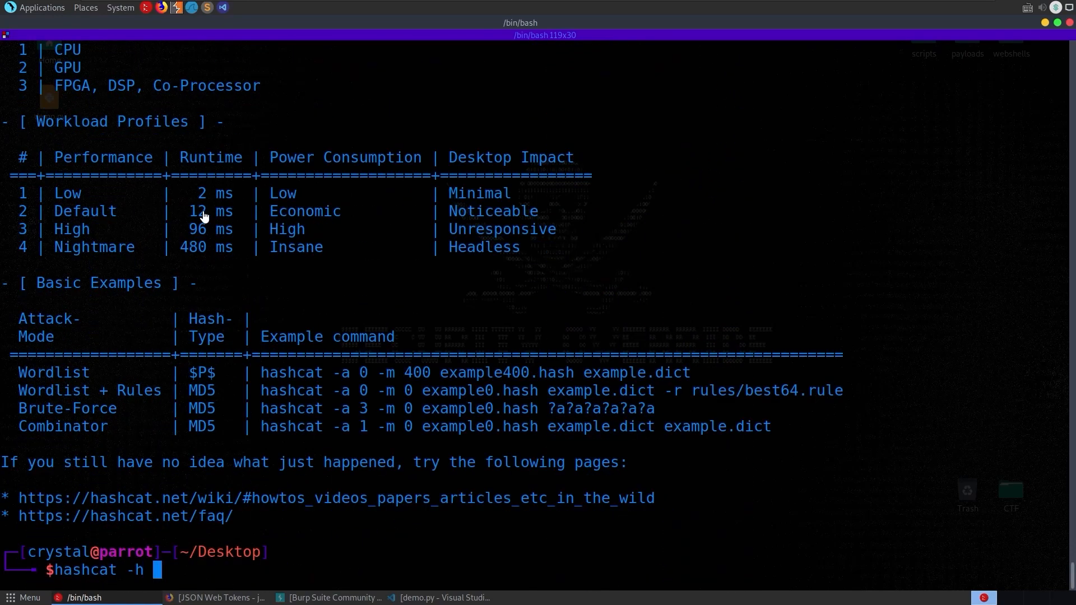
type("| grep -i jwt")
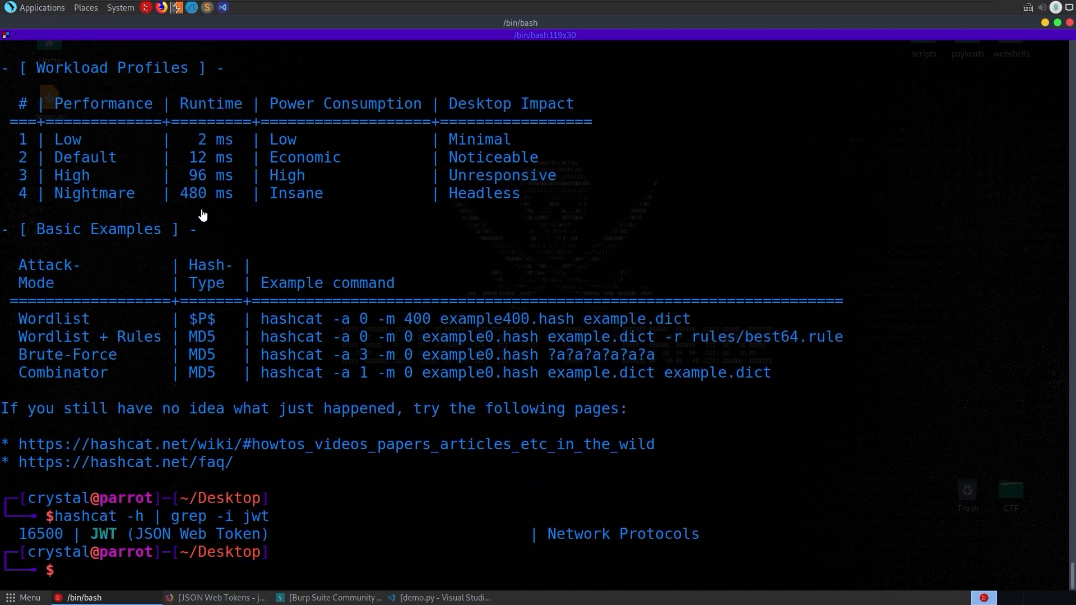
double_click(39, 534)
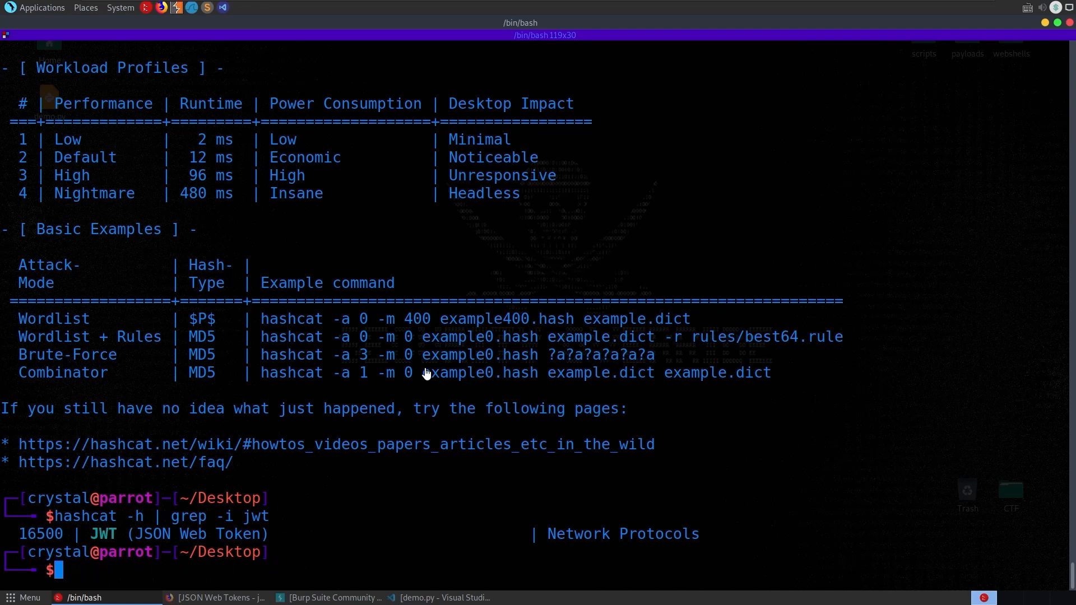
Type the command 'hashcat -a 0 -m 16500'.
type("hashcat -a")
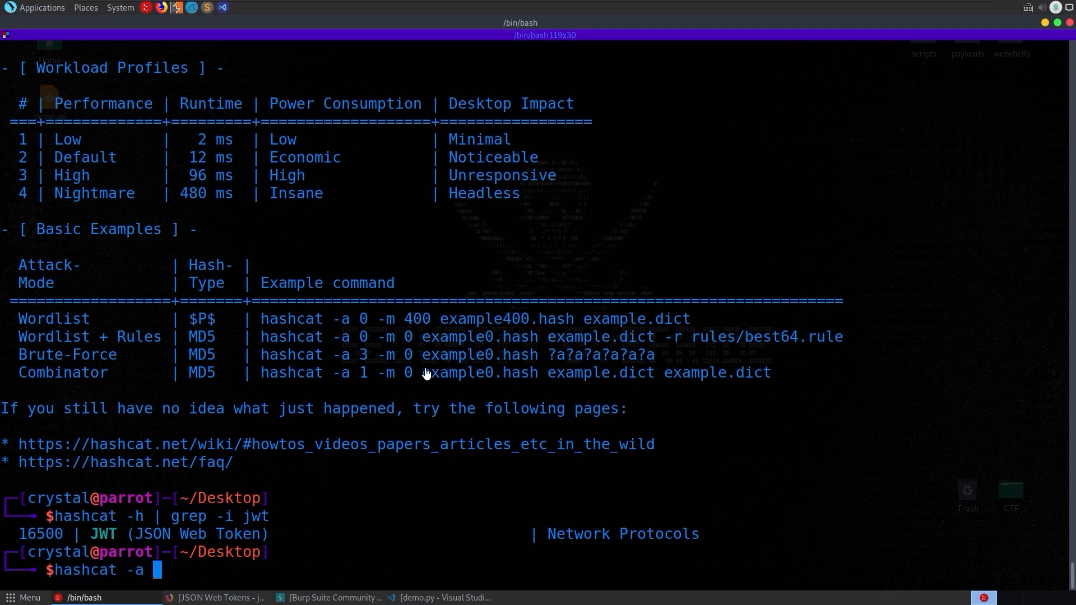
type("0")
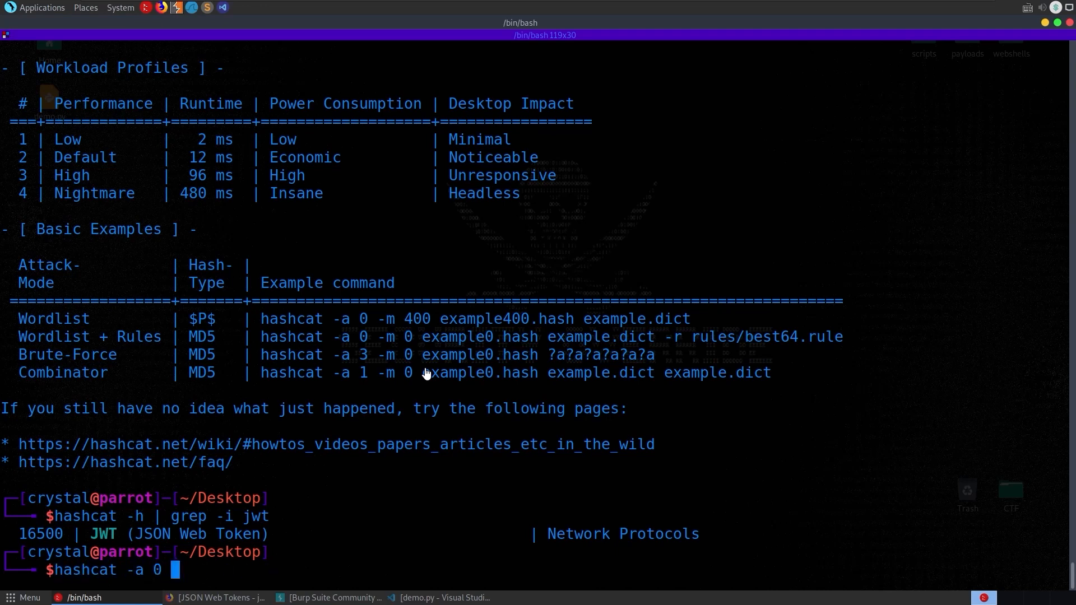
type("-m 1650")
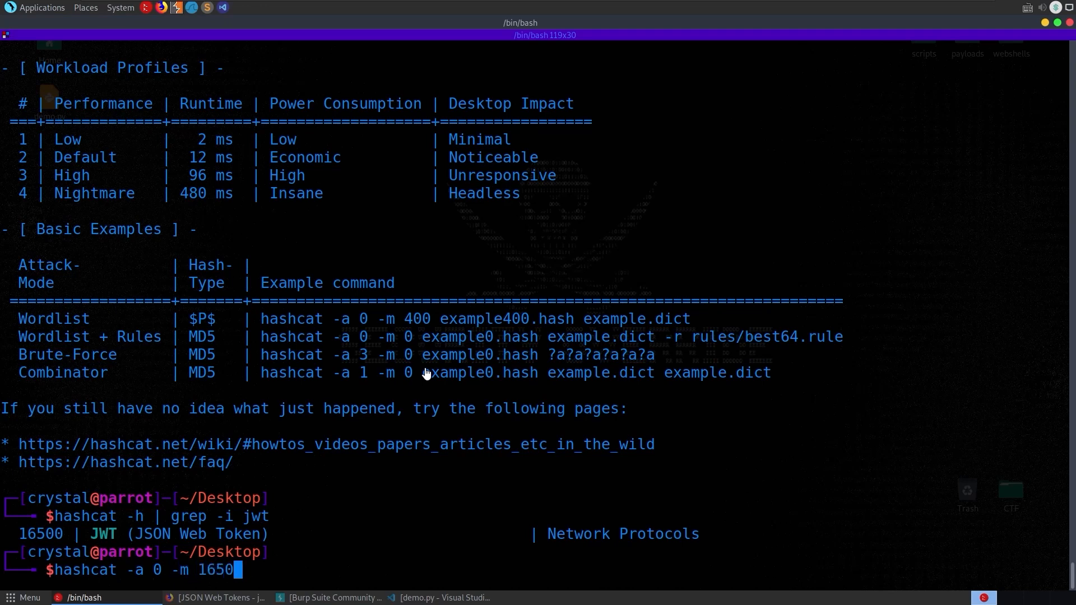
type("0")
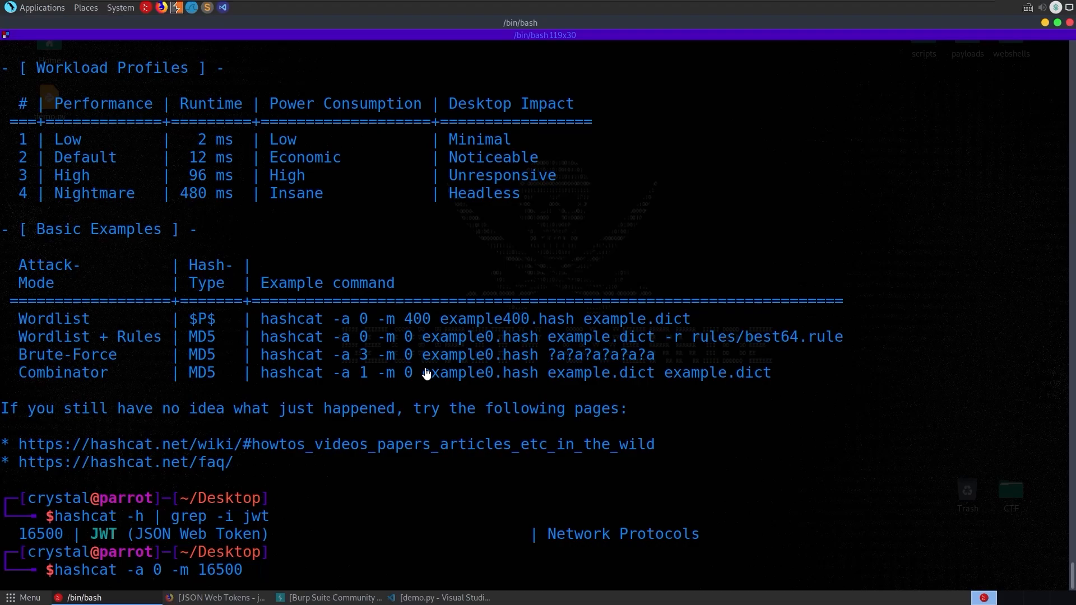
left_click(442, 597)
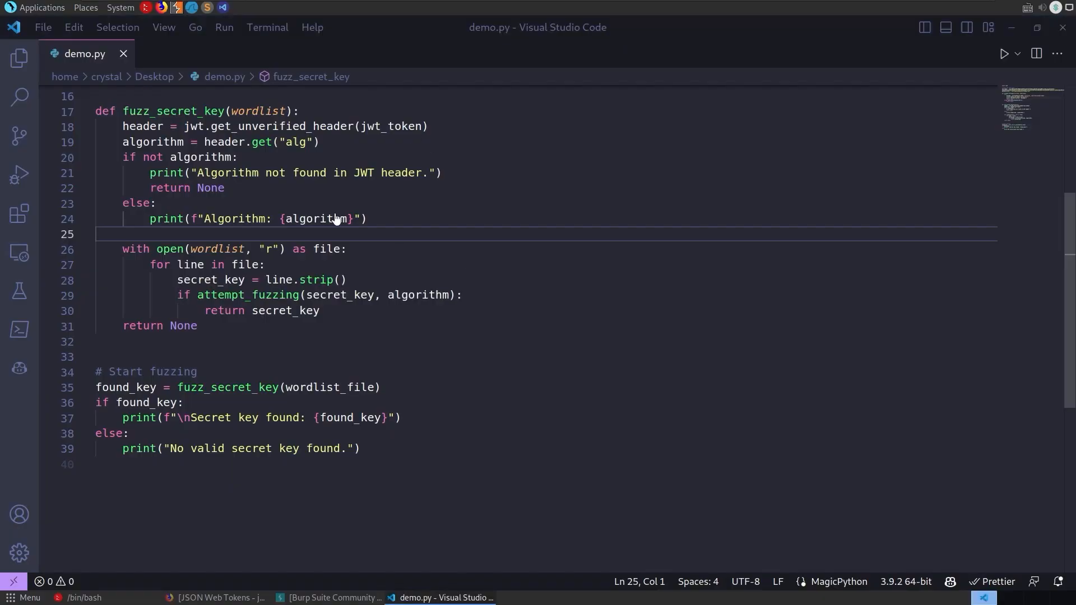
left_click(82, 598)
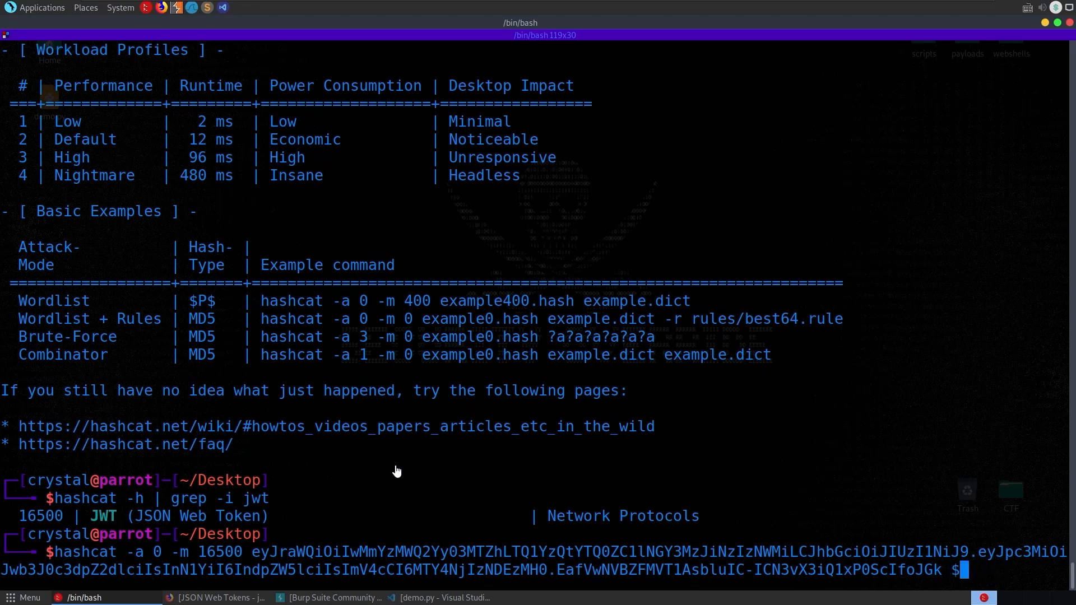
key("Return")
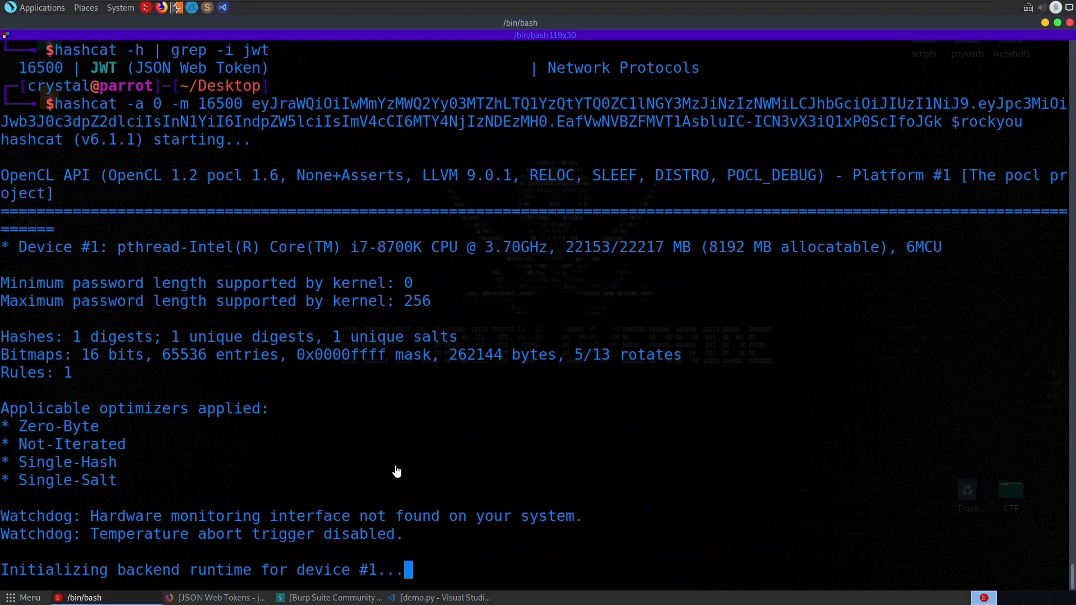
mouse_move(303, 232)
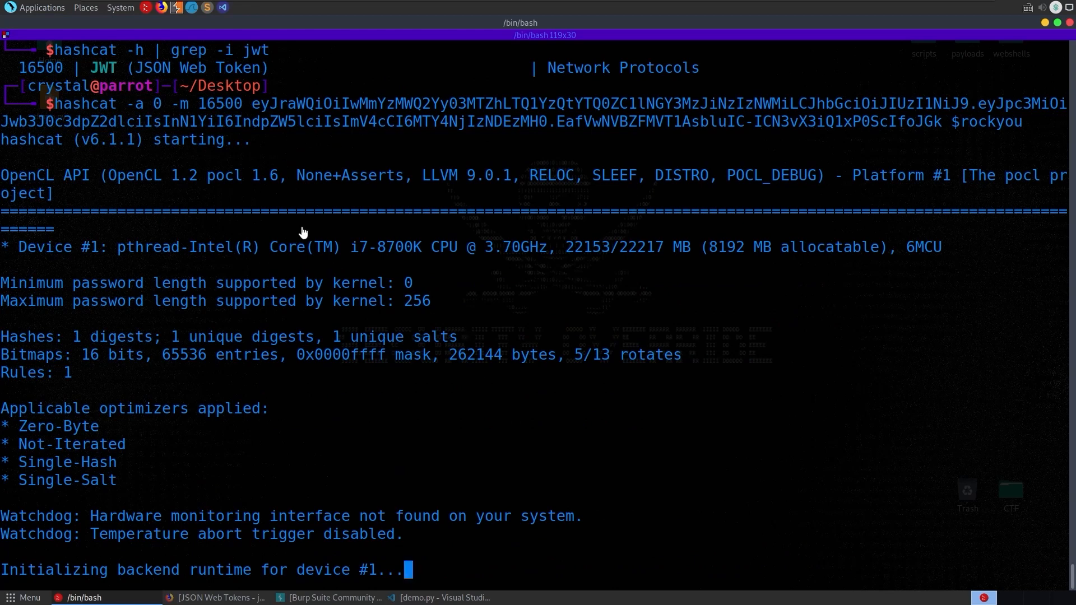
mouse_move(608, 241)
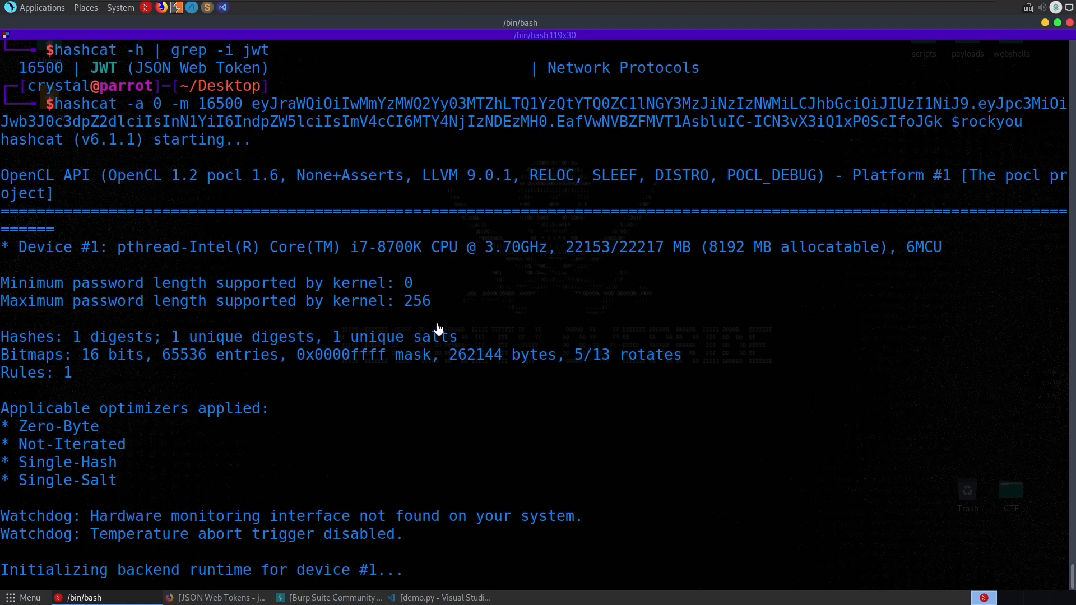
mouse_move(553, 289)
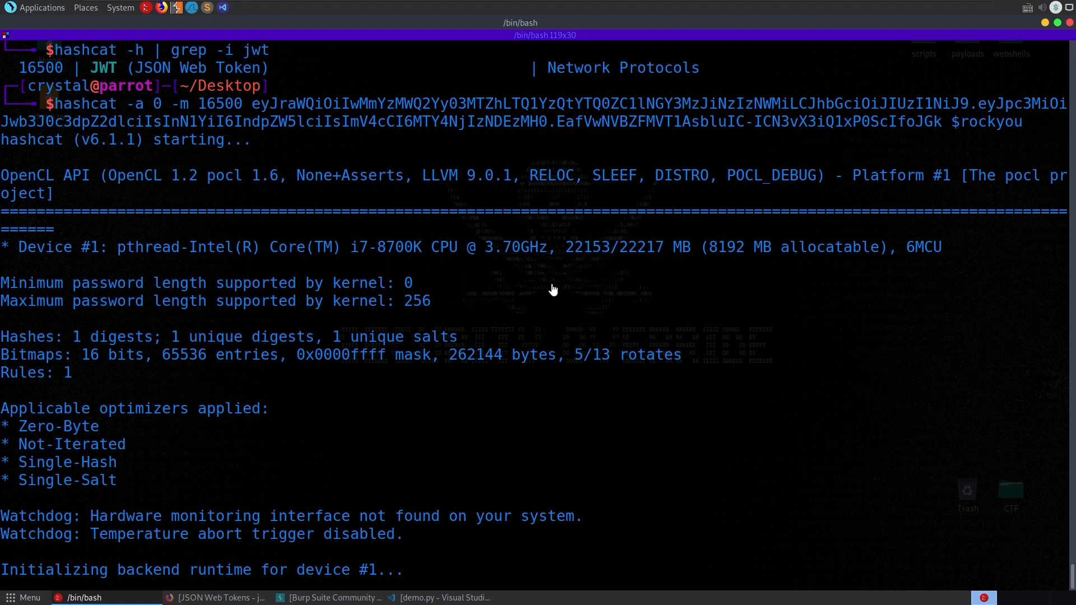
mouse_move(509, 363)
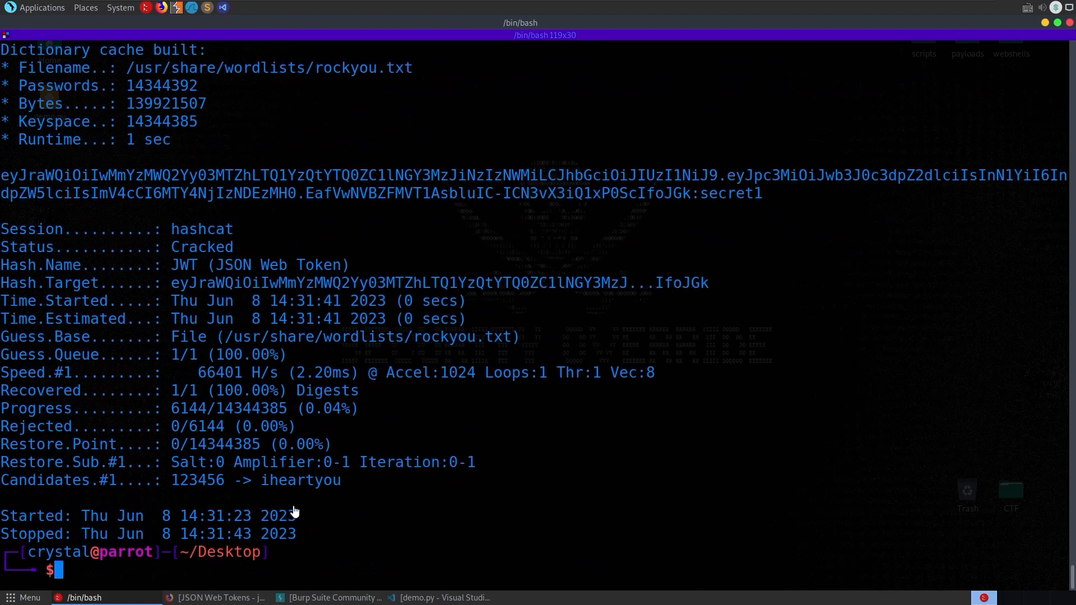
mouse_move(675, 244)
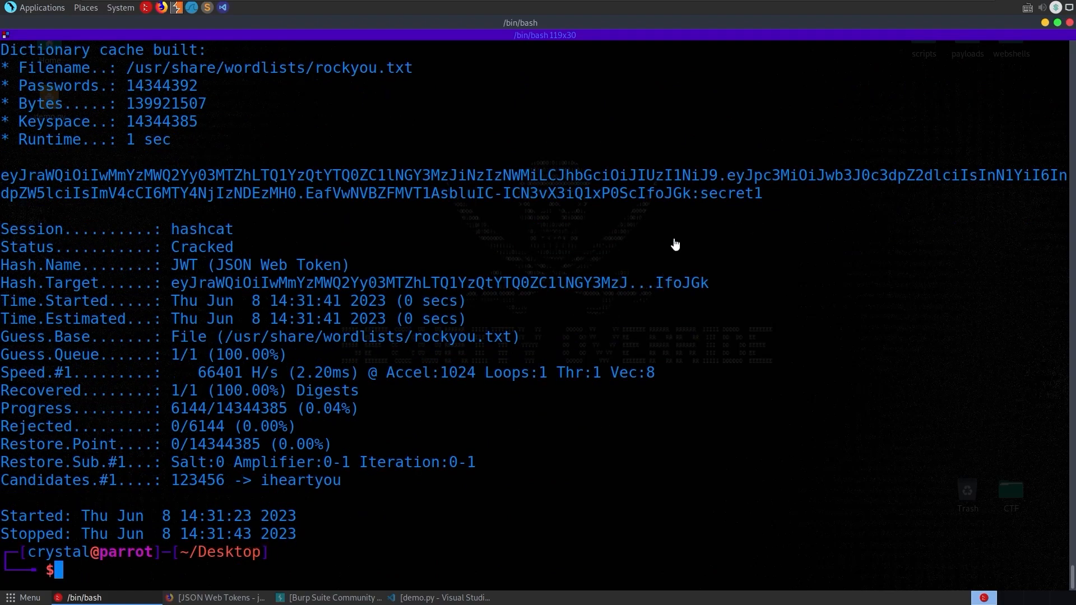
mouse_move(740, 195)
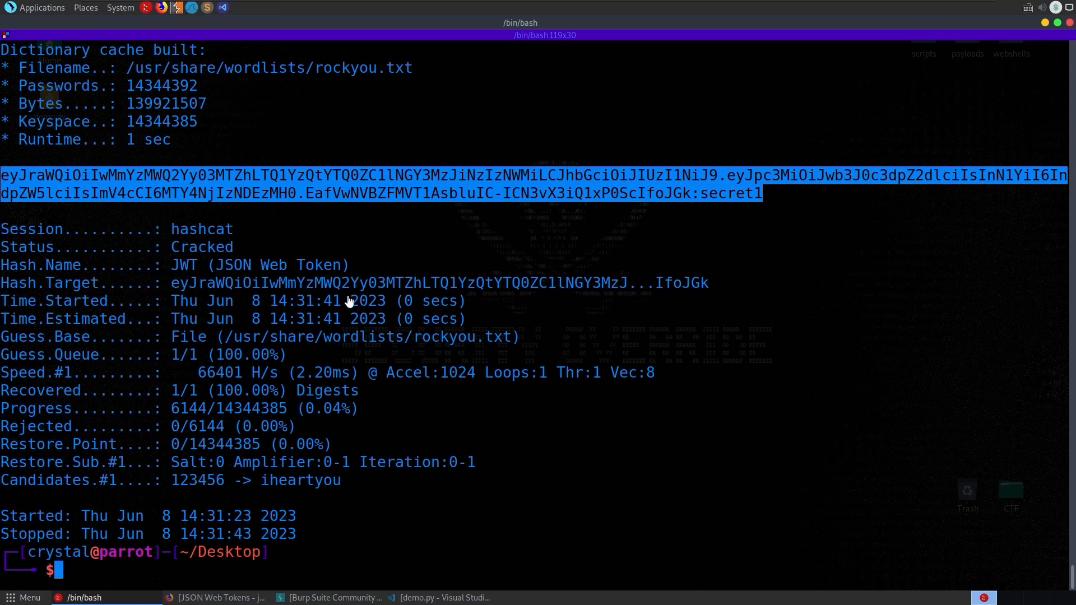
mouse_move(288, 226)
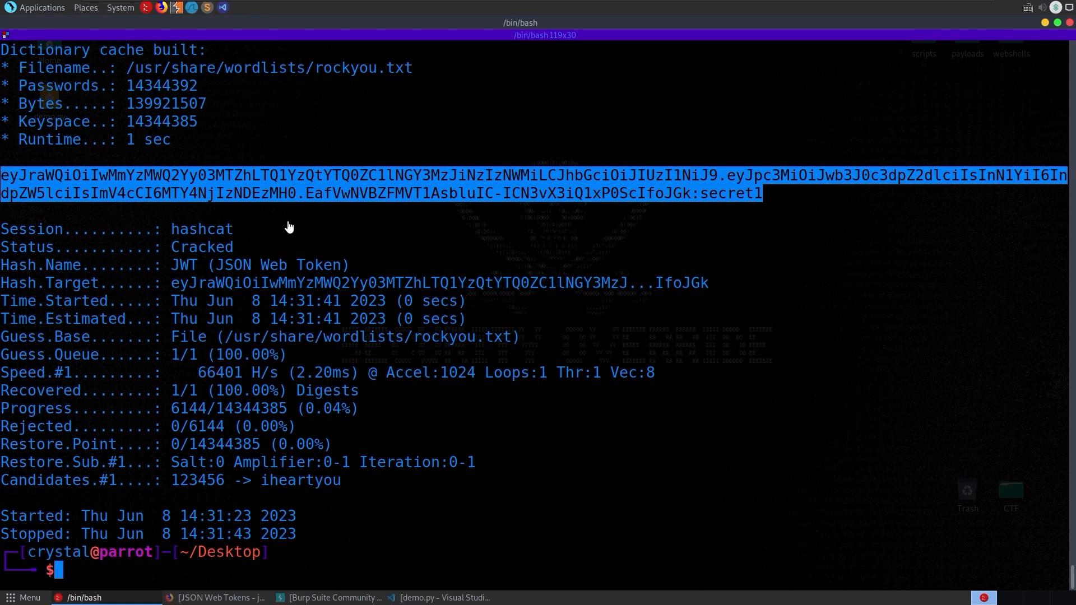
mouse_move(666, 233)
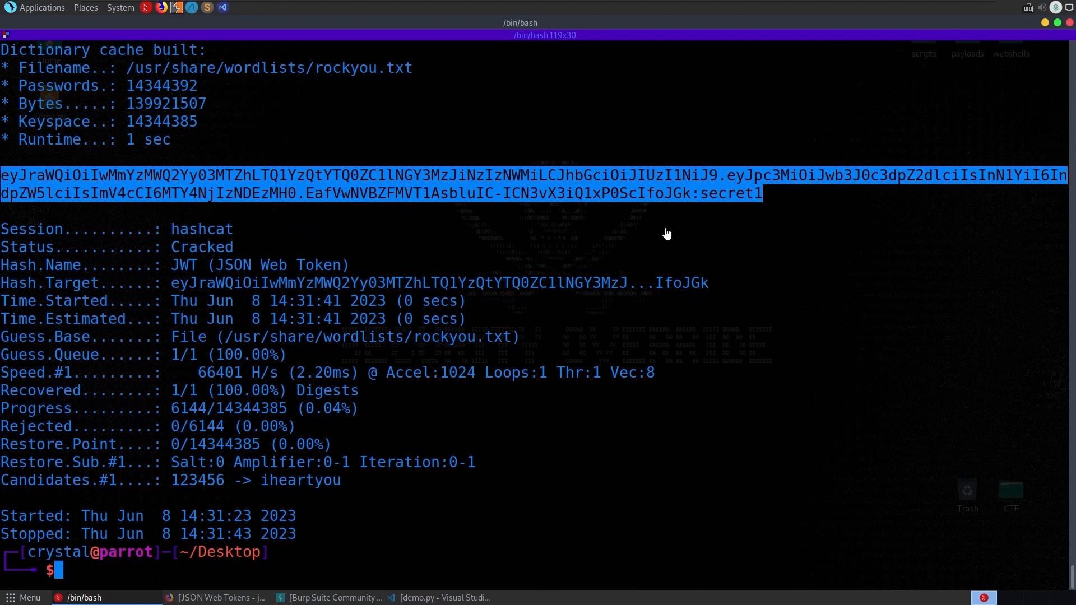
left_click(765, 200)
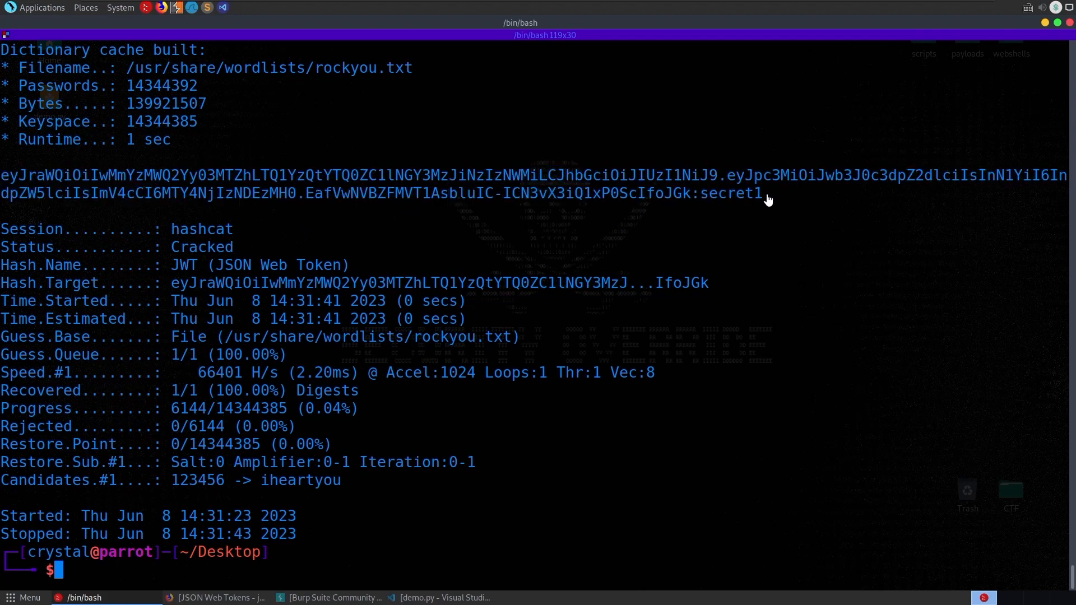
mouse_move(661, 259)
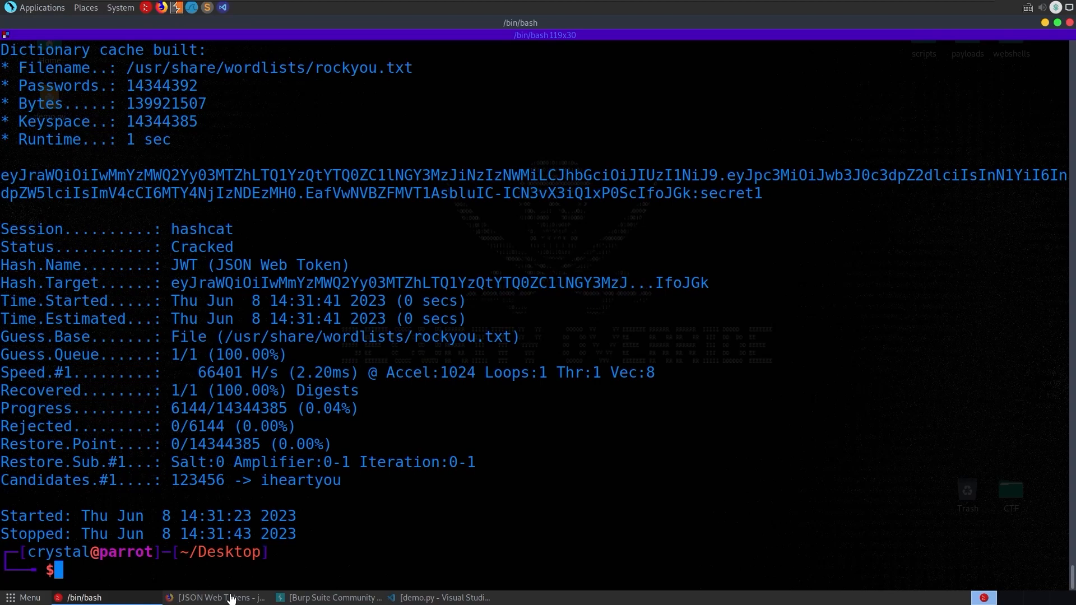
Send GET /my-account from HTTP history to Repeater and view its decoded JWT.
left_click(220, 598)
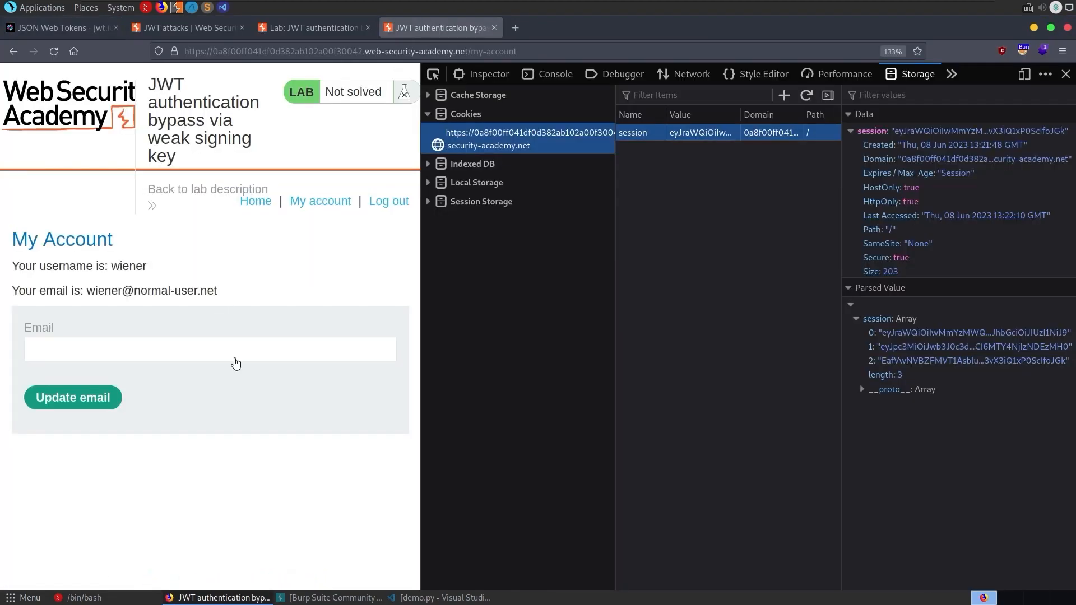
left_click(1065, 73)
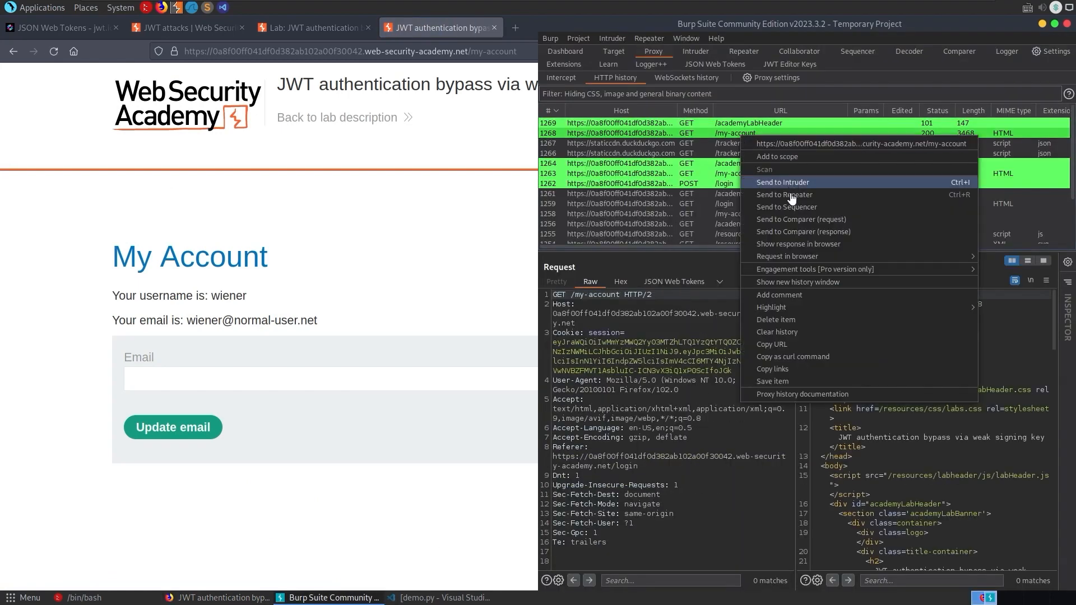
left_click(785, 195)
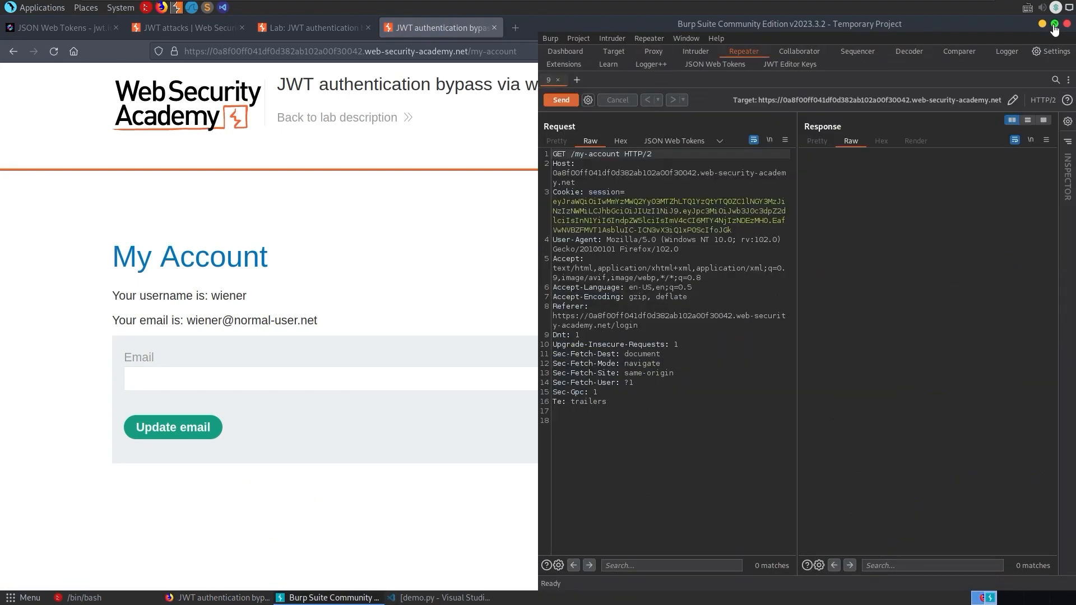
left_click(1055, 24)
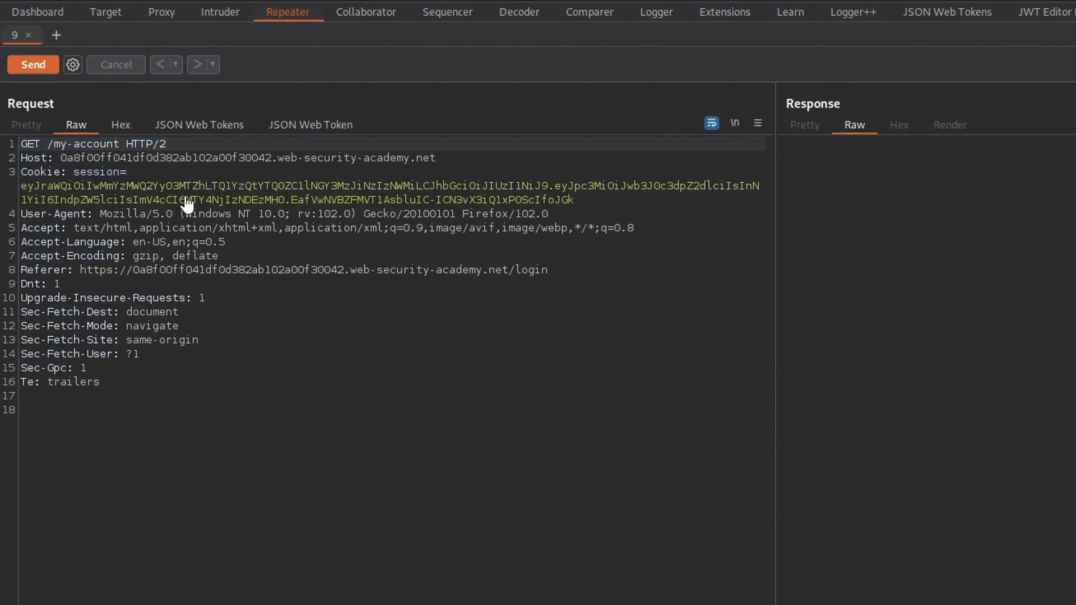
mouse_move(193, 124)
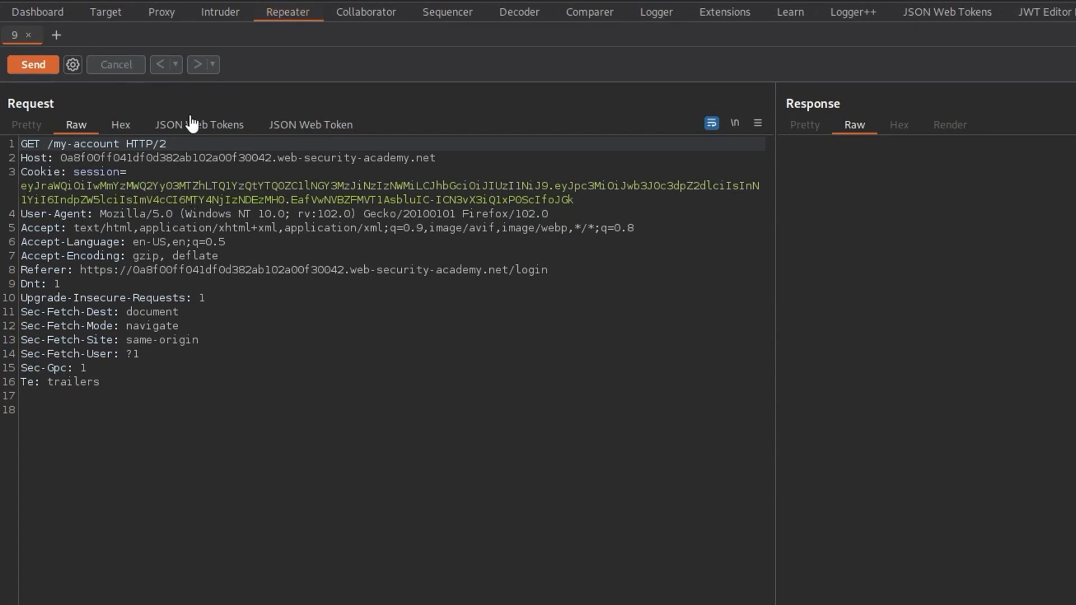
left_click(199, 124)
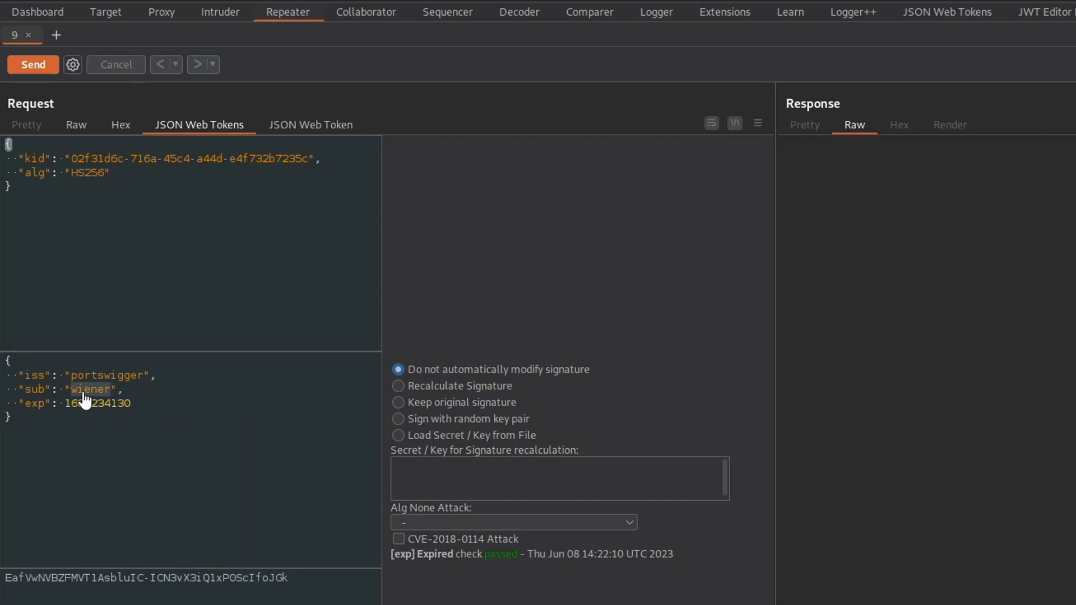
type("administrator")
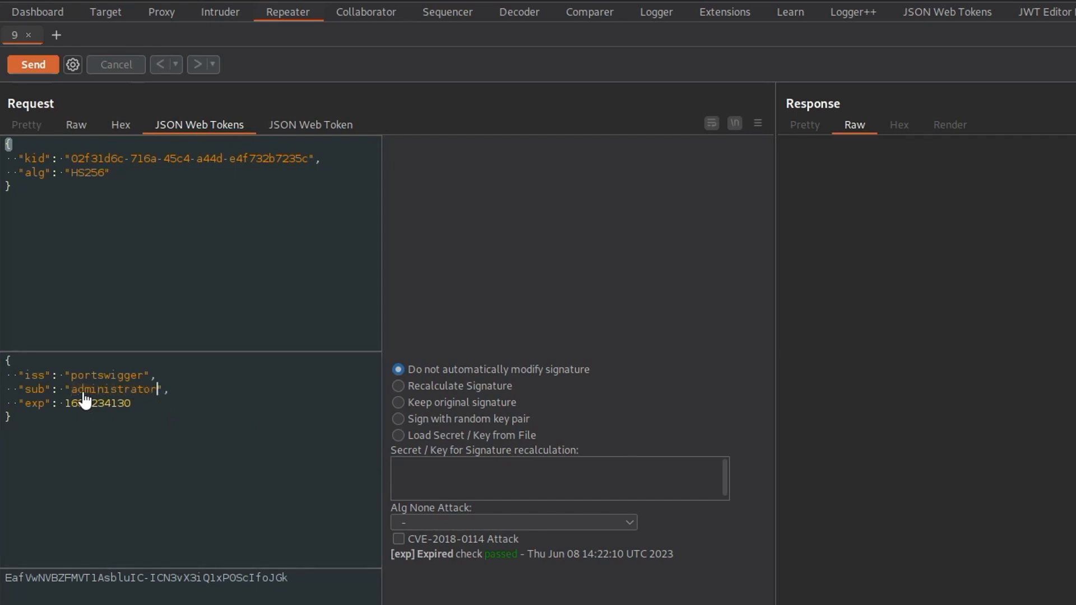
mouse_move(452, 425)
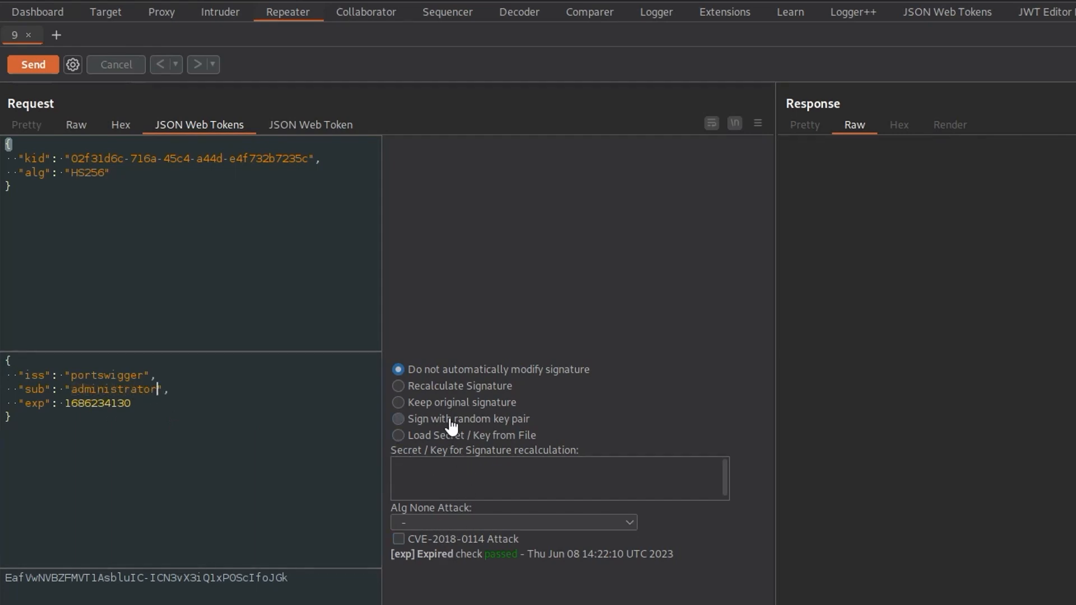
mouse_move(434, 393)
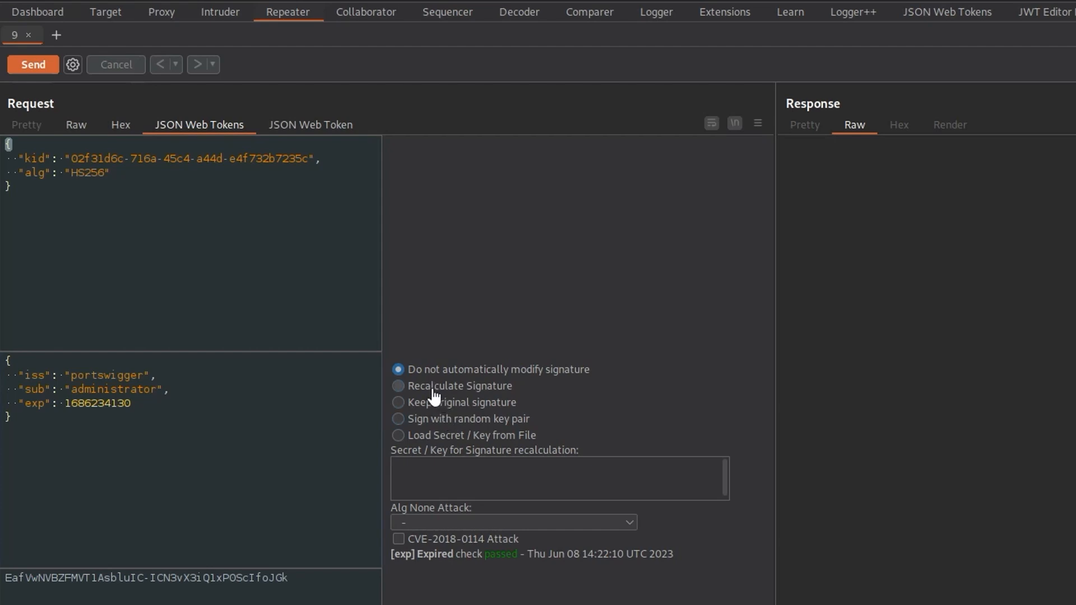
left_click(398, 386)
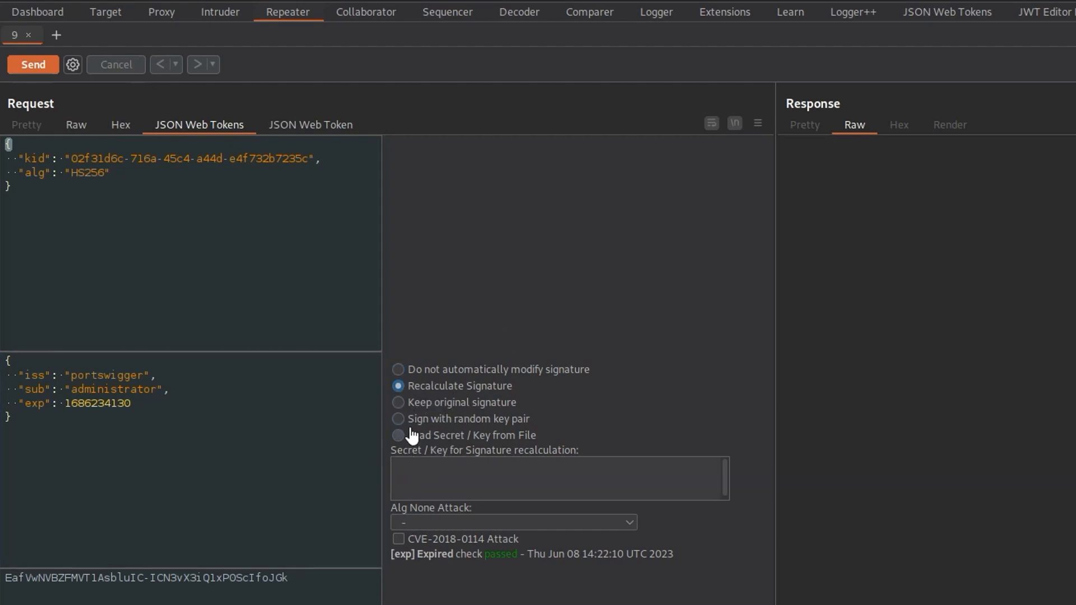
mouse_move(474, 391)
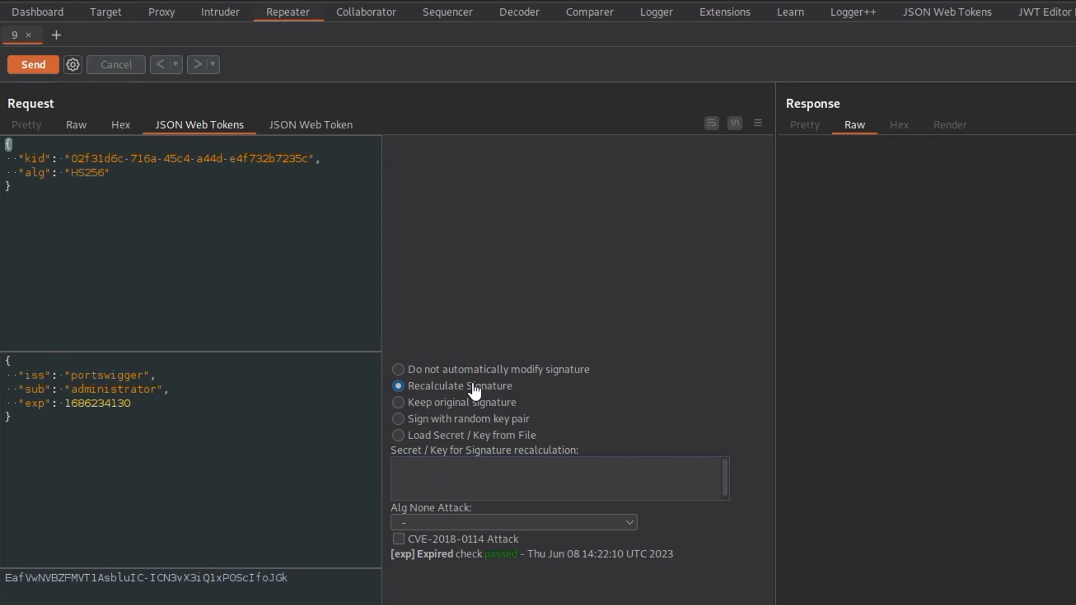
type("s")
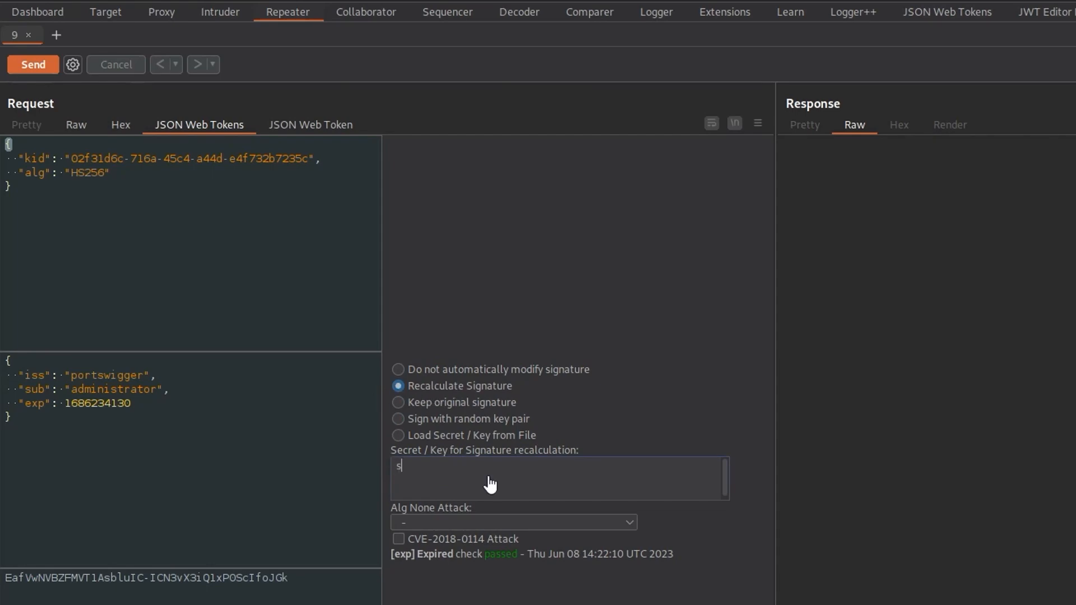
type("ecret1")
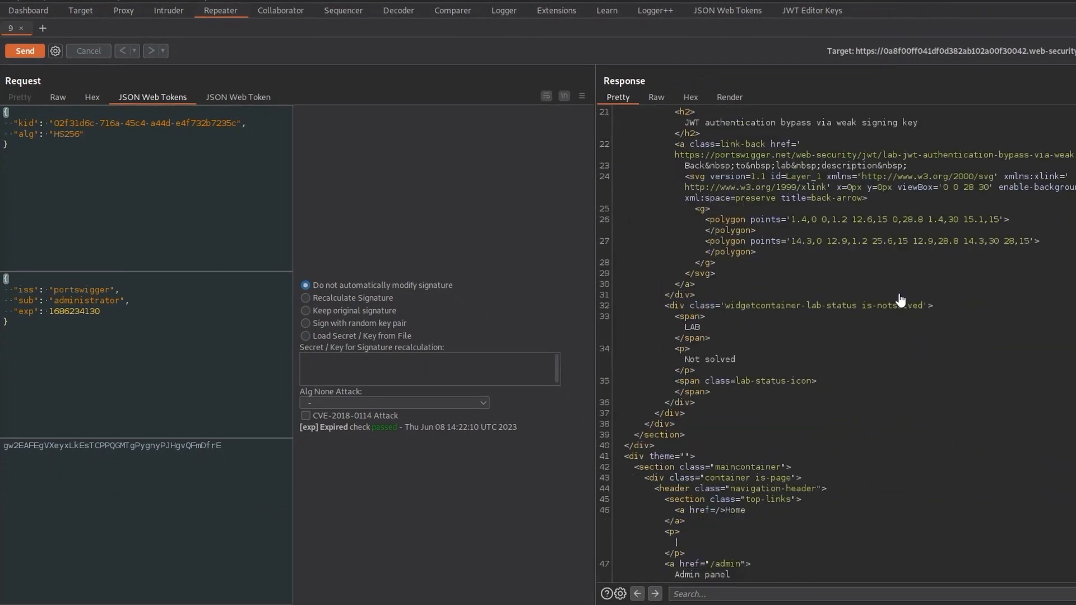
scroll("down", 3)
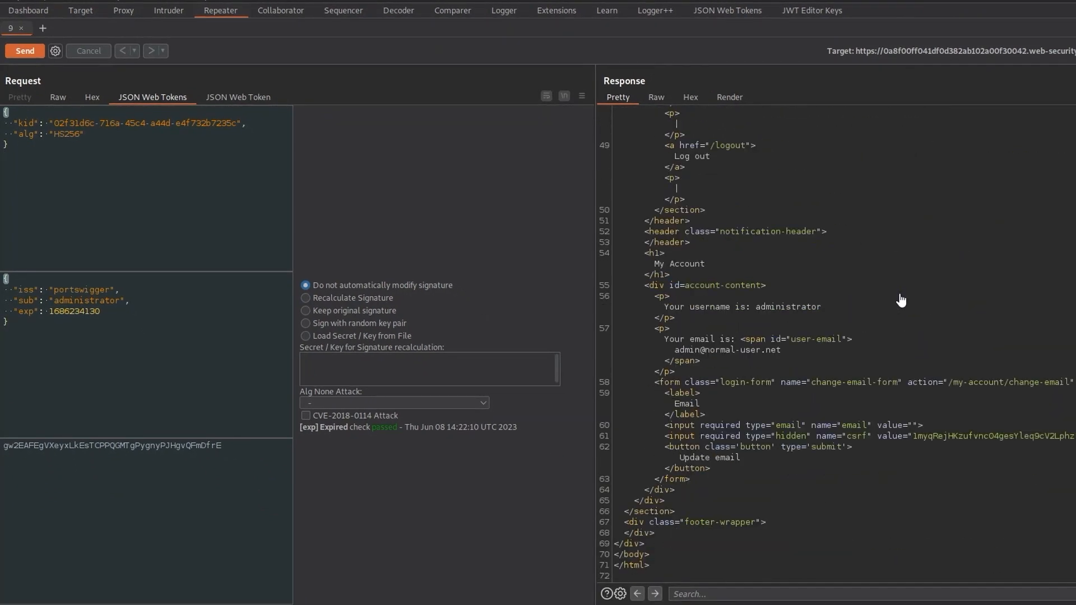
mouse_move(677, 341)
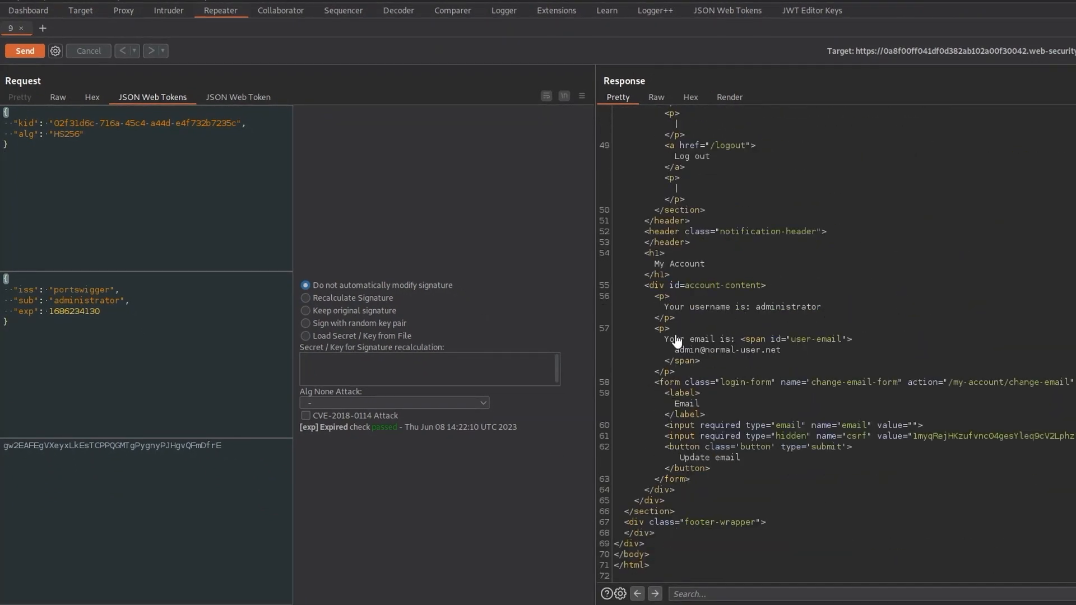
mouse_move(713, 410)
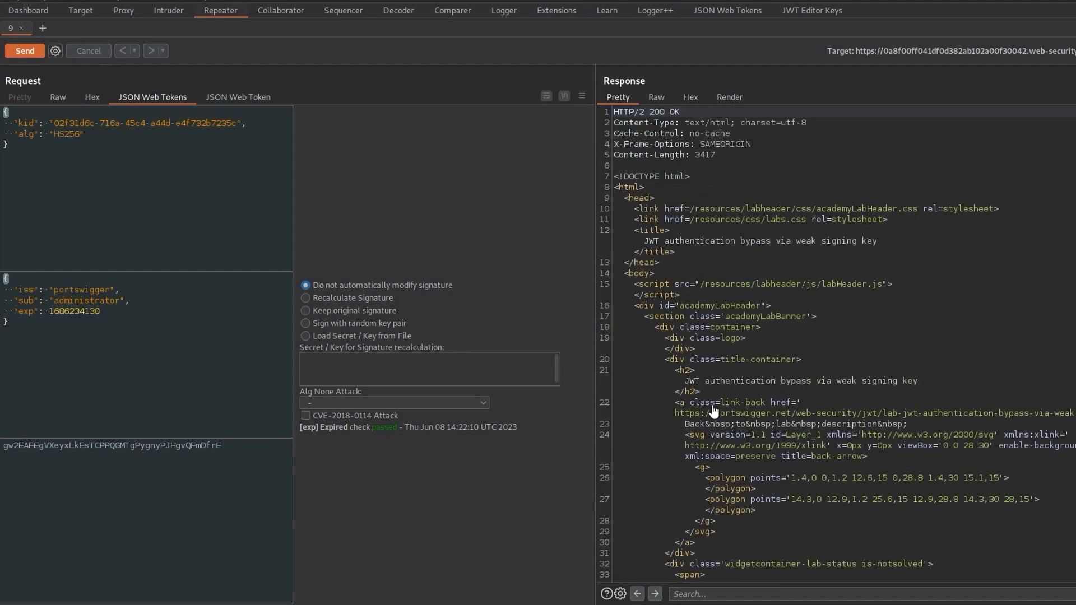
left_click(238, 97)
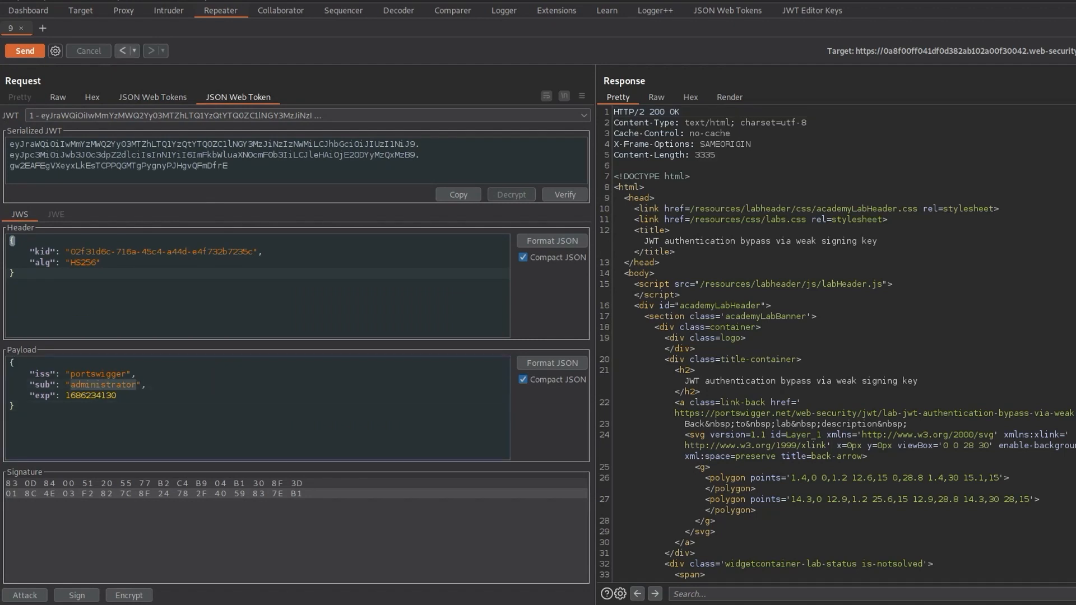
Replace the payload's sub value with carlos.
type("carlos")
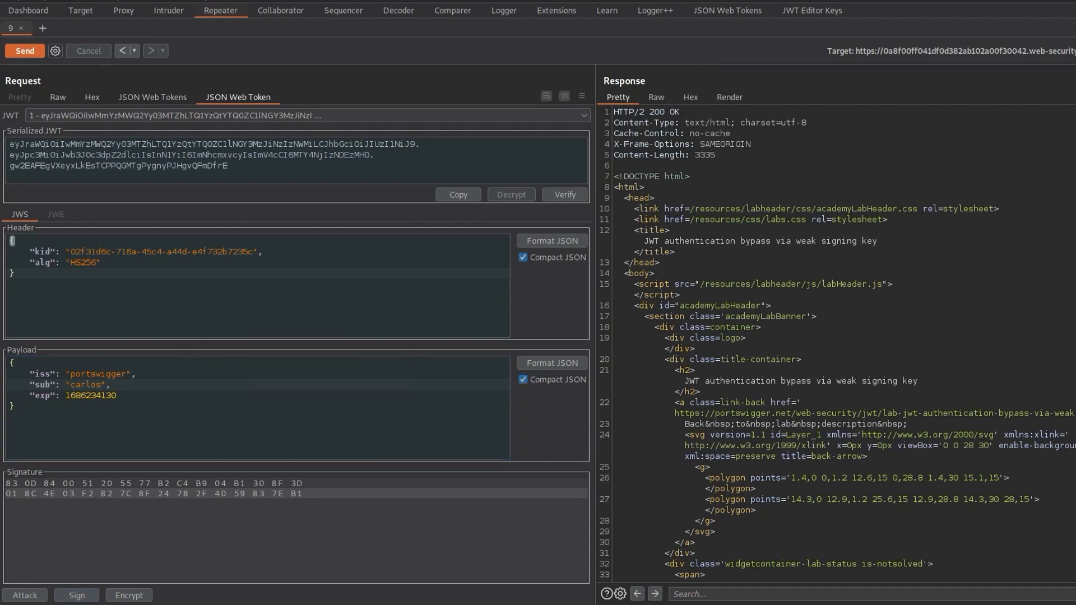
left_click(812, 9)
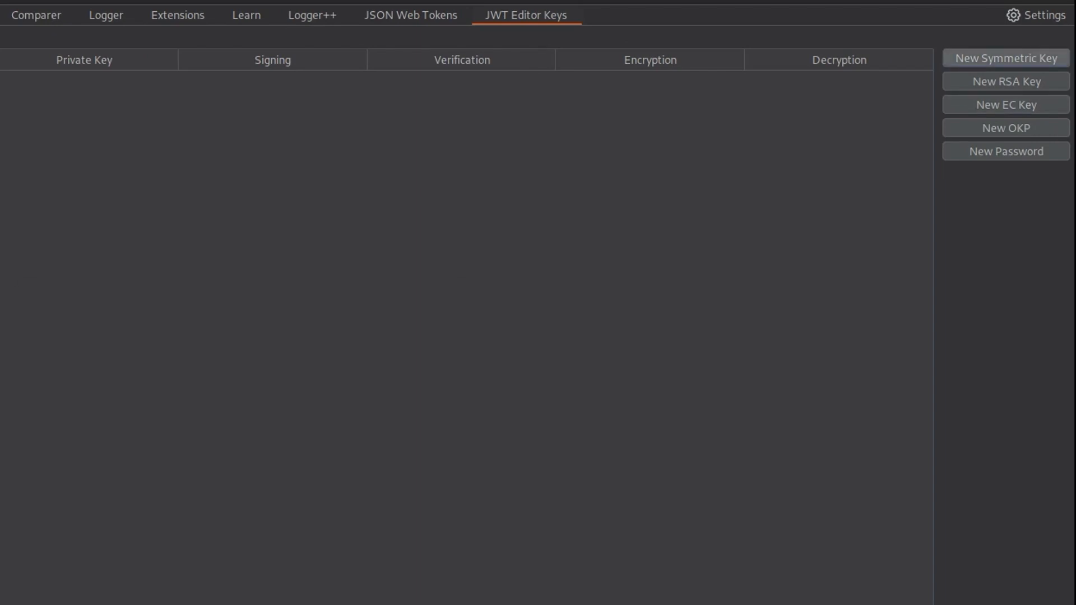
Preview the New Symmetric, RSA, EC and OKP key dialogs in JWT Editor Keys.
left_click(1005, 58)
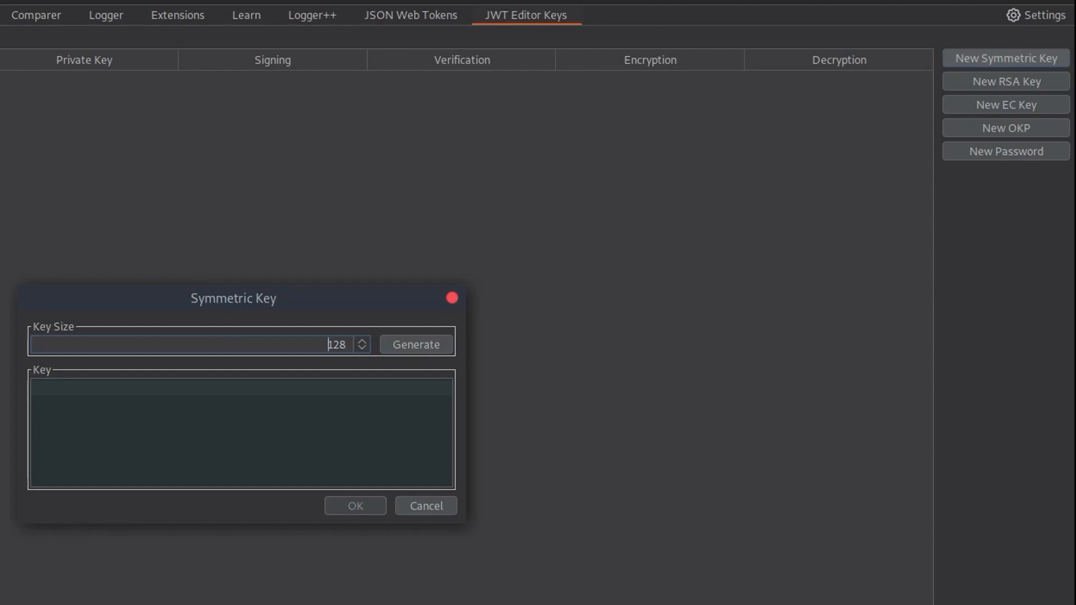
left_click(415, 344)
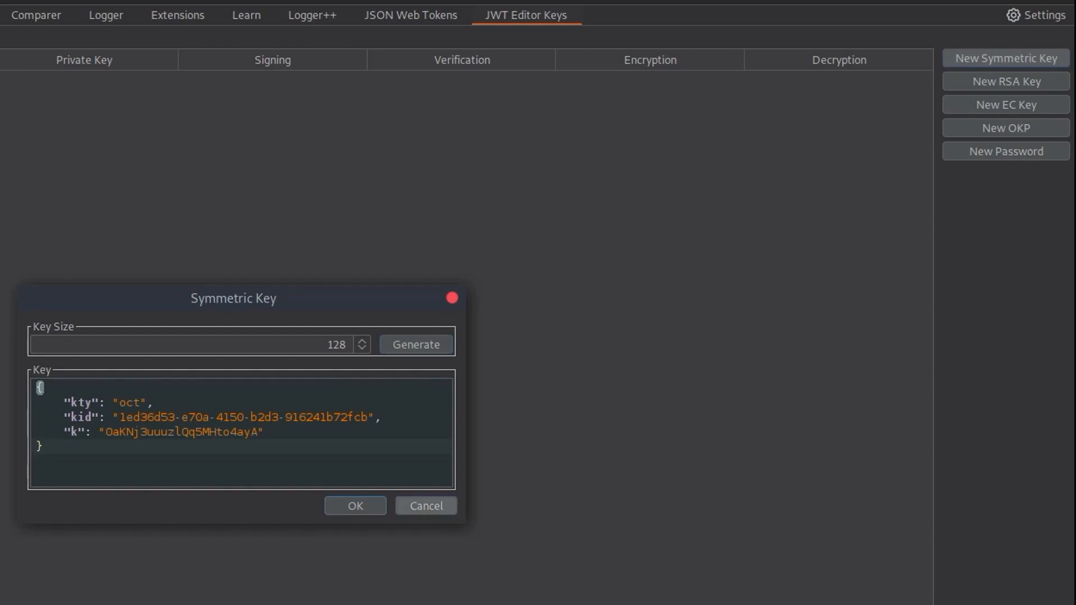
left_click(1005, 80)
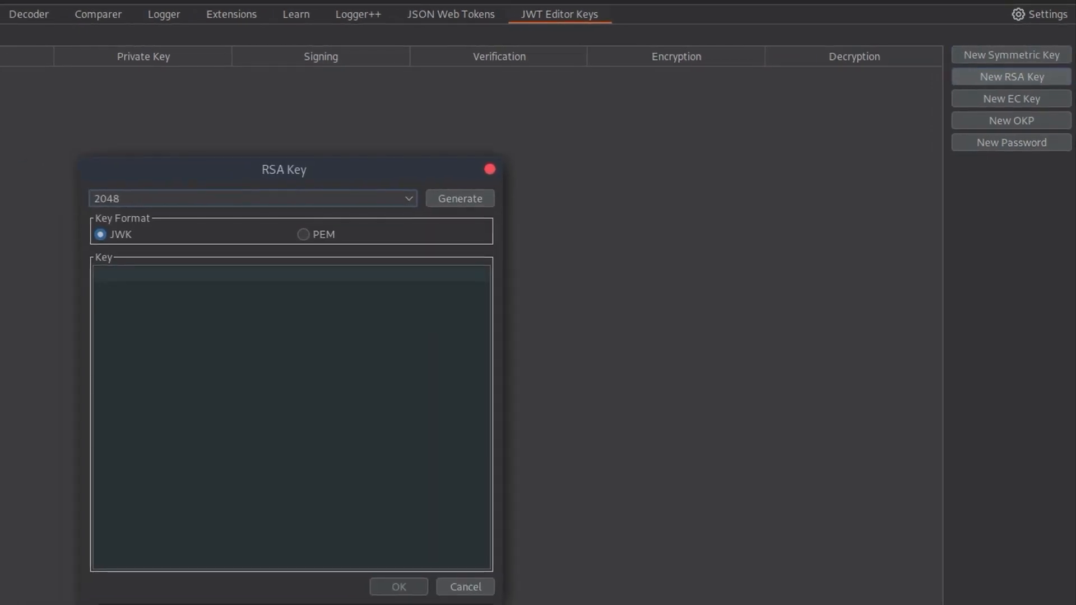
left_click(465, 586)
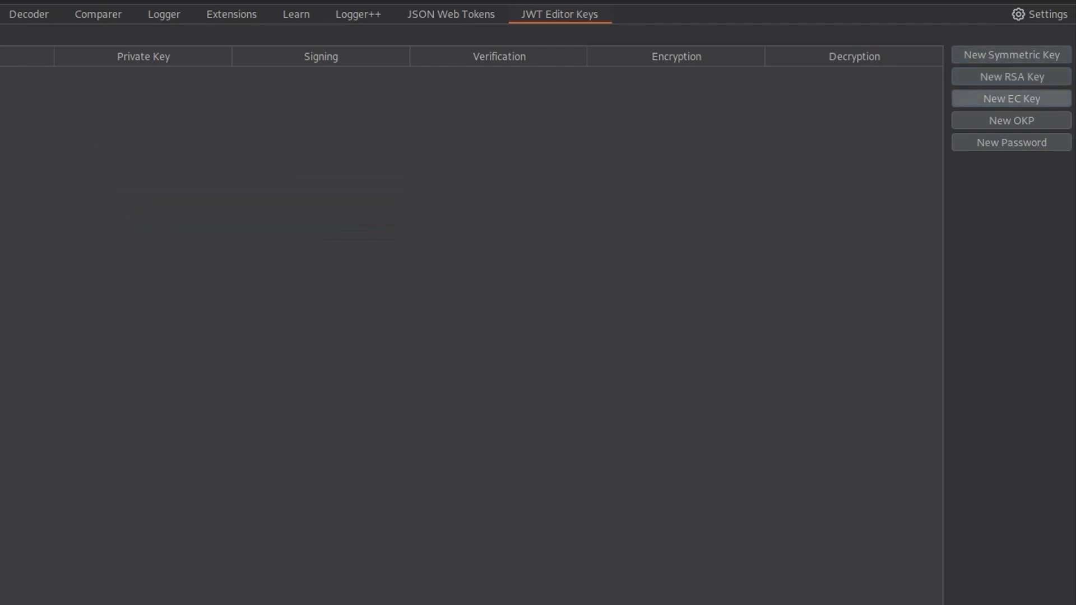
left_click(1010, 98)
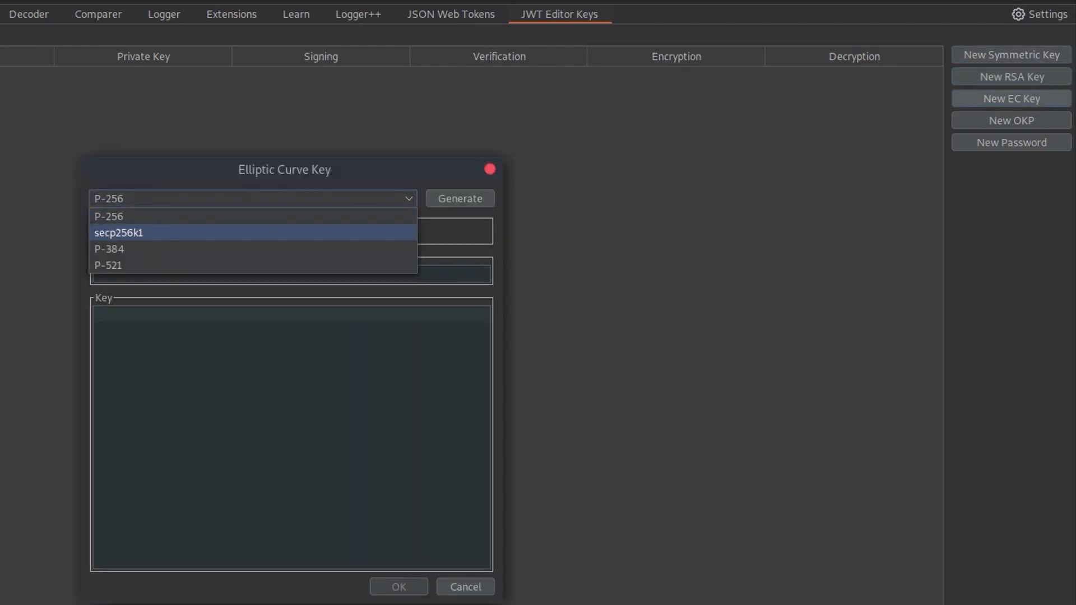
left_click(1009, 120)
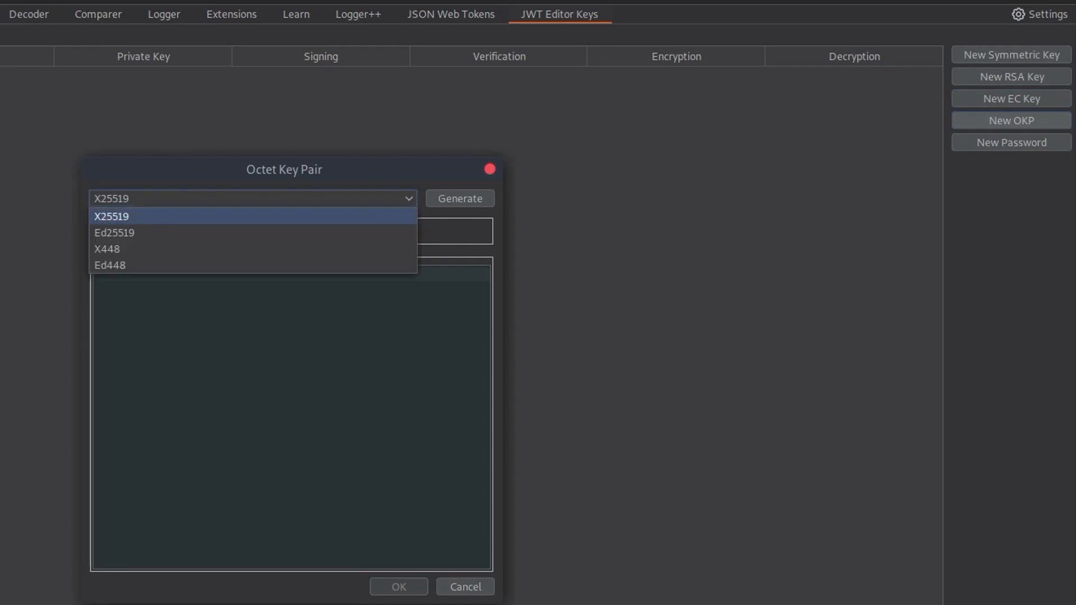
left_click(1010, 141)
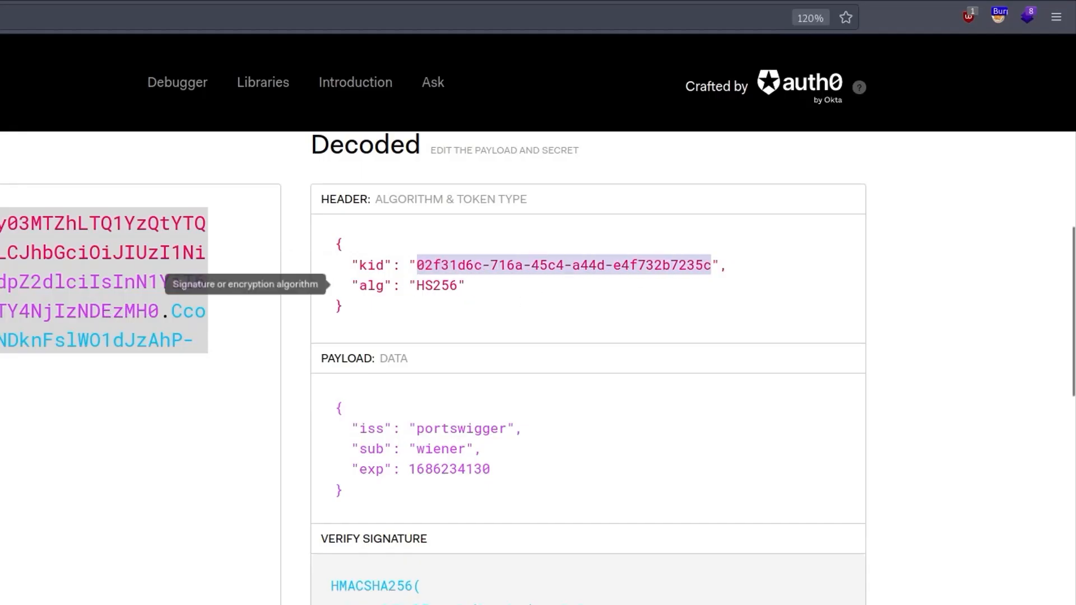
left_click(1010, 142)
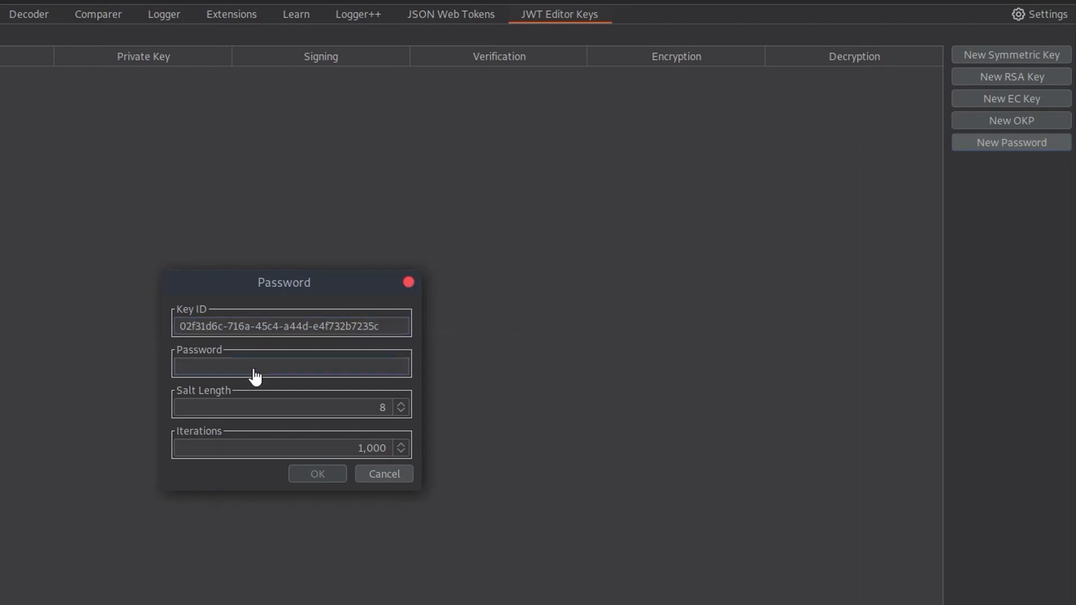
type("secret1")
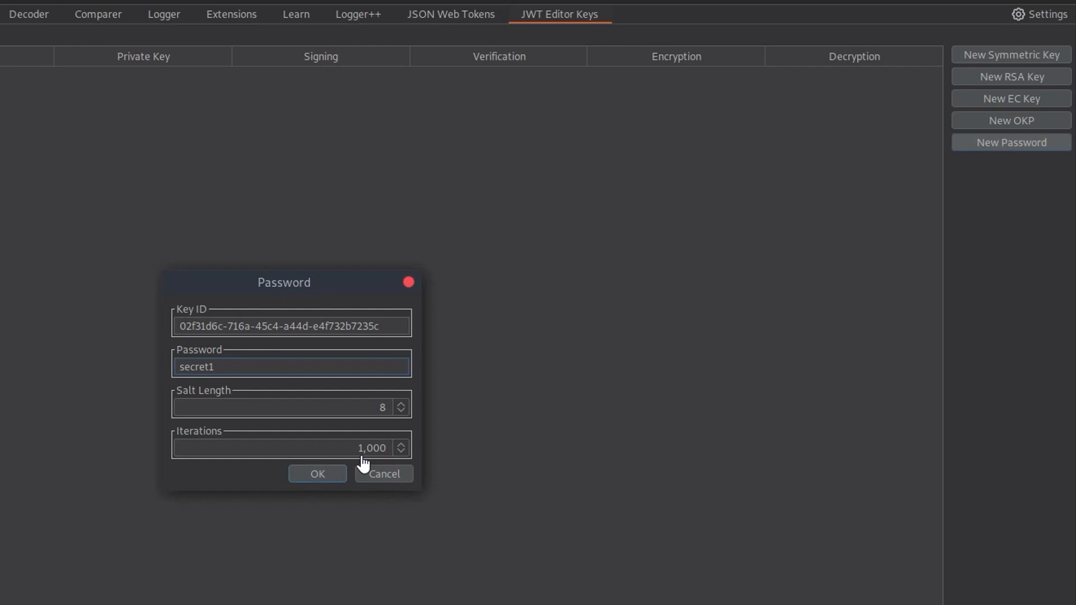
left_click(318, 474)
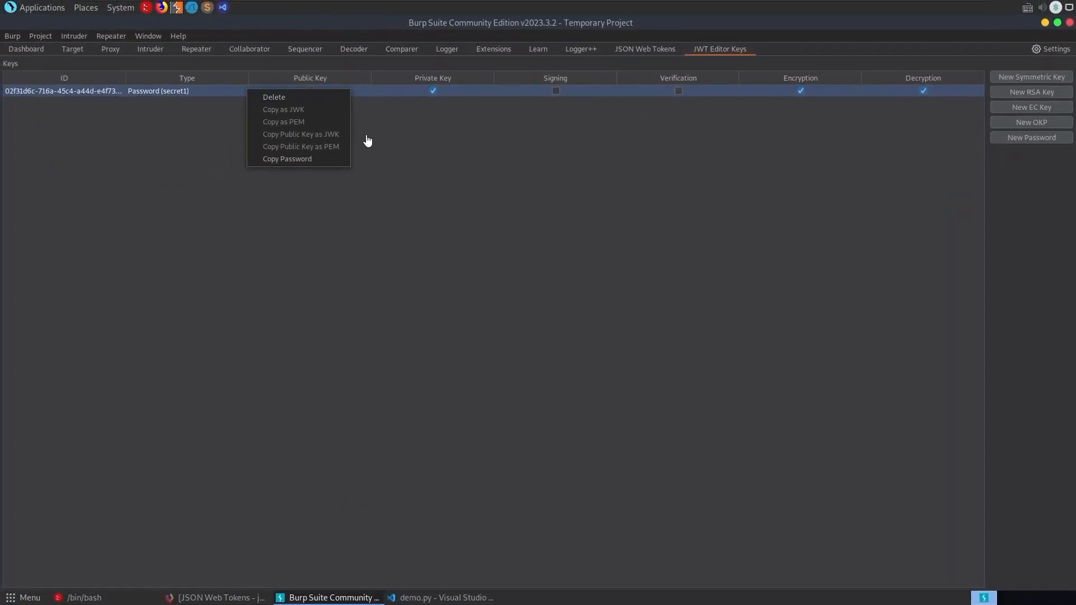
mouse_move(542, 130)
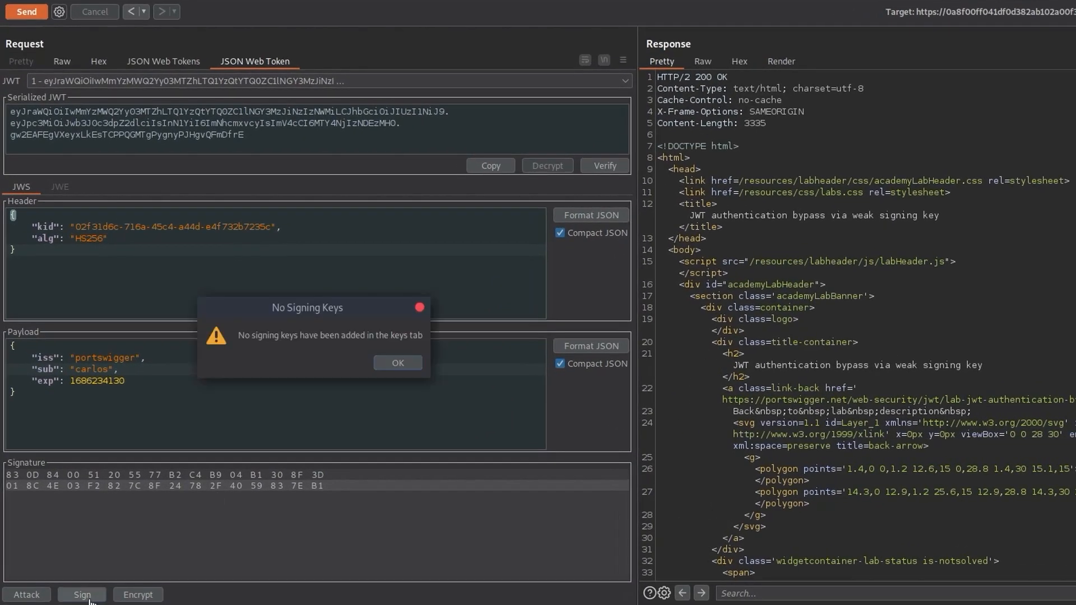
Dismiss the No Signing Keys alert, discard a generated symmetric key, and view the JSON Web Tokens tab.
left_click(397, 363)
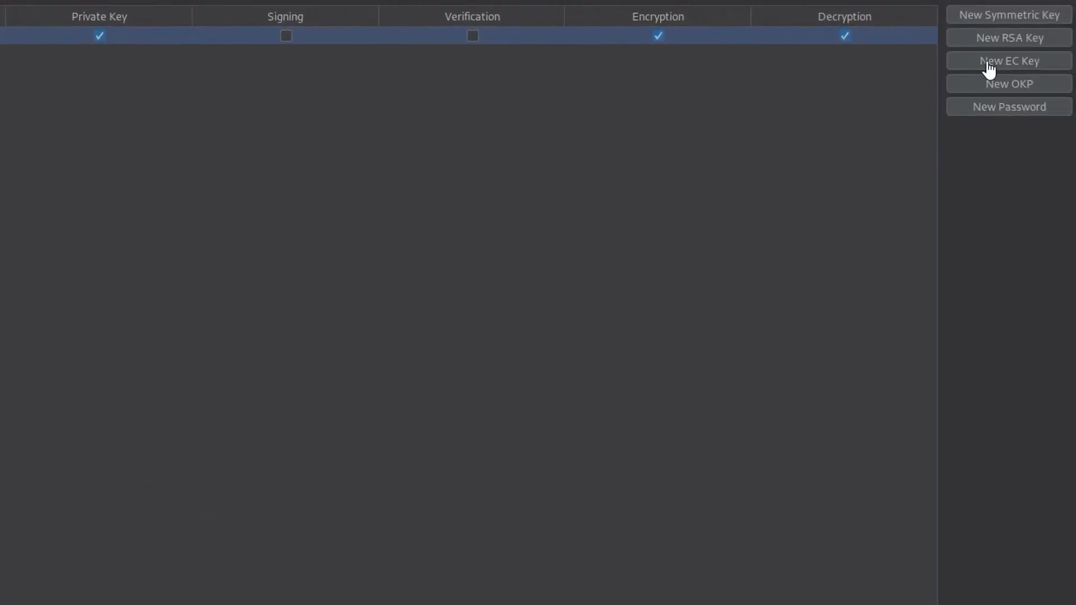
left_click(1009, 15)
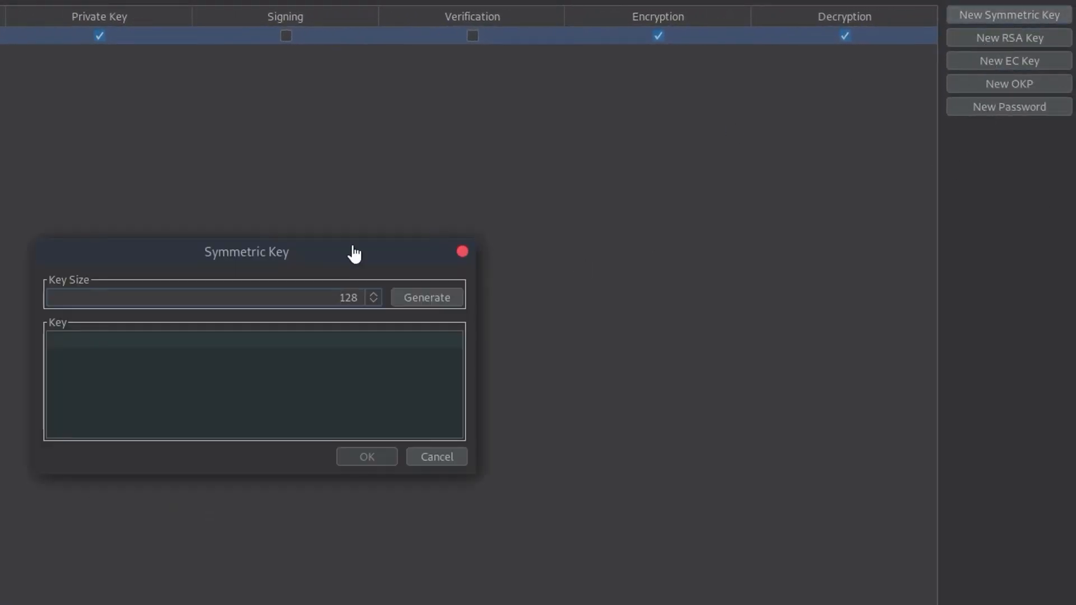
left_click(425, 297)
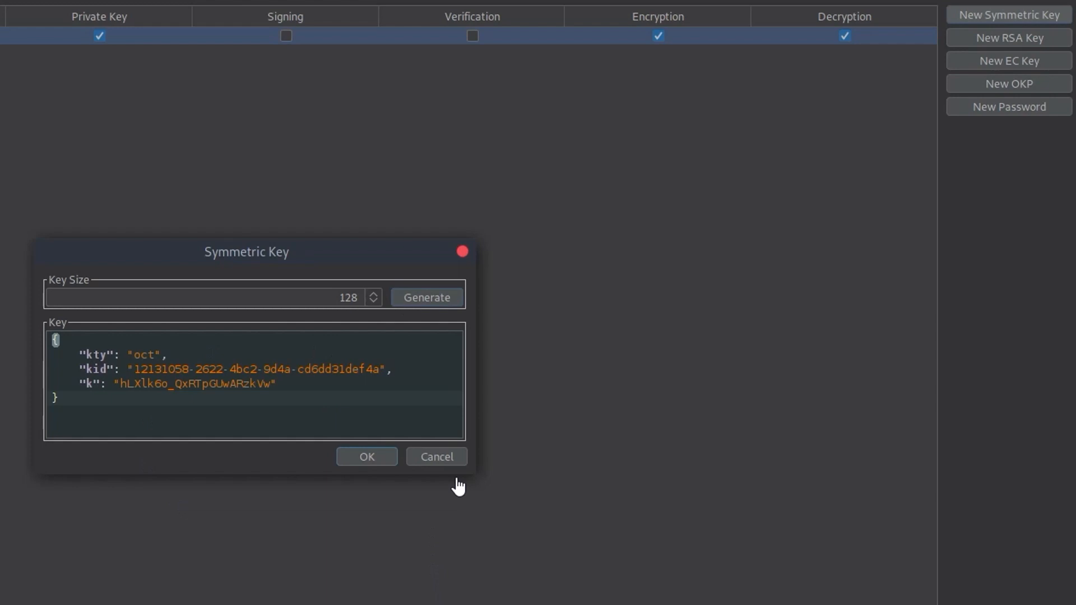
left_click(436, 457)
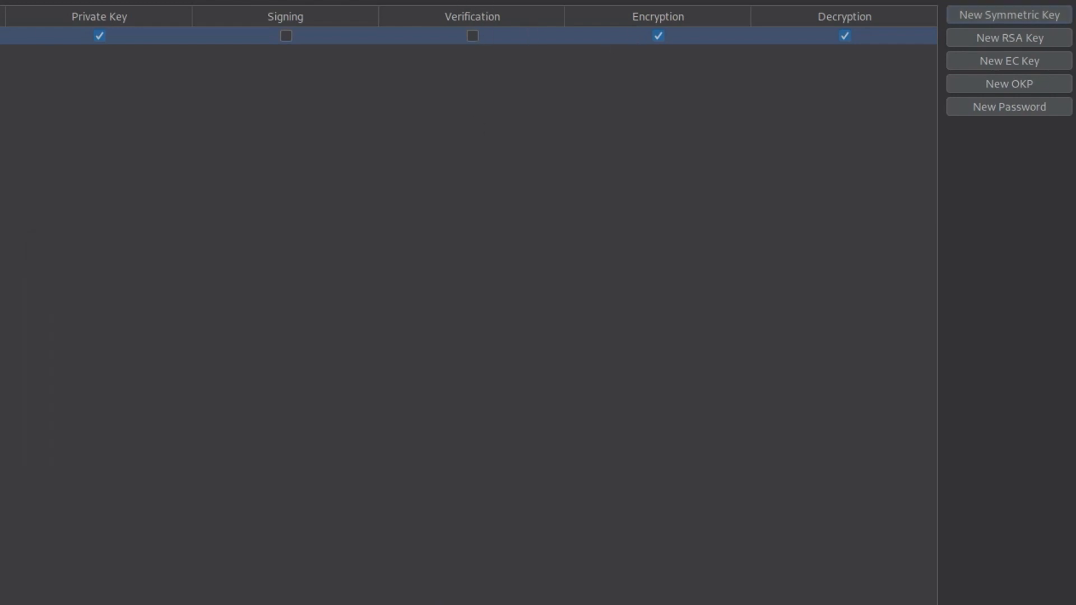
left_click(861, 10)
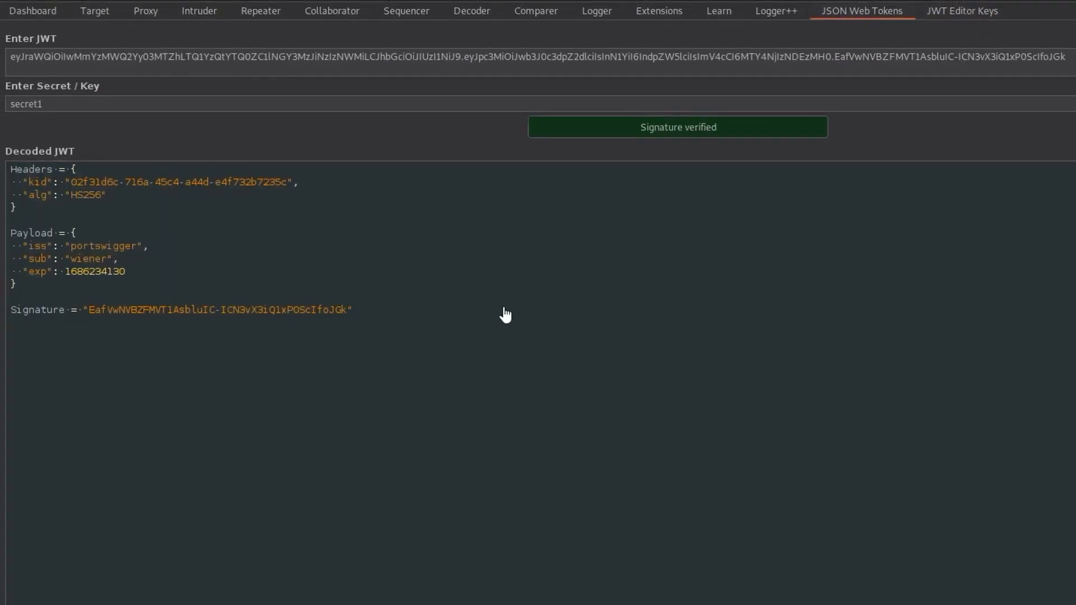
mouse_move(444, 177)
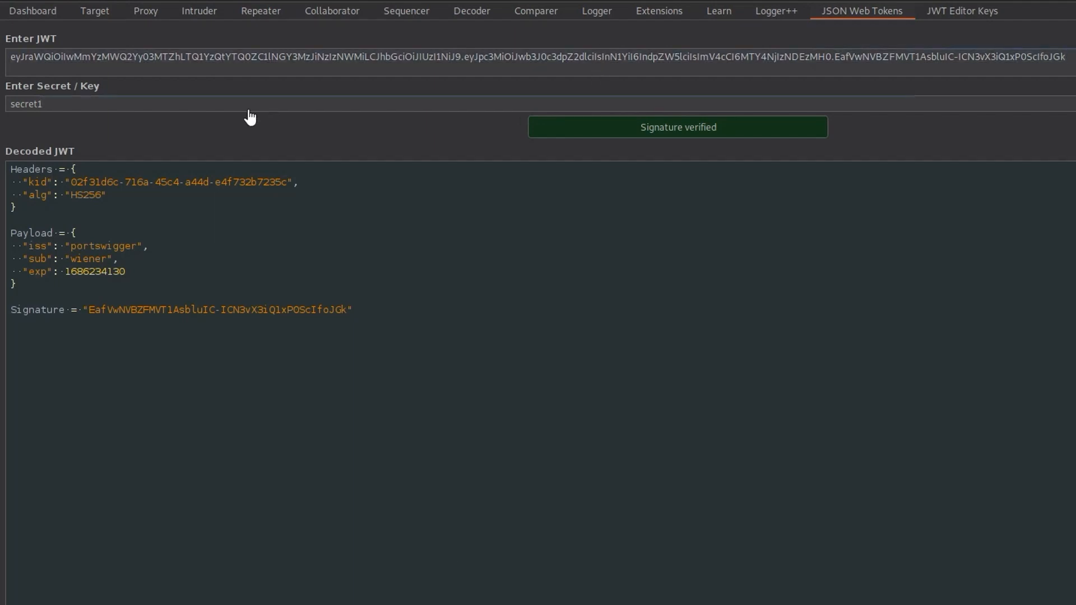
key("Backspace")
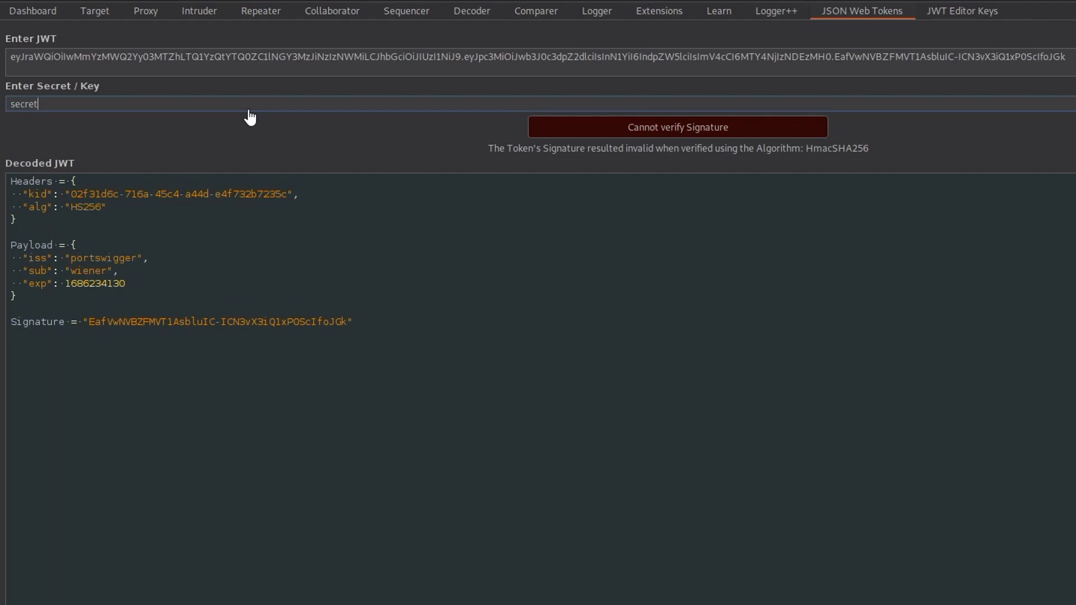
type("1")
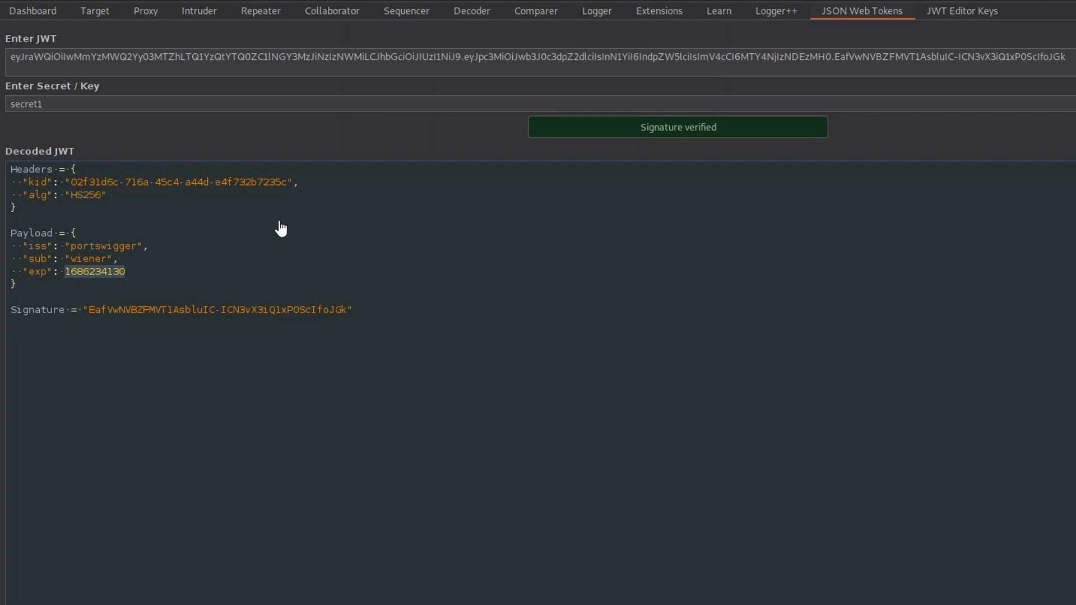
mouse_move(357, 163)
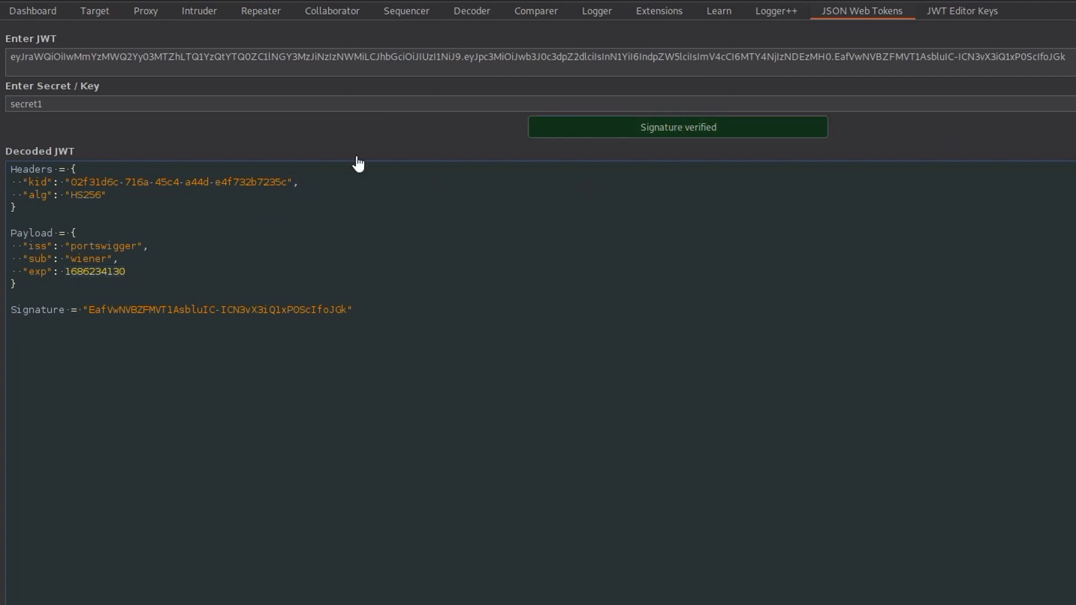
mouse_move(318, 294)
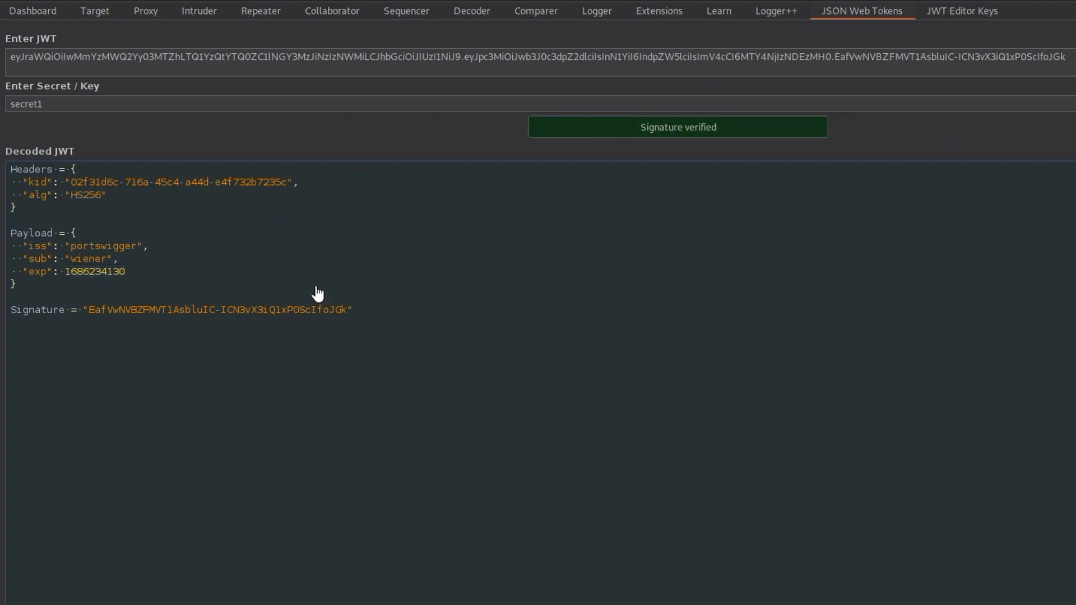
mouse_move(349, 306)
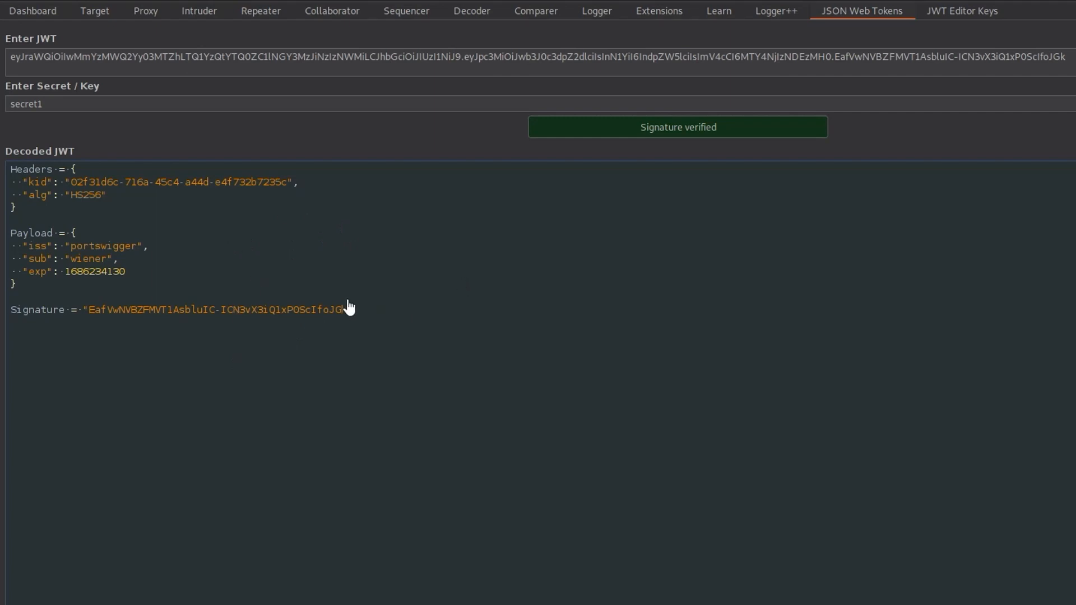
mouse_move(498, 170)
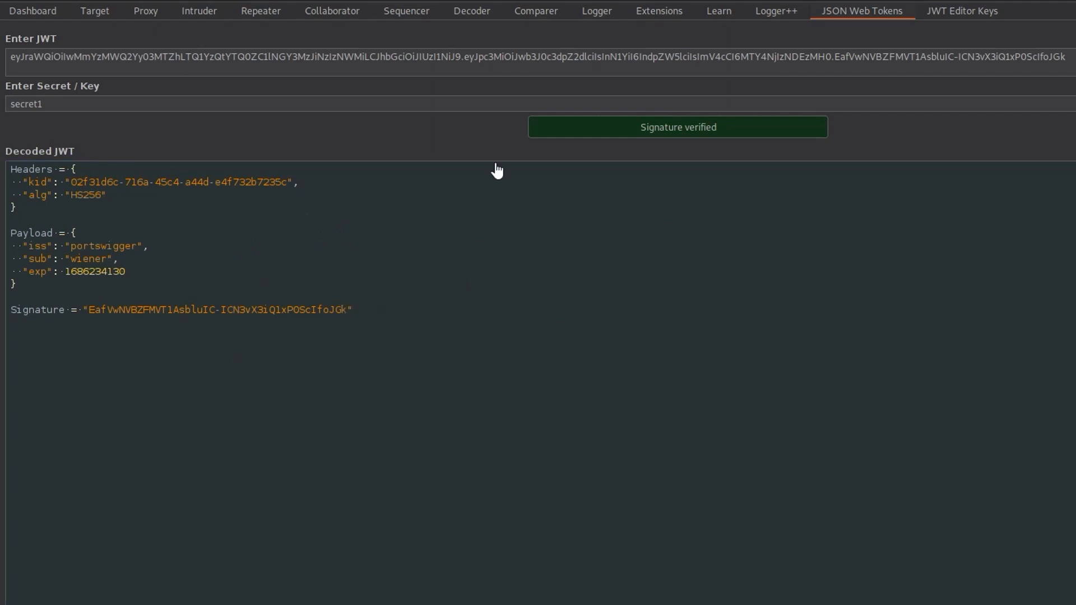
mouse_move(1064, 3)
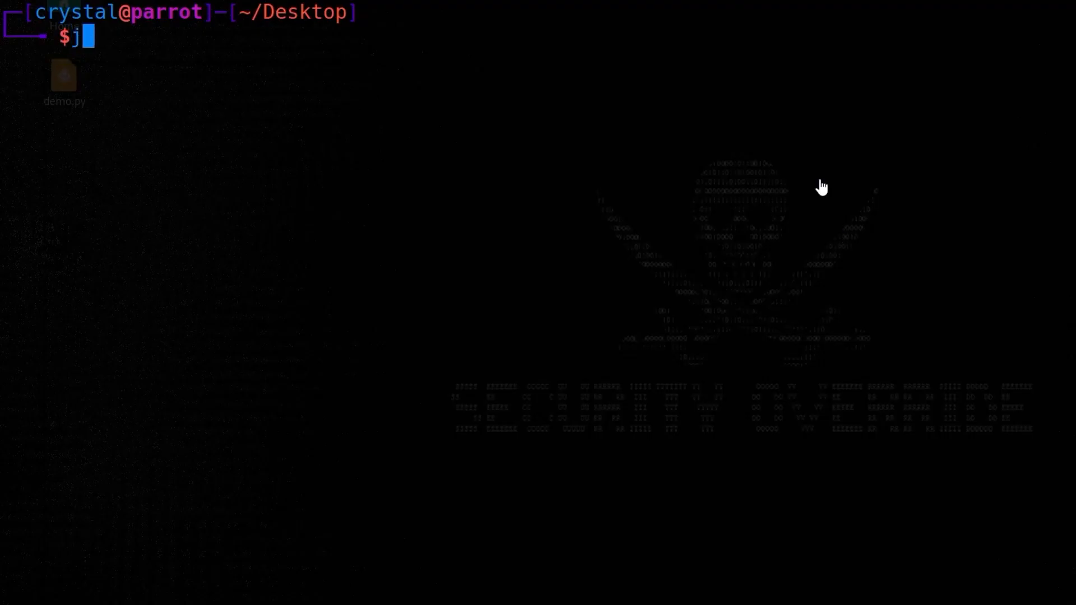
Run jwt_tool on the lab token and print its -h help listing.
type("wt_tool")
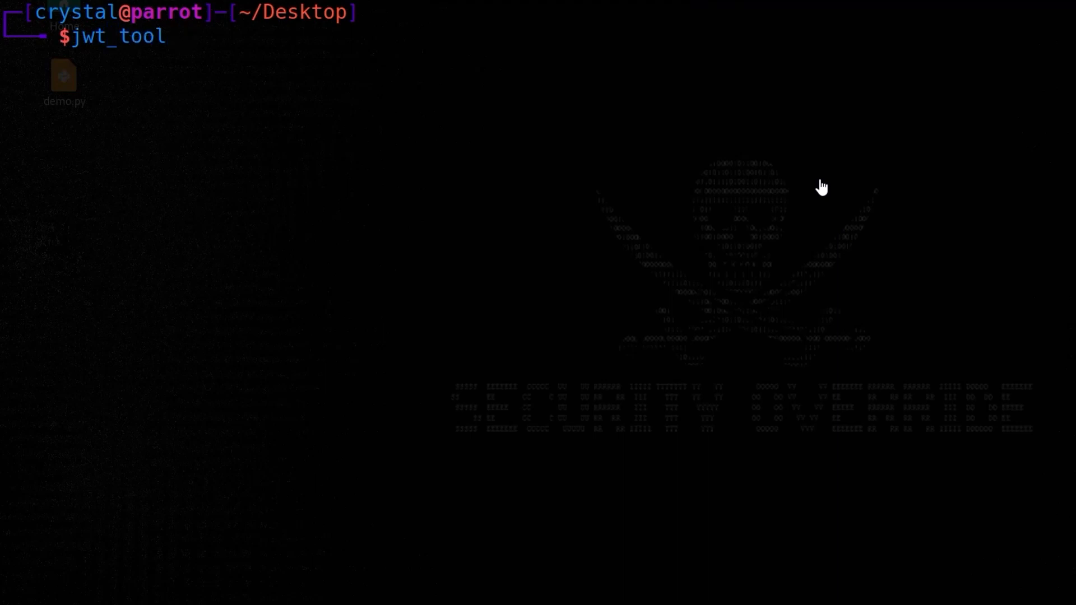
key("Return")
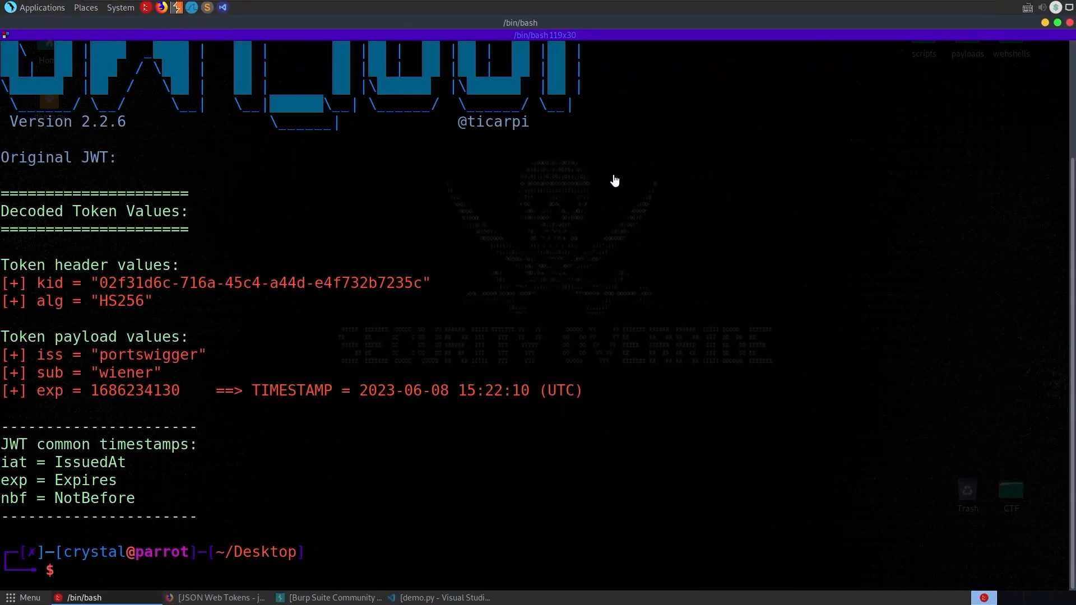
mouse_move(460, 285)
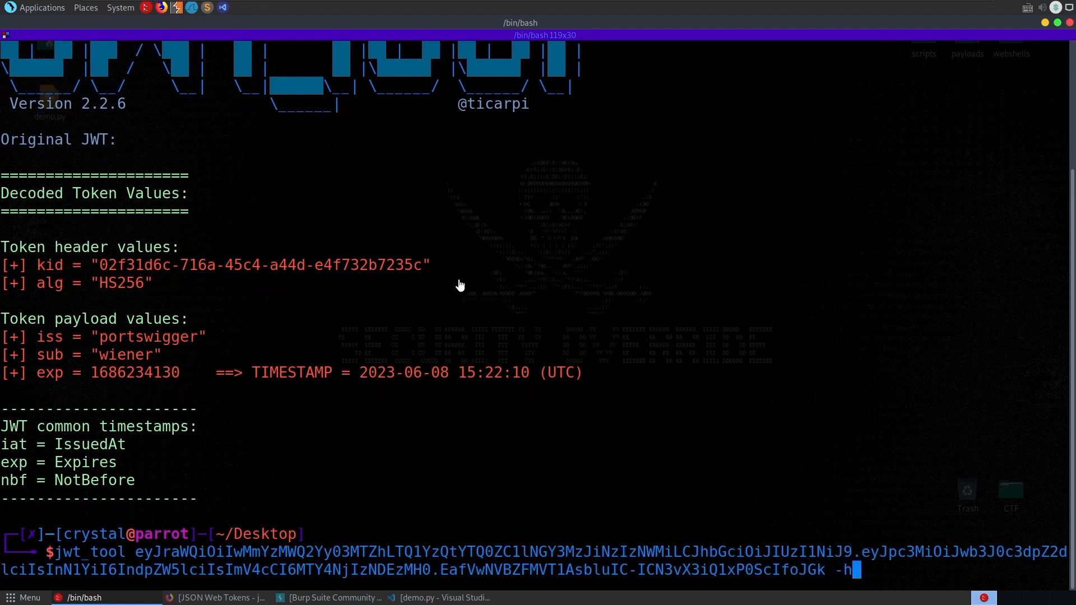
key("Return")
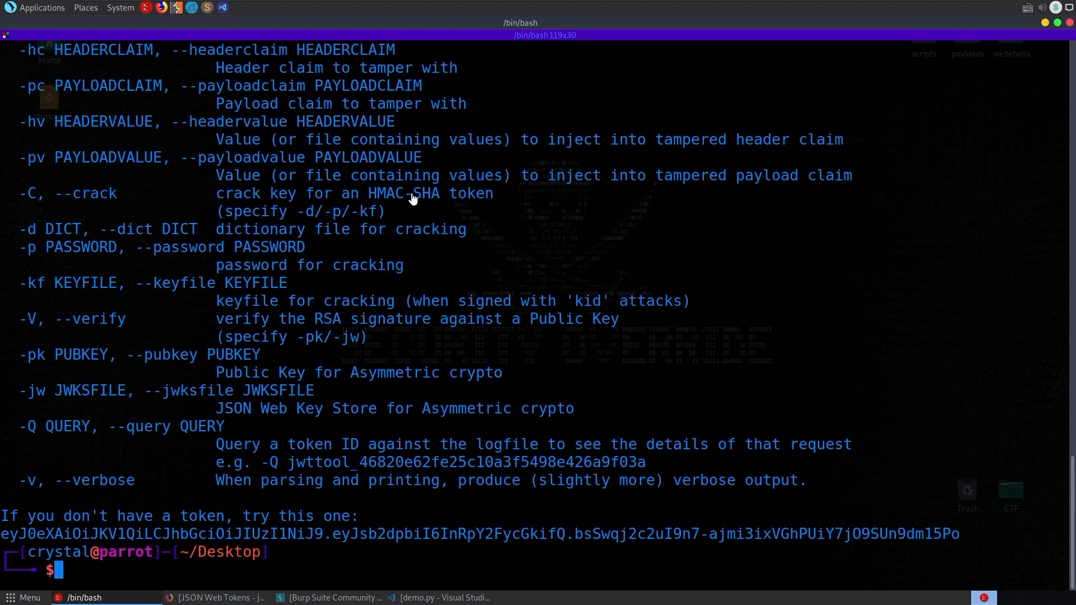
mouse_move(240, 176)
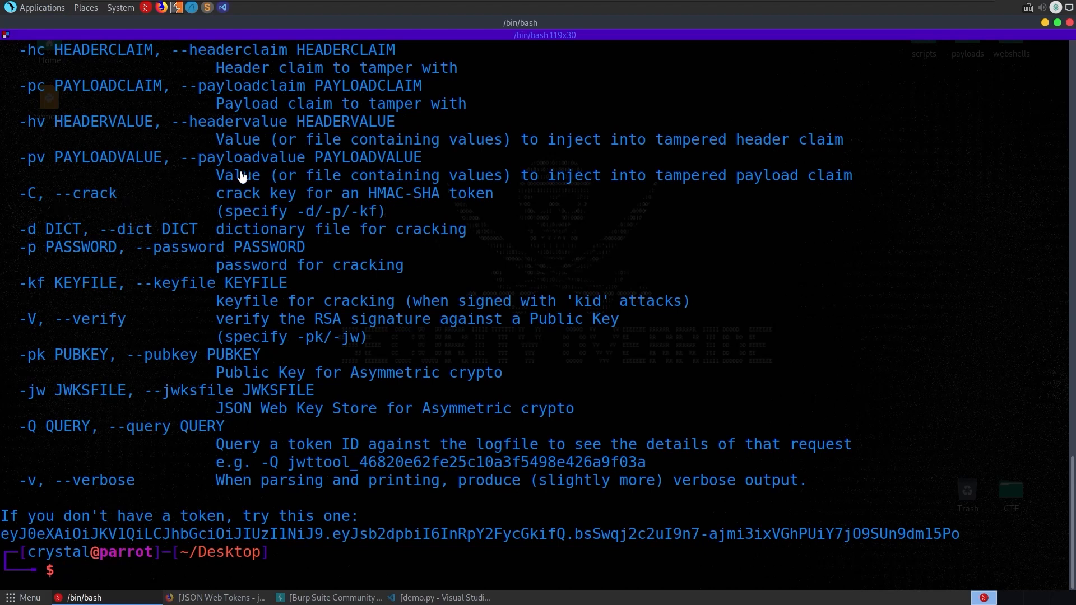
mouse_move(236, 238)
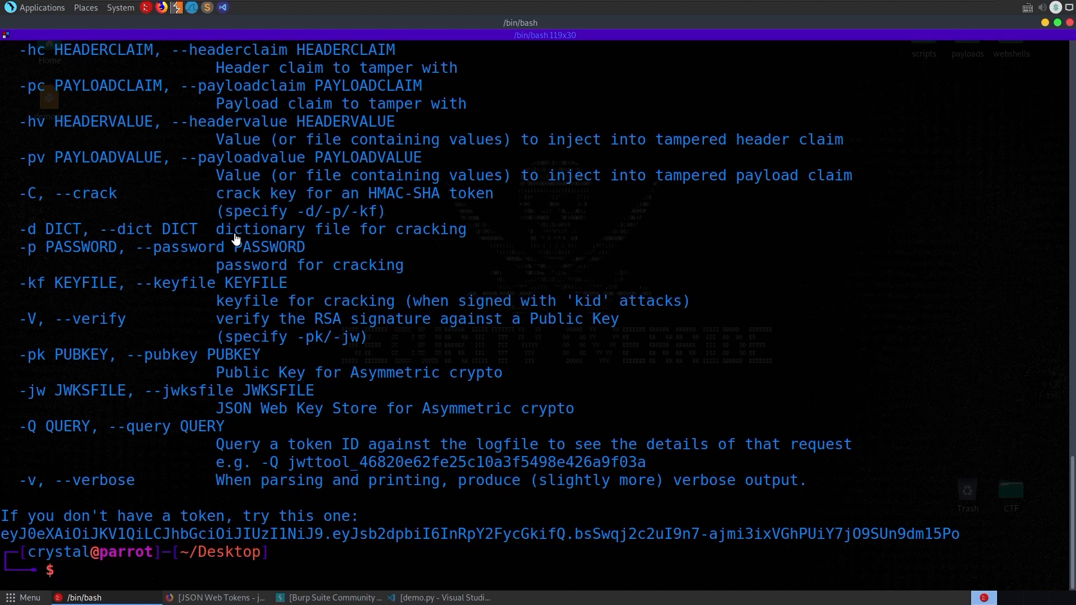
mouse_move(553, 192)
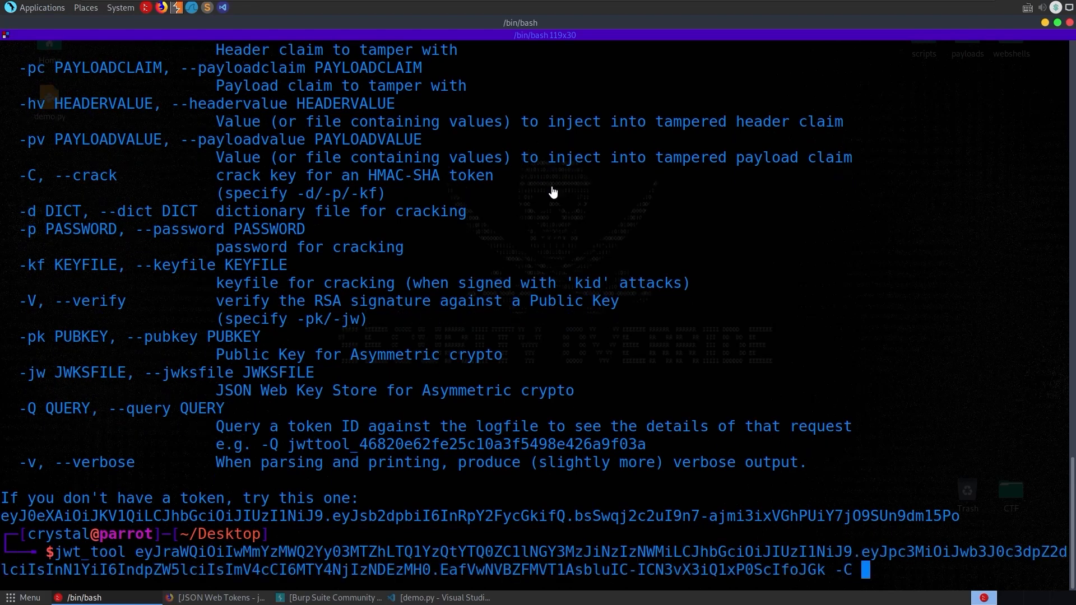
type("d")
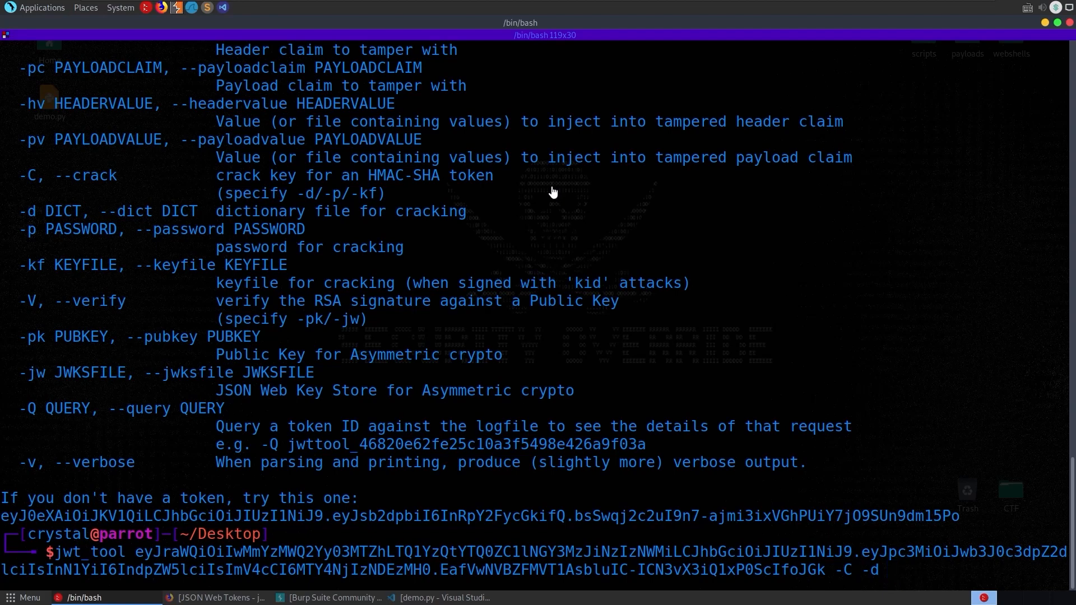
type("$rock")
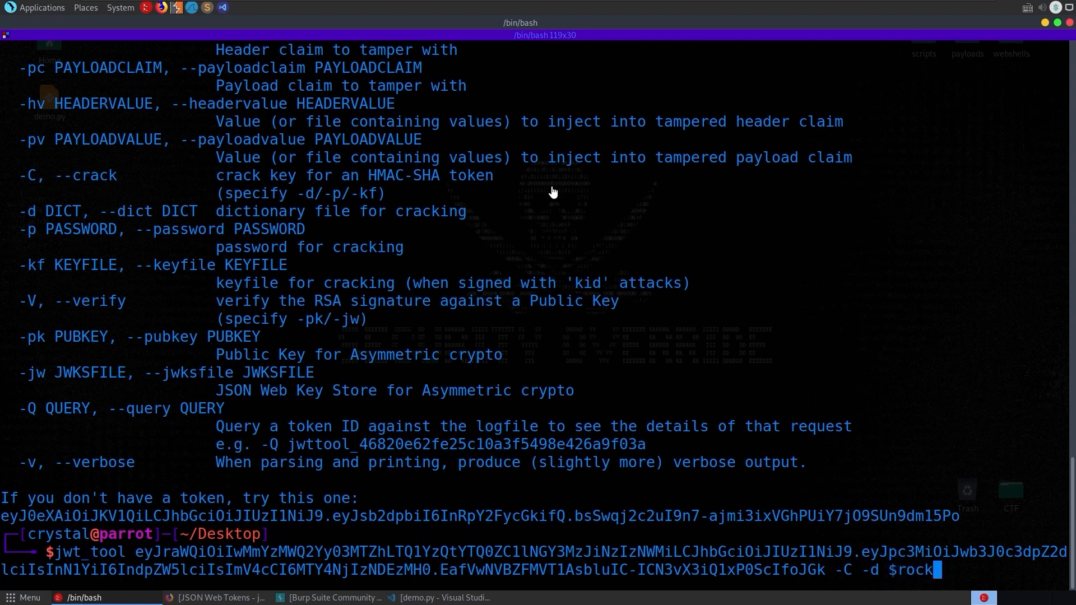
key("Return")
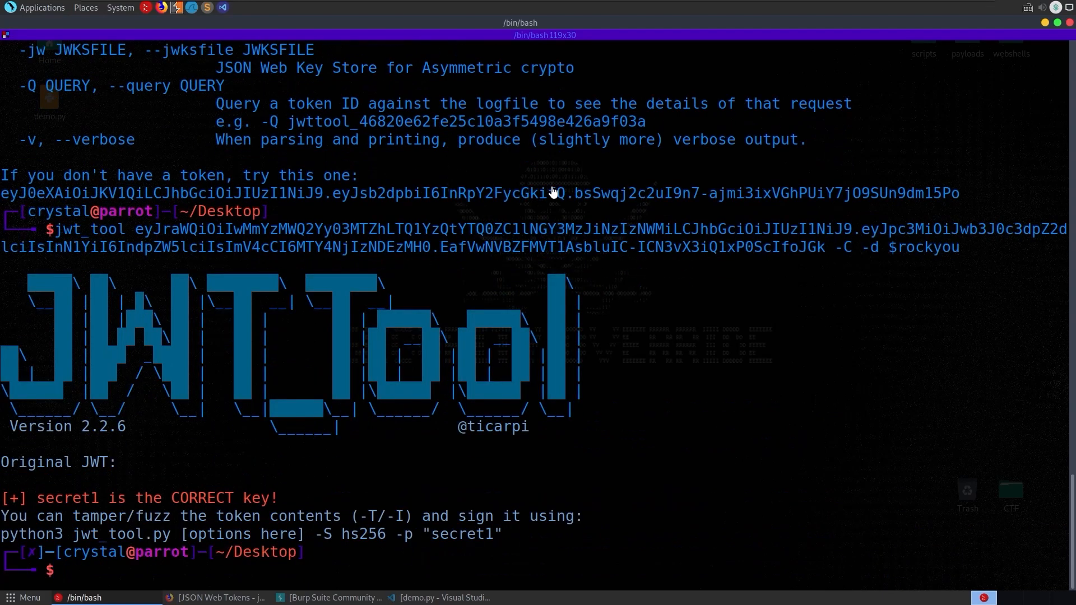
mouse_move(190, 487)
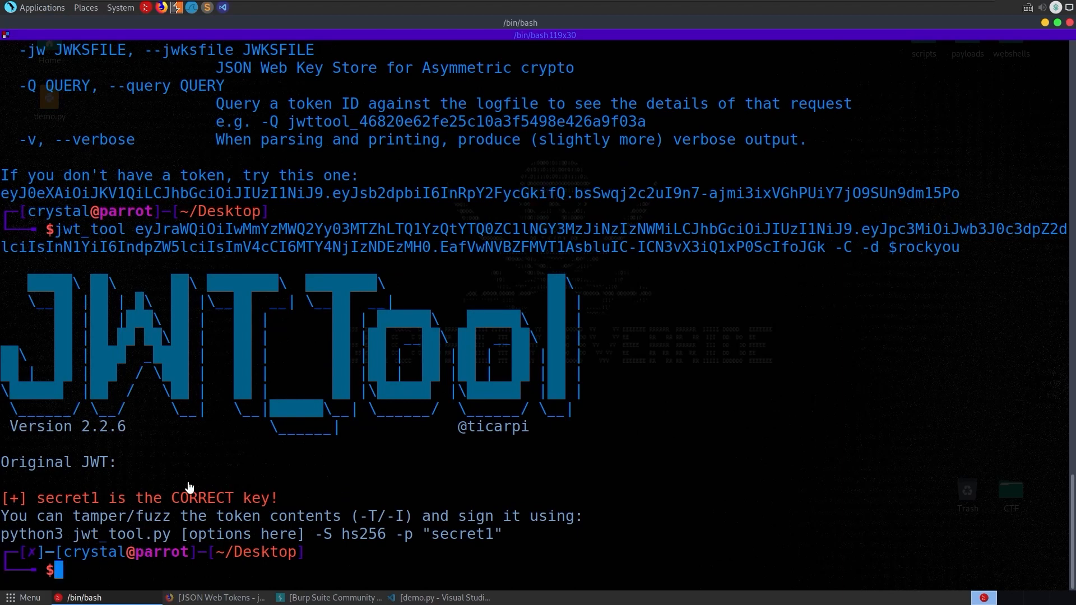
mouse_move(638, 295)
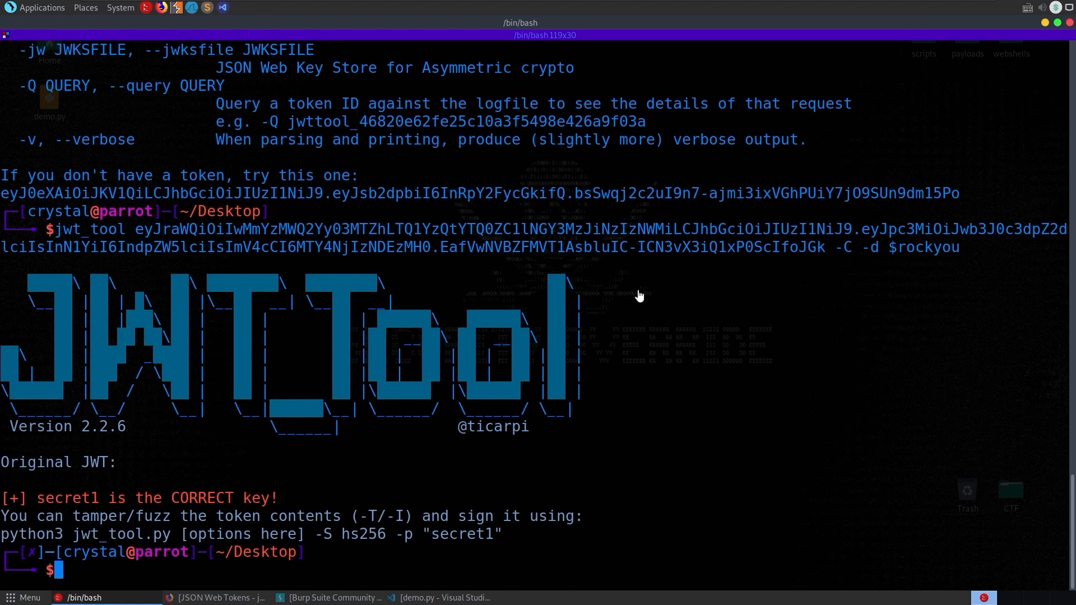
mouse_move(927, 268)
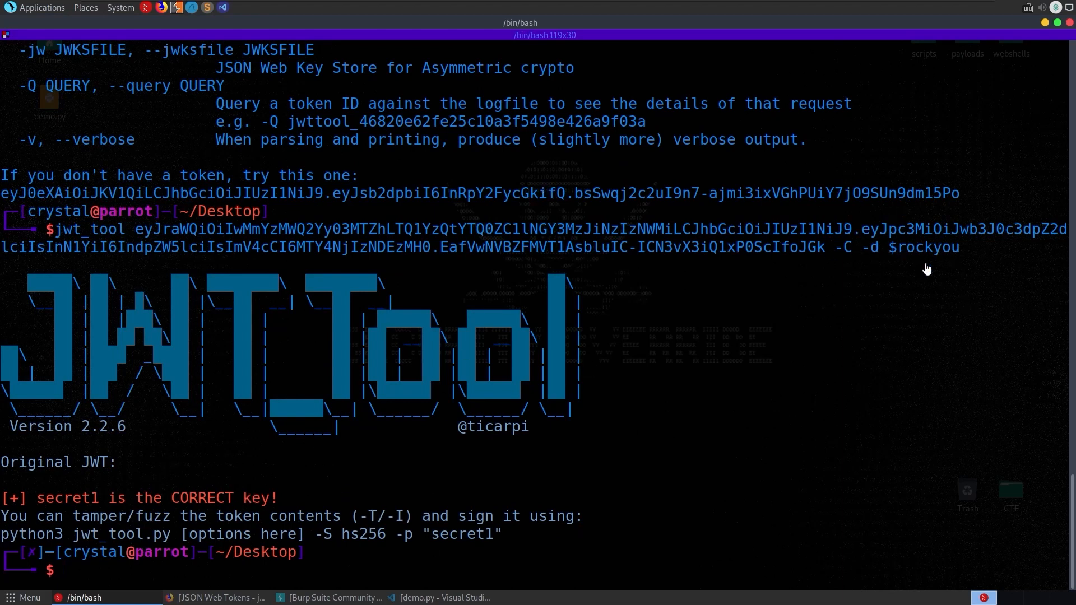
mouse_move(330, 489)
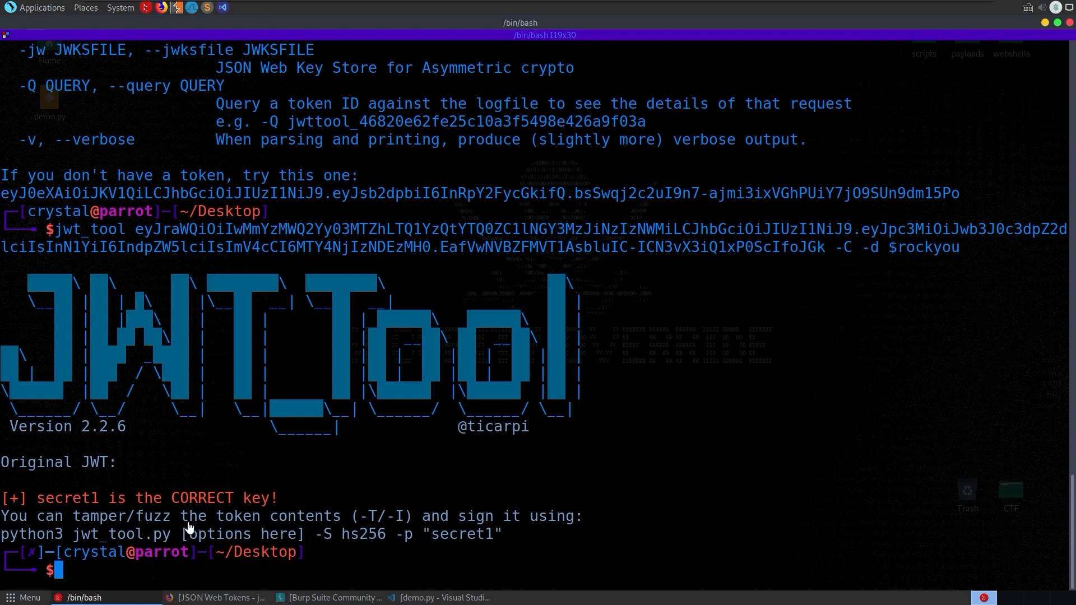
mouse_move(402, 518)
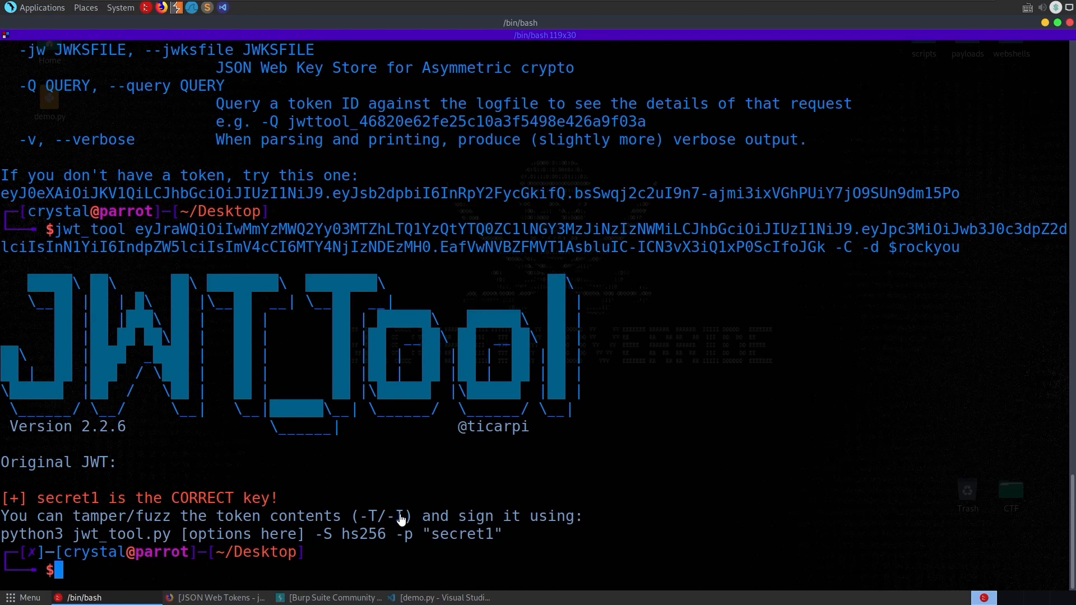
mouse_move(357, 497)
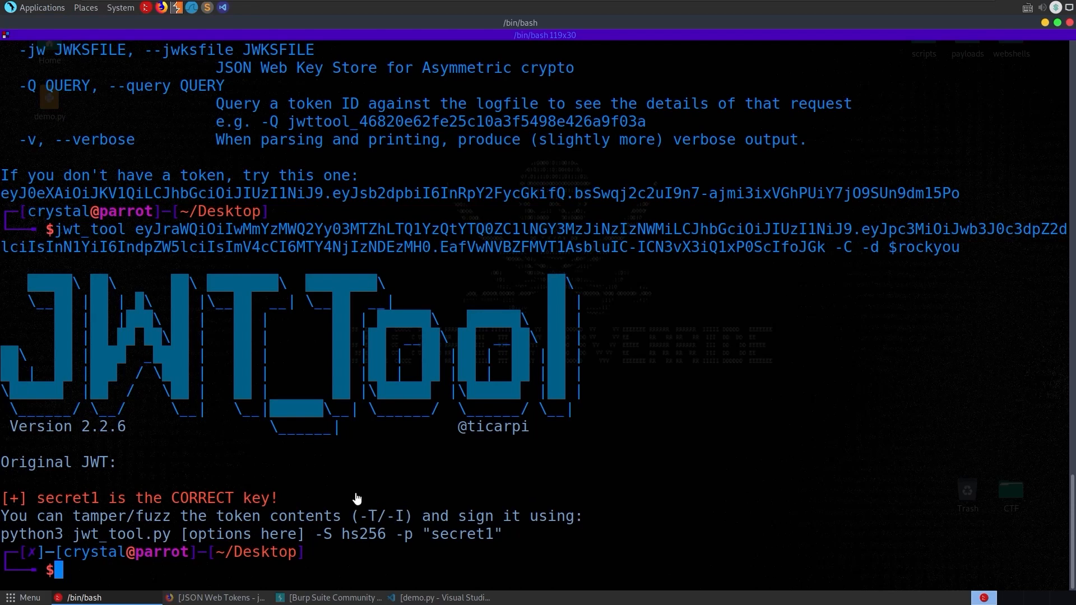
mouse_move(499, 524)
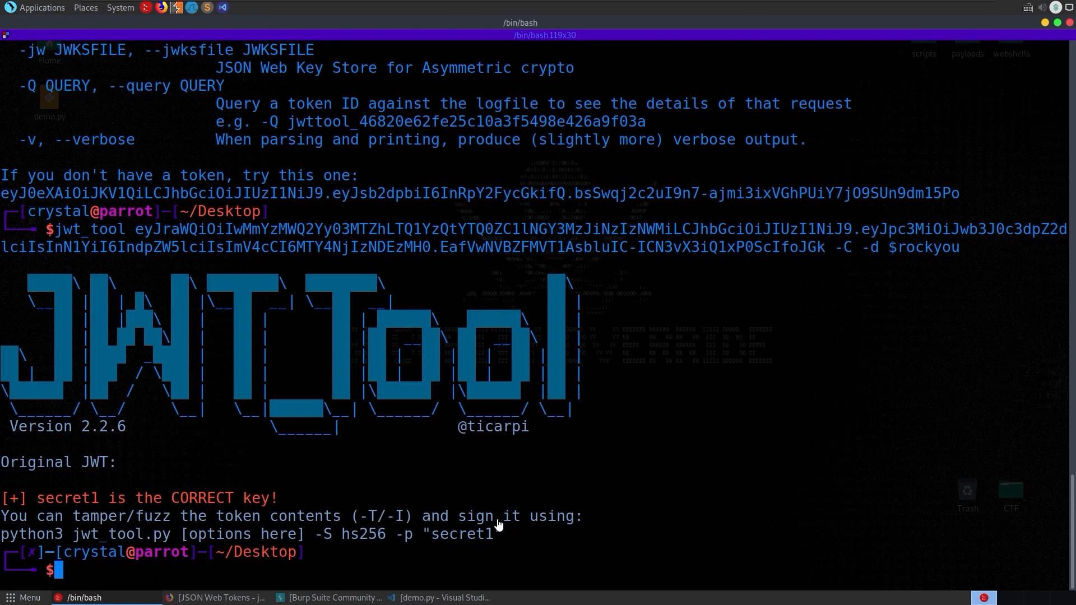
mouse_move(582, 435)
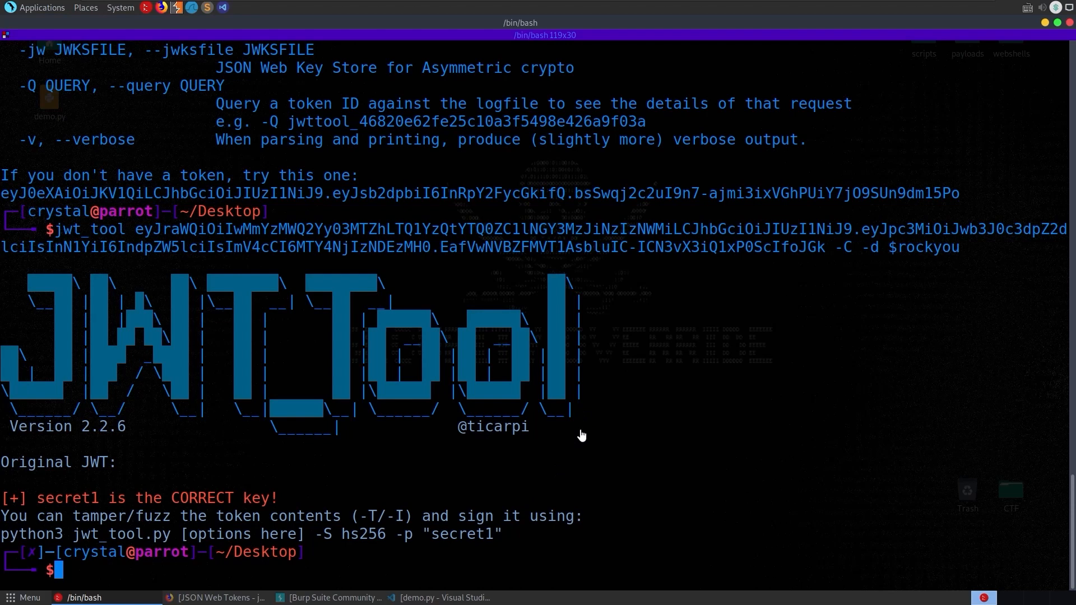
mouse_move(572, 563)
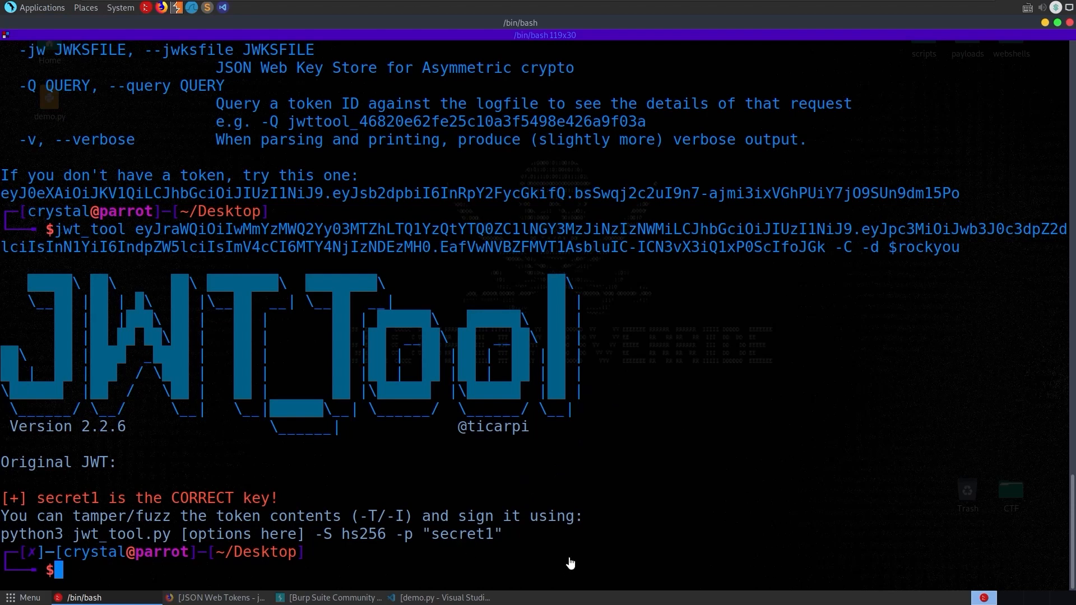
mouse_move(458, 498)
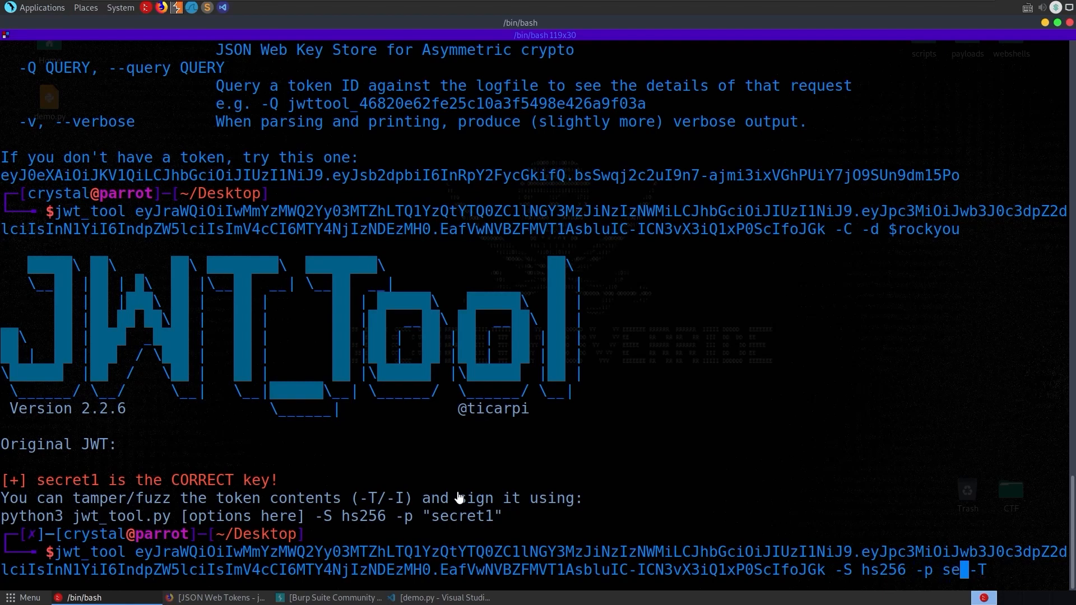
type("cret1")
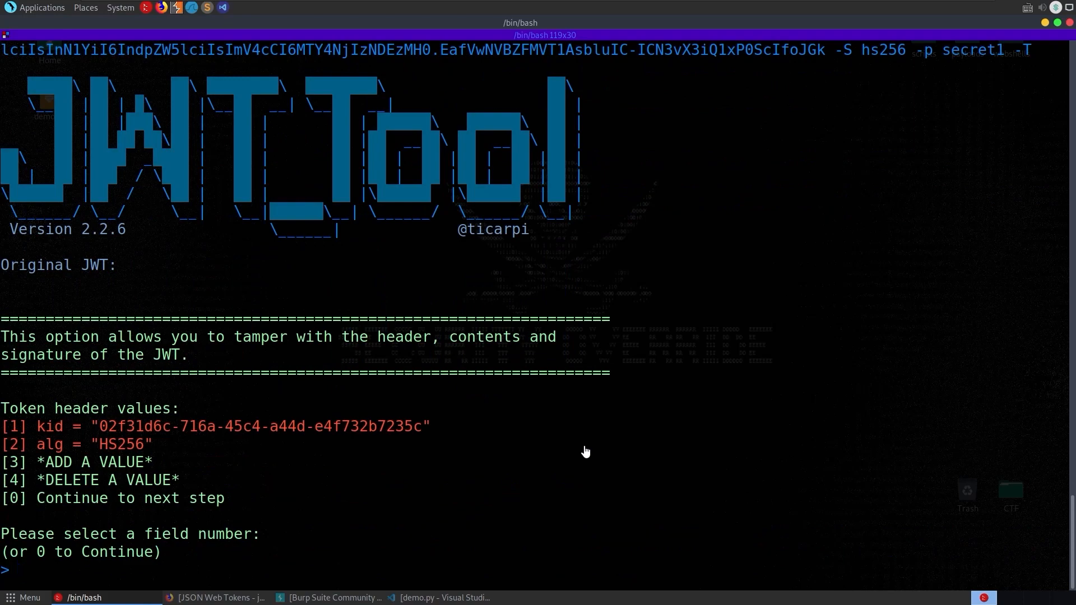
mouse_move(169, 457)
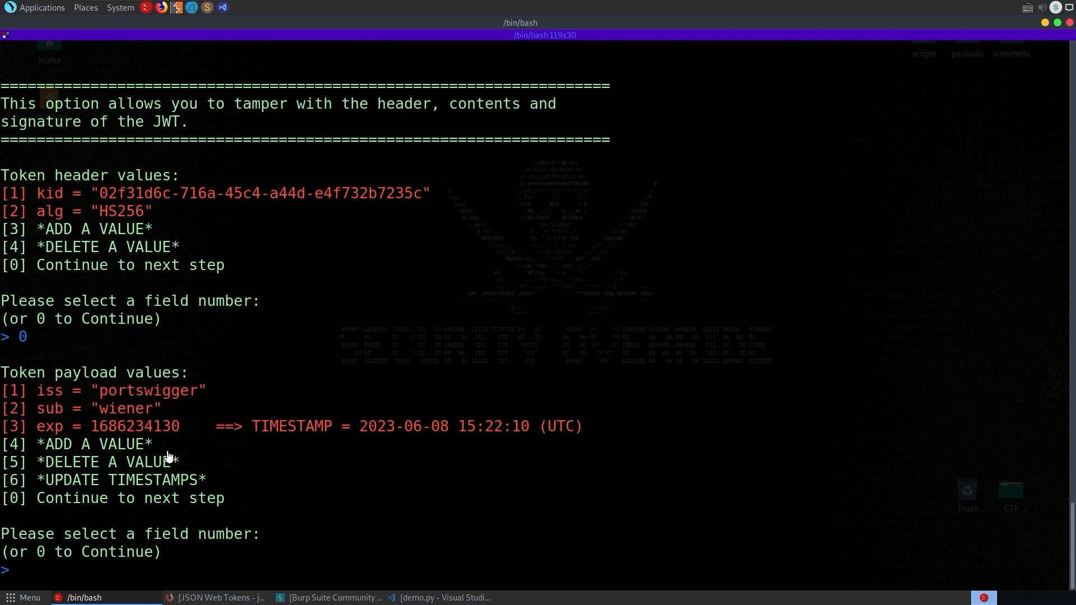
type("2")
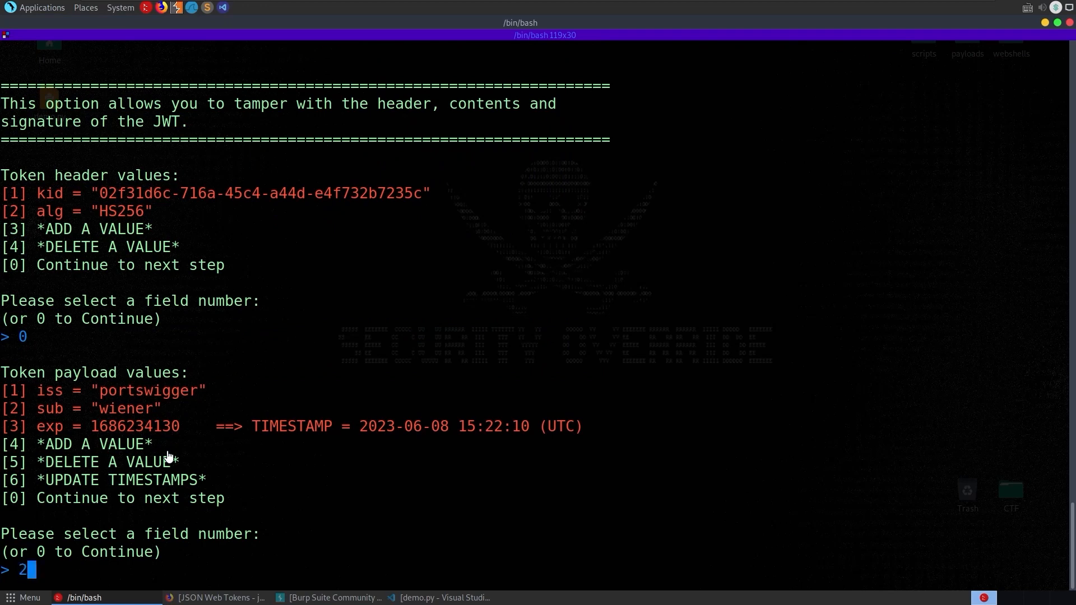
type("administr")
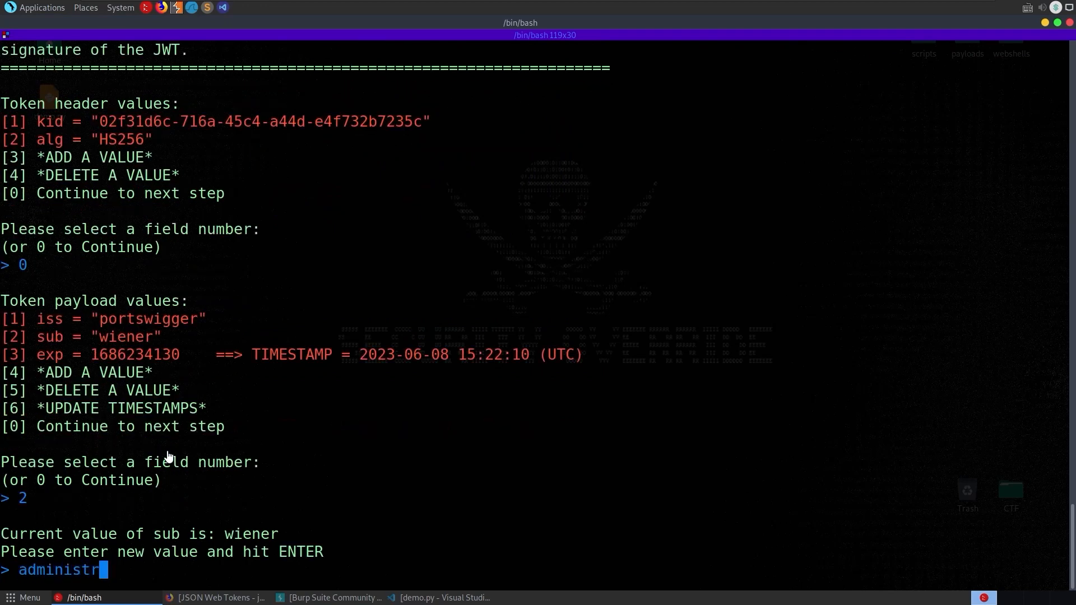
key("Return")
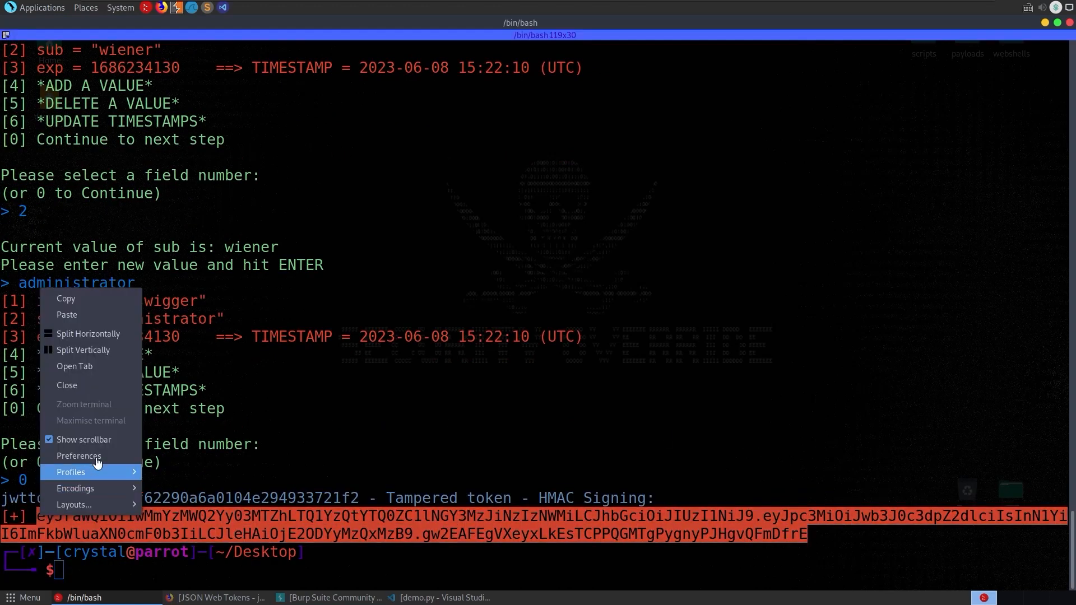
left_click(221, 598)
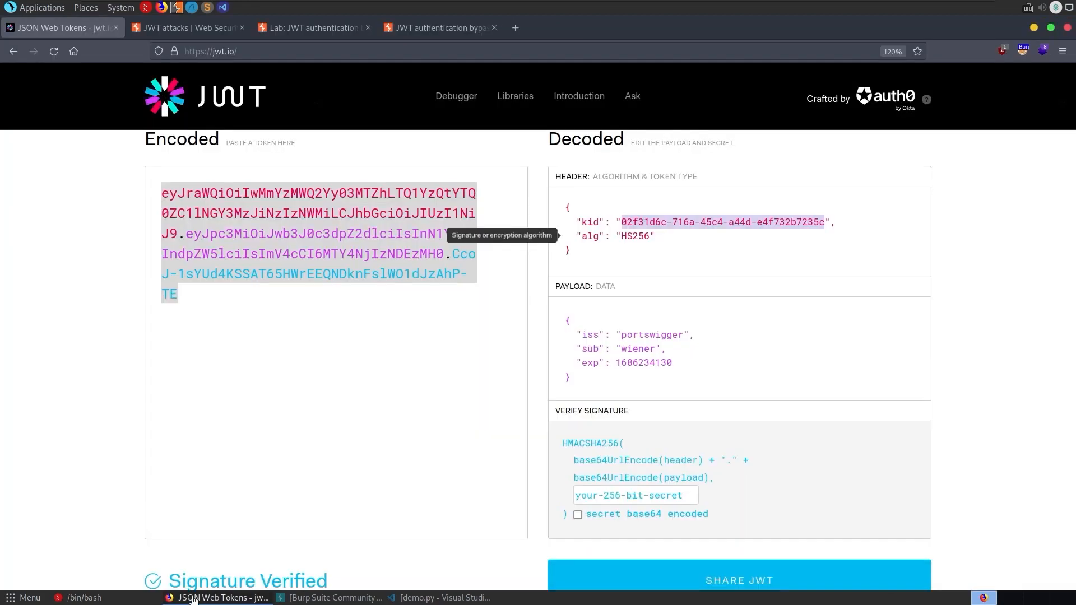
Close DevTools, open the Admin panel, and delete user carlos.
left_click(439, 27)
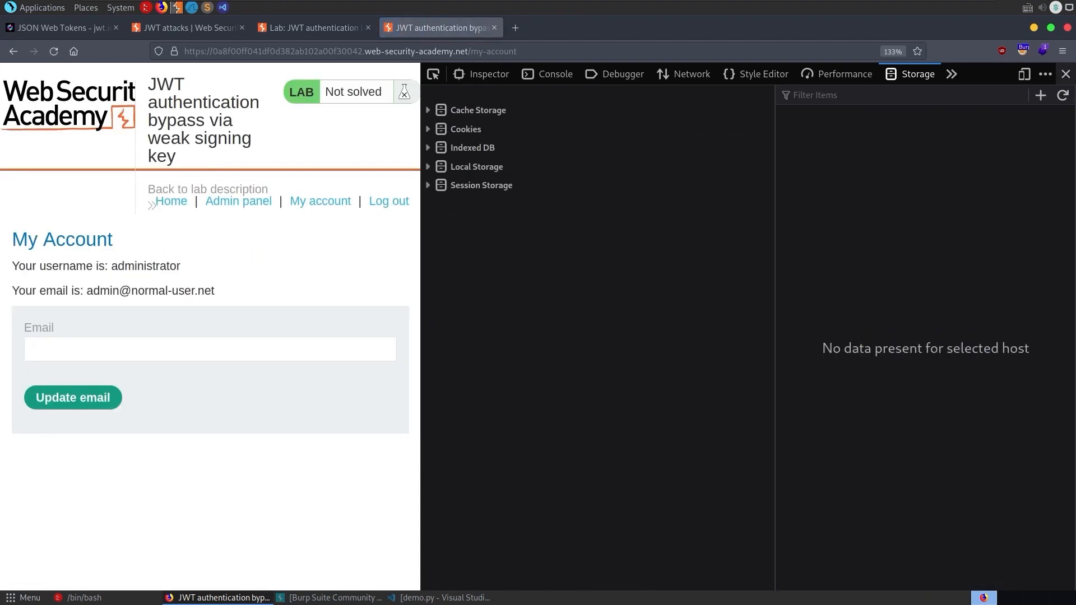
left_click(1066, 74)
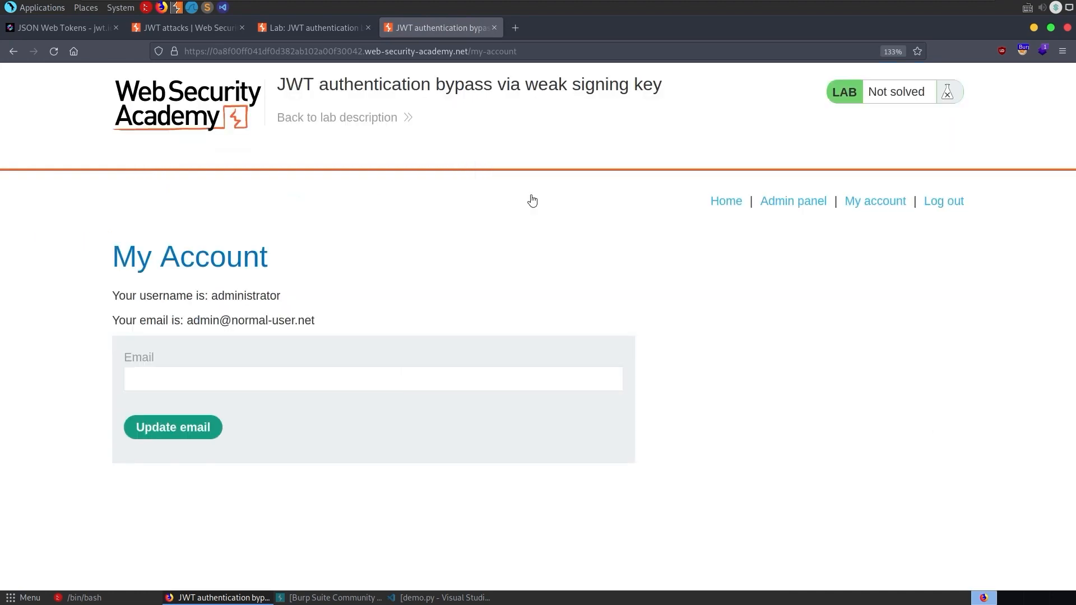
left_click(792, 202)
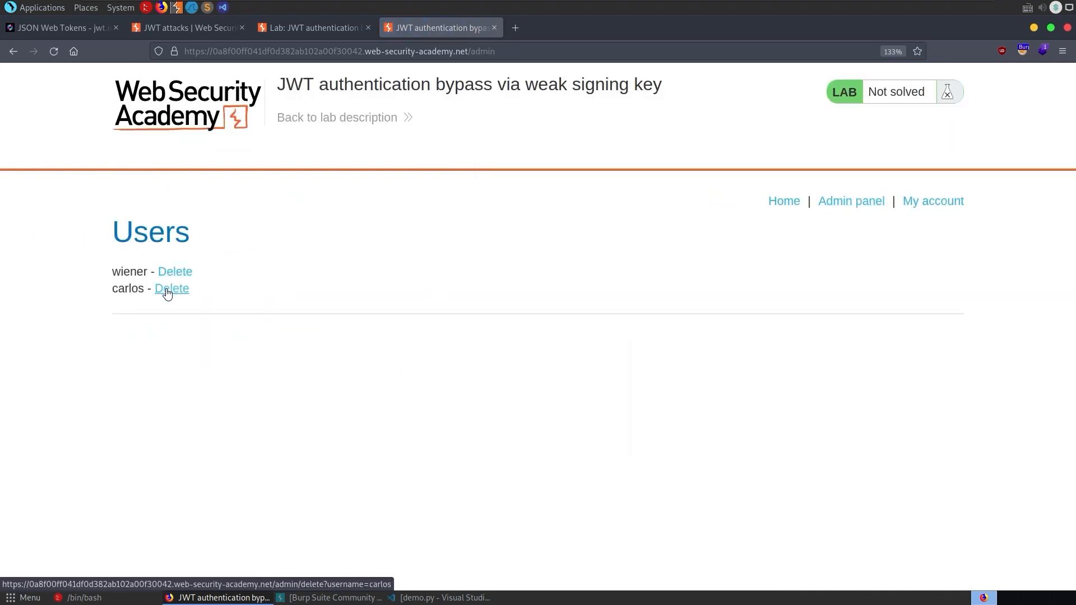
left_click(171, 288)
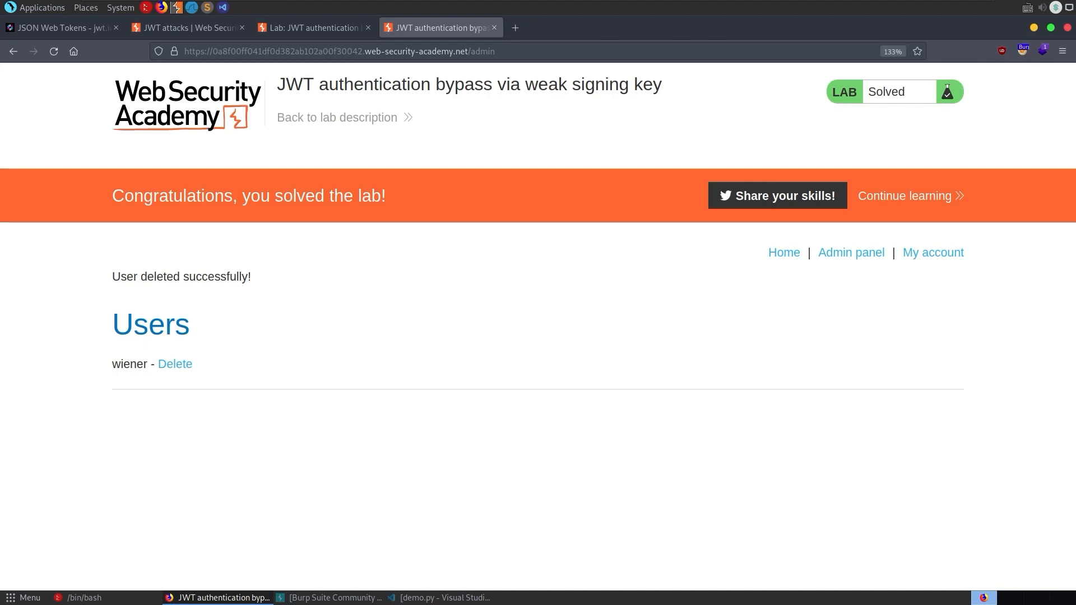
scroll("down", 3)
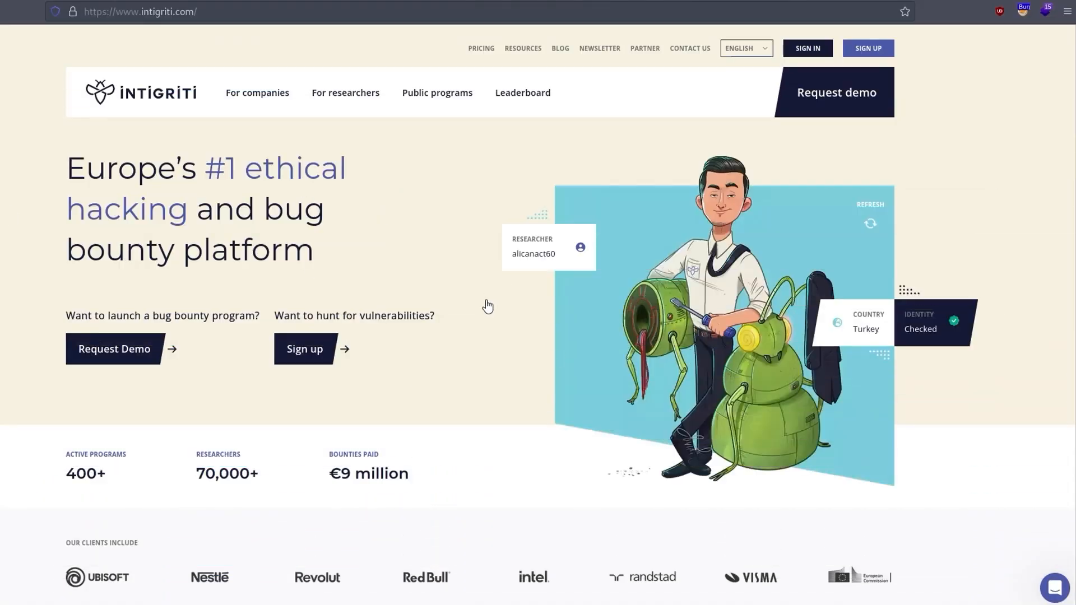
mouse_move(204, 57)
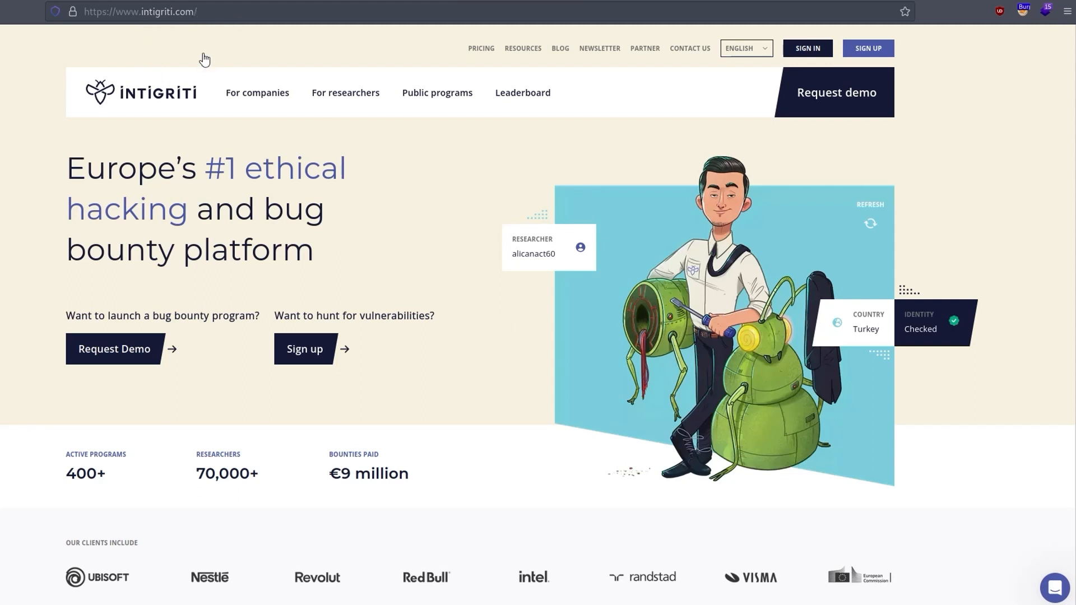
mouse_move(886, 54)
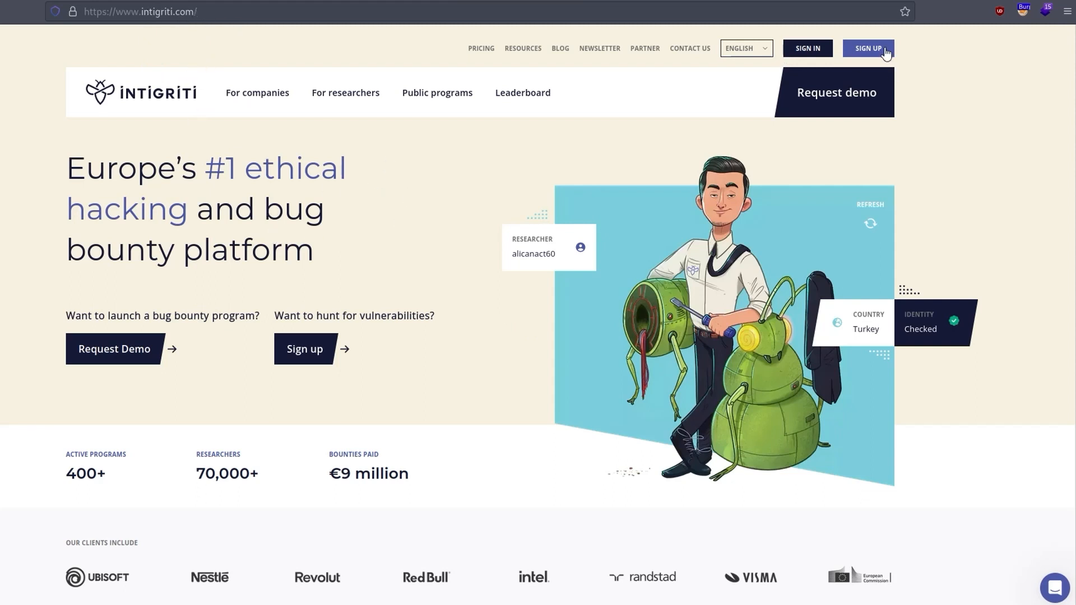
mouse_move(677, 164)
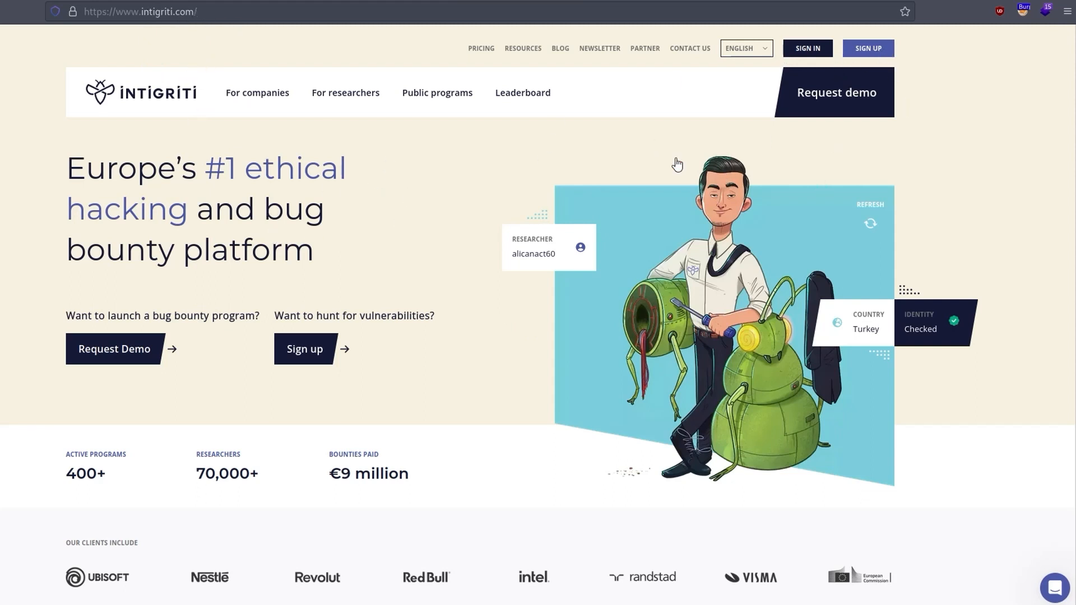
mouse_move(481, 173)
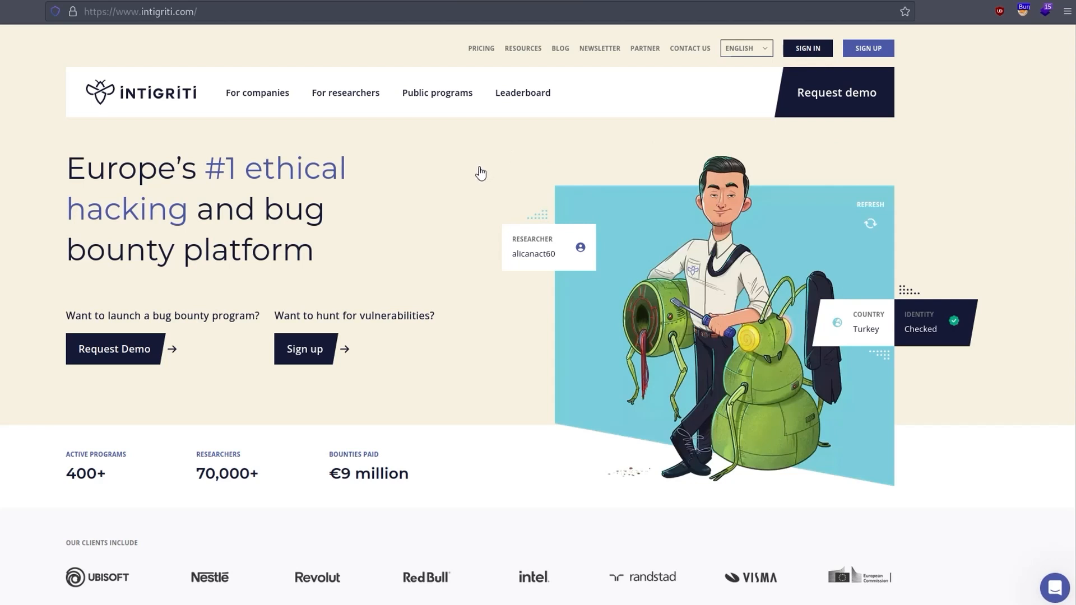
mouse_move(300, 98)
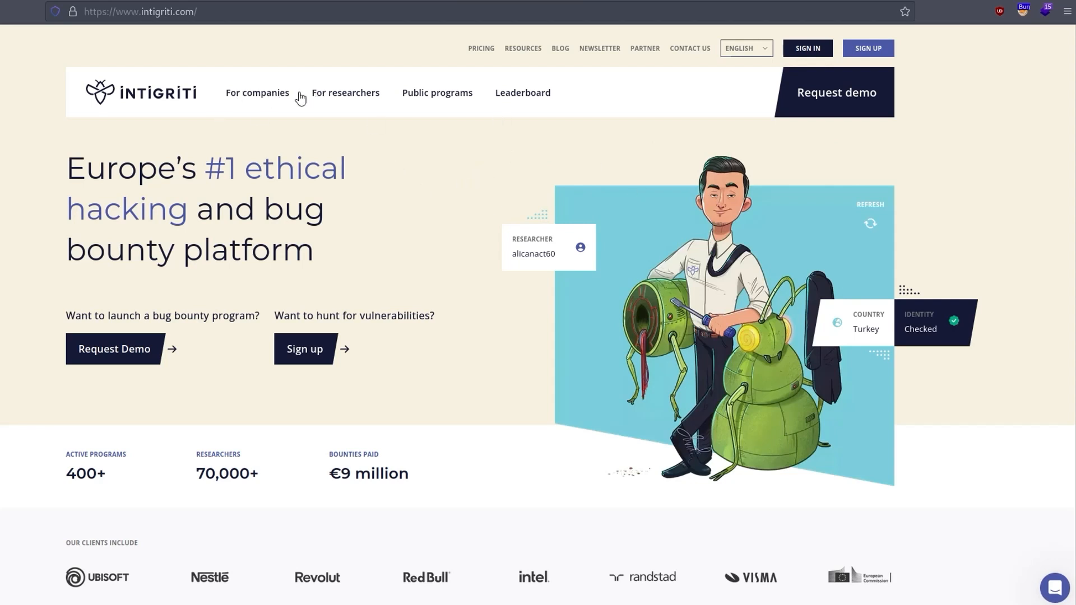
mouse_move(318, 141)
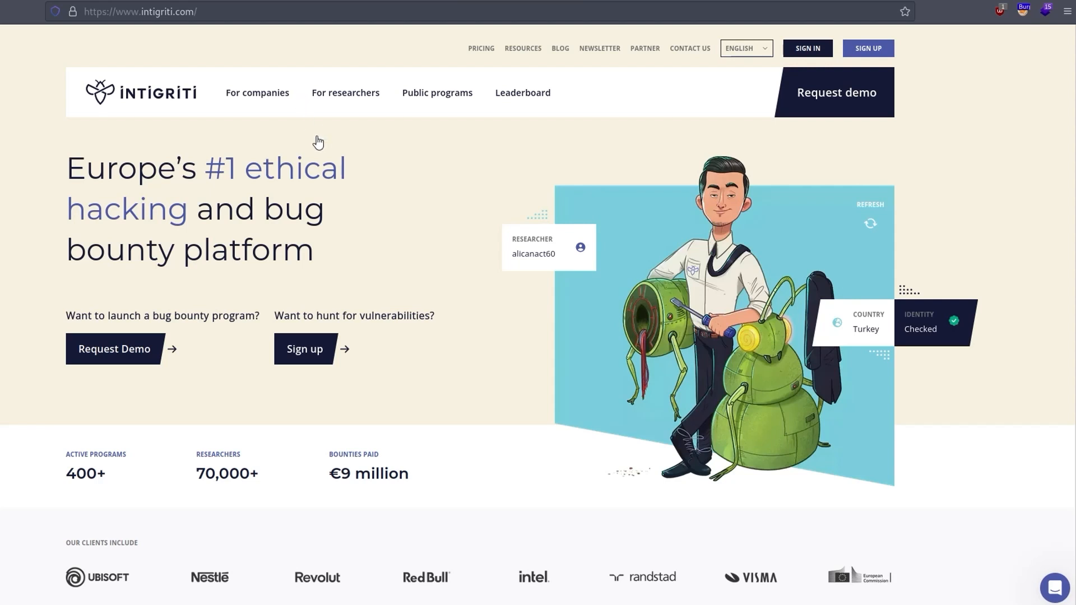
mouse_move(440, 169)
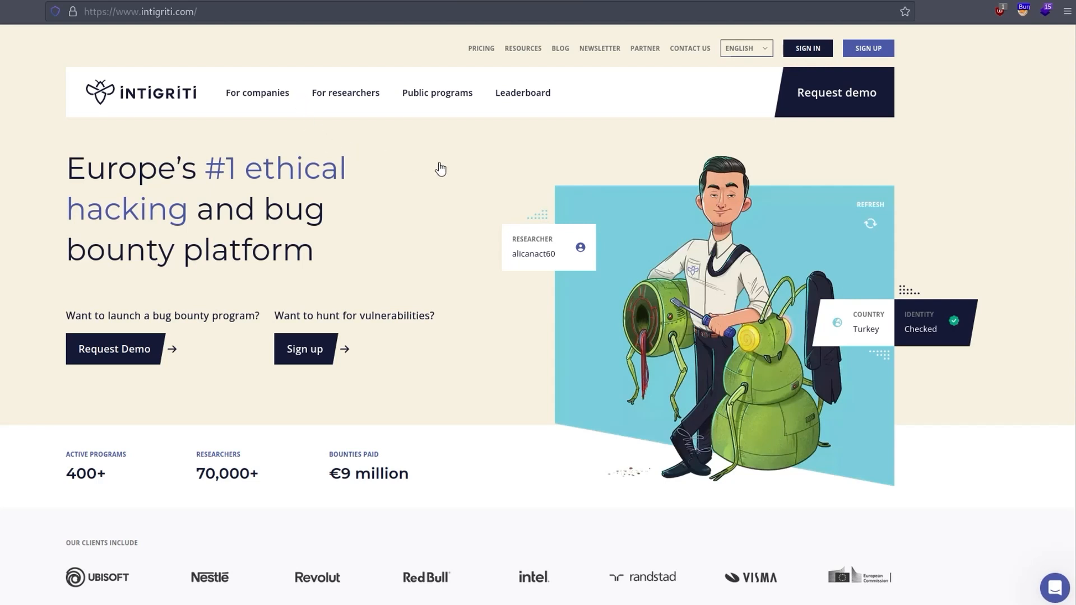